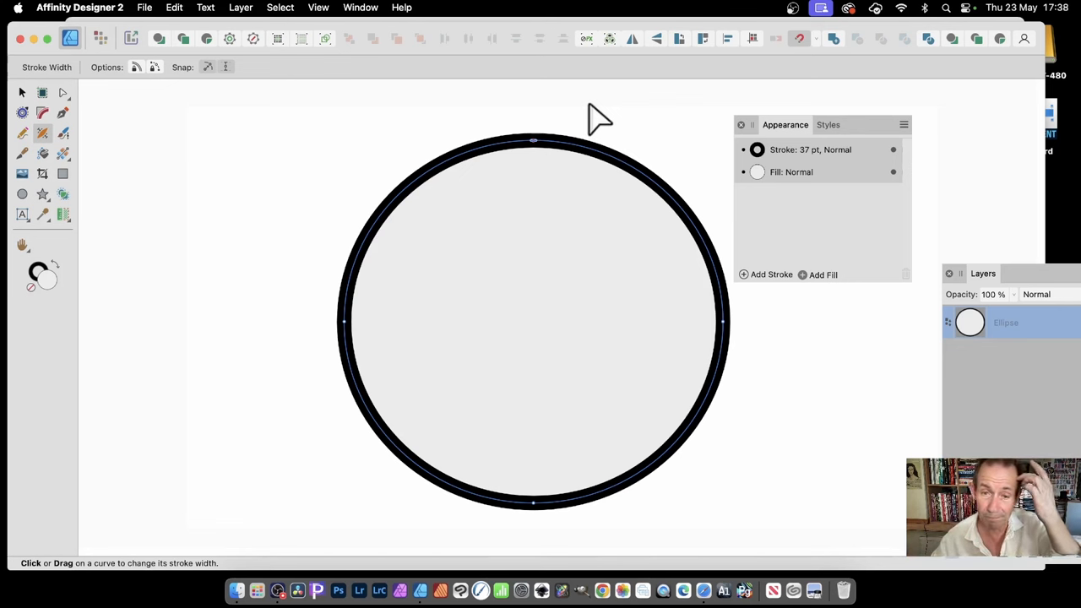
mouse_move(55, 156)
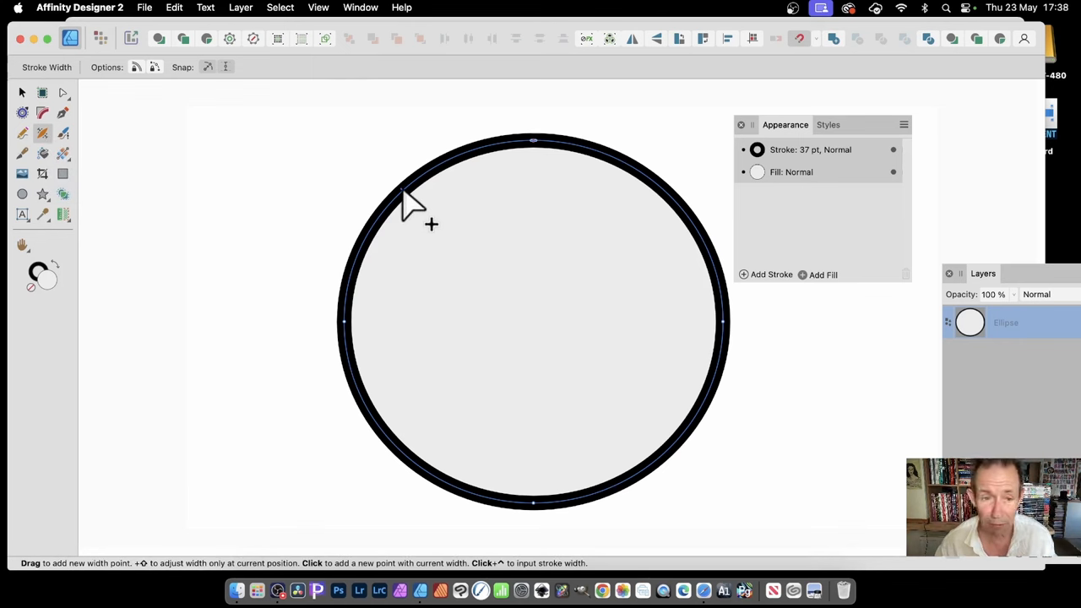
mouse_move(430, 190)
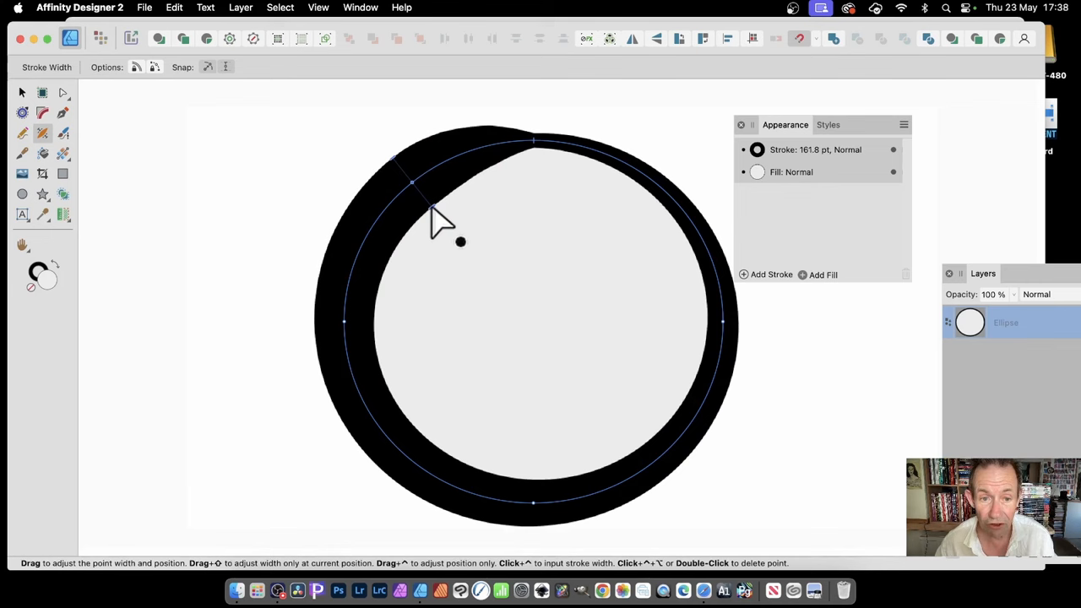
Step: Add width points on the circle's upper-left arc and thicken the outline there
drag(460, 242, 455, 233)
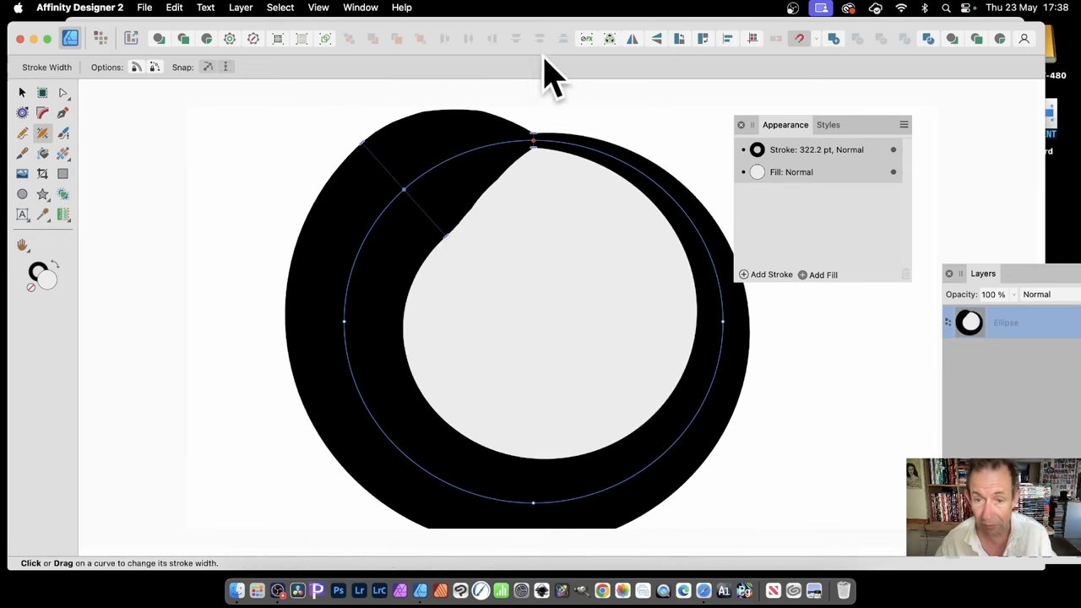
mouse_move(616, 266)
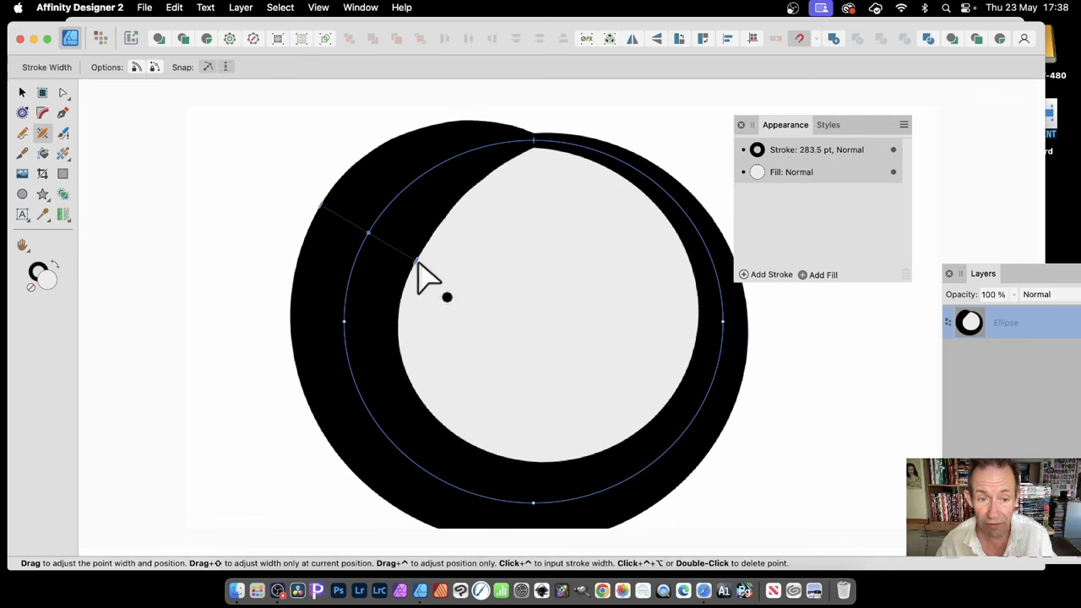
drag(448, 297, 422, 232)
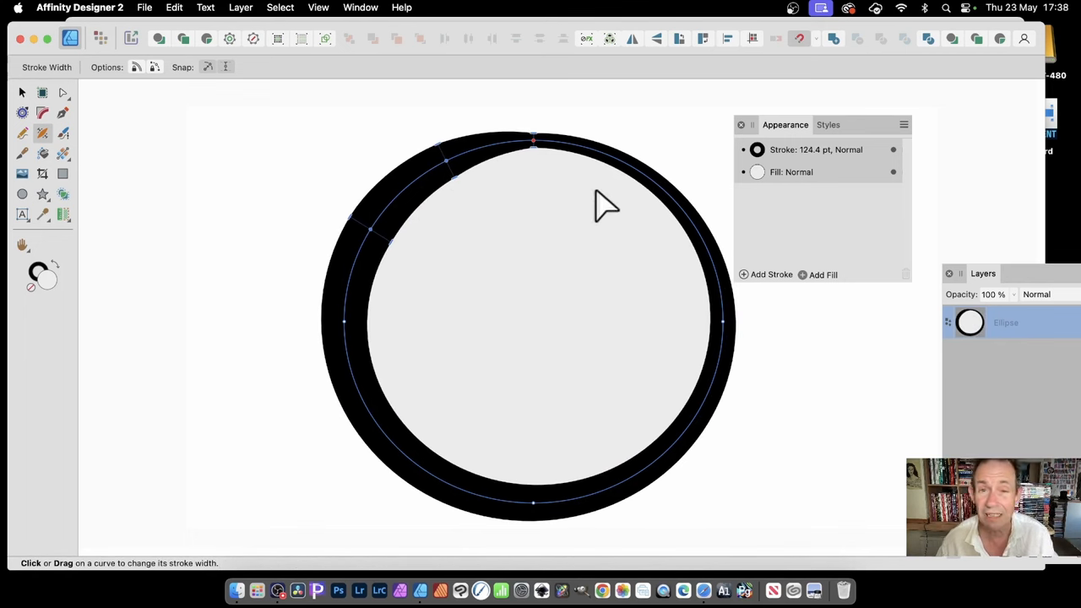
mouse_move(601, 218)
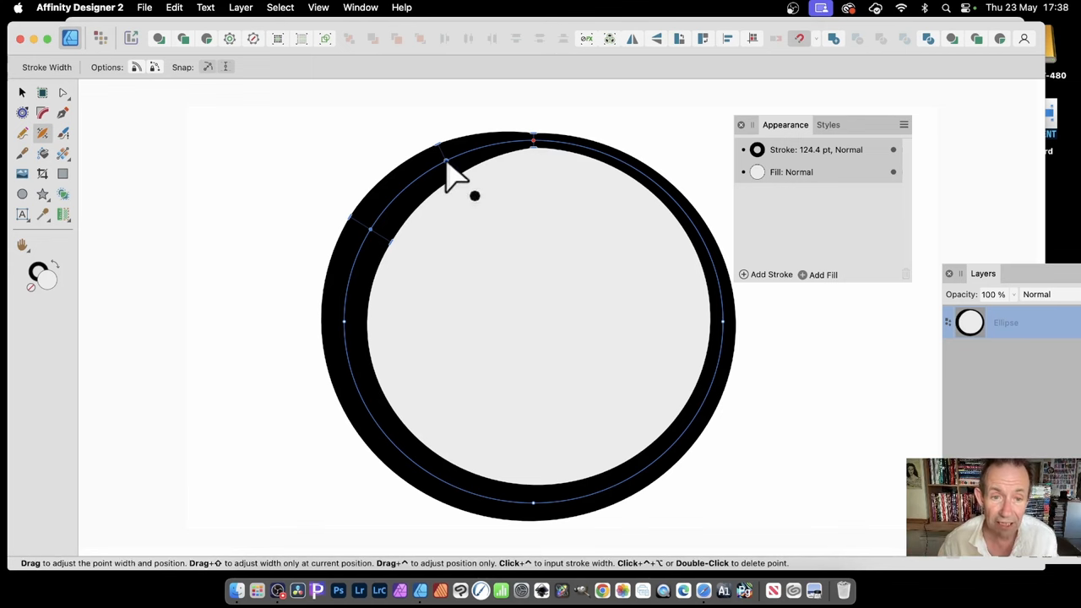
Step: Reshape the thick upper-left section and vary the outline width toward the lower right
drag(447, 169, 486, 262)
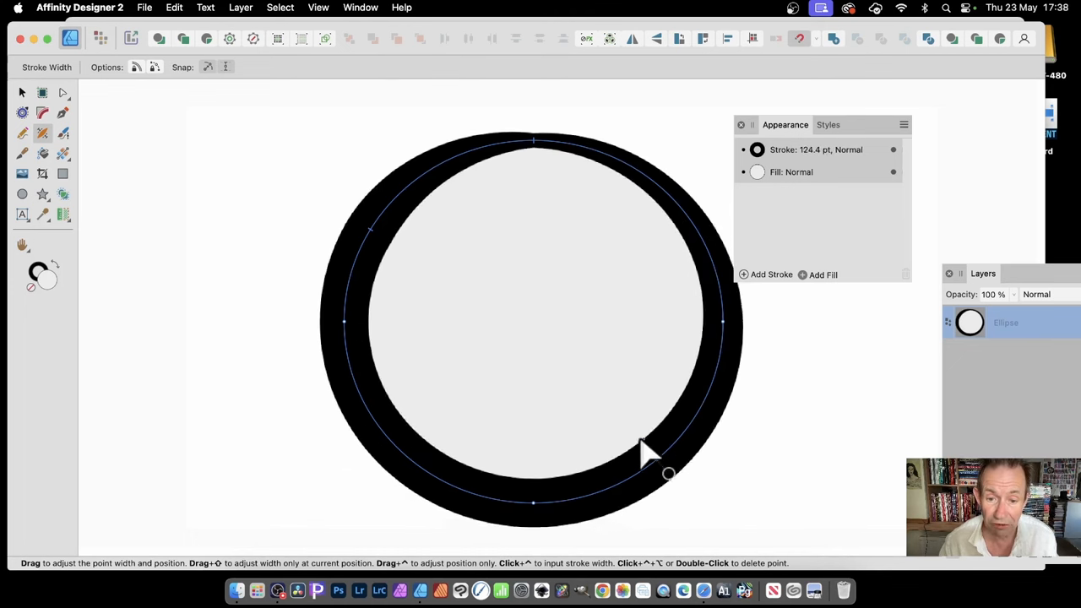
drag(667, 473, 540, 337)
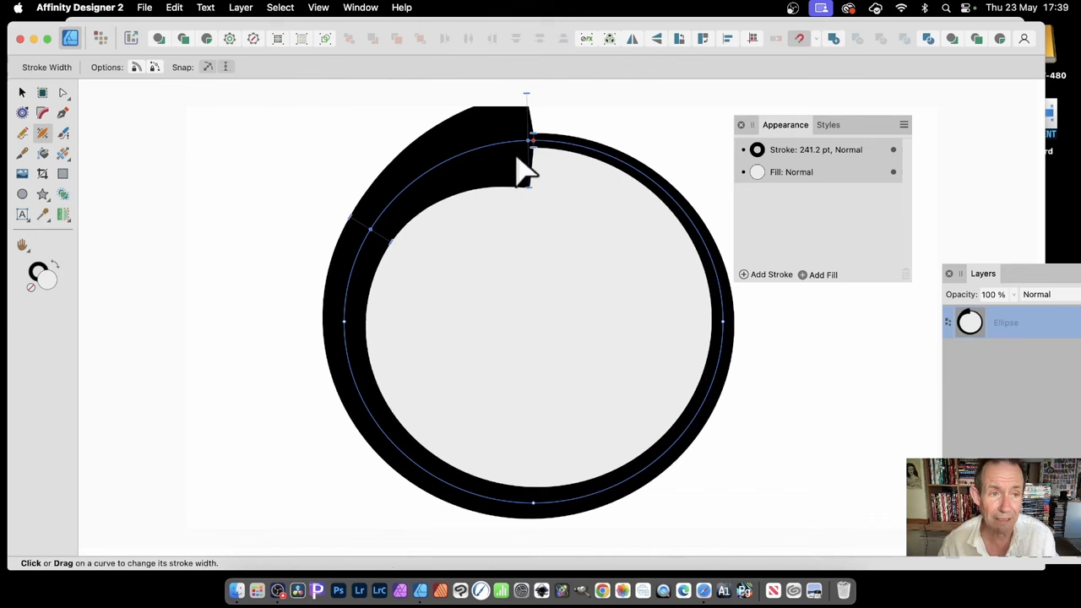
mouse_move(207, 25)
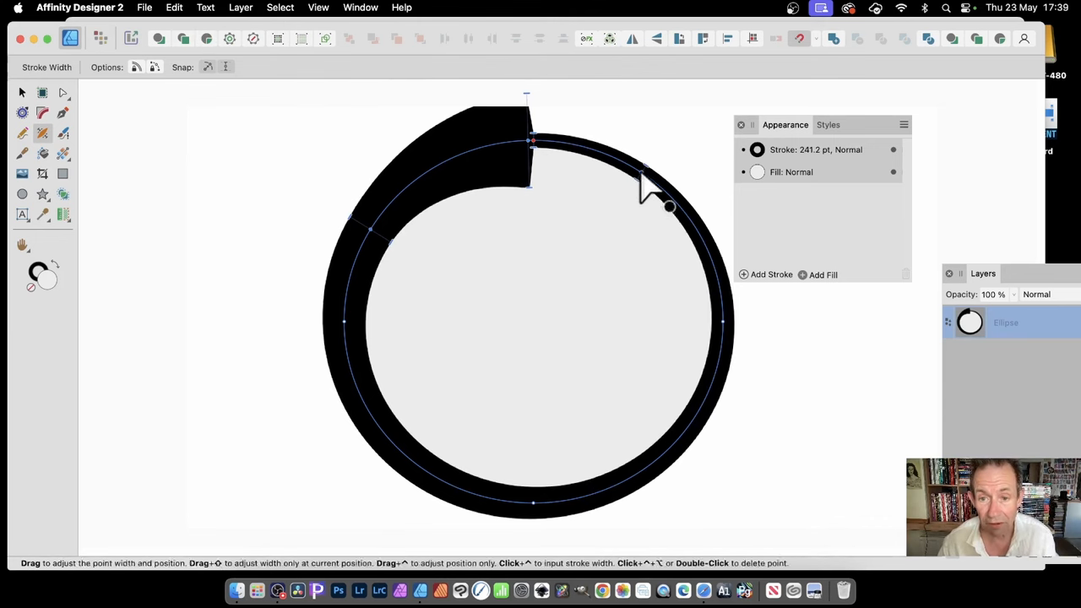
mouse_move(718, 279)
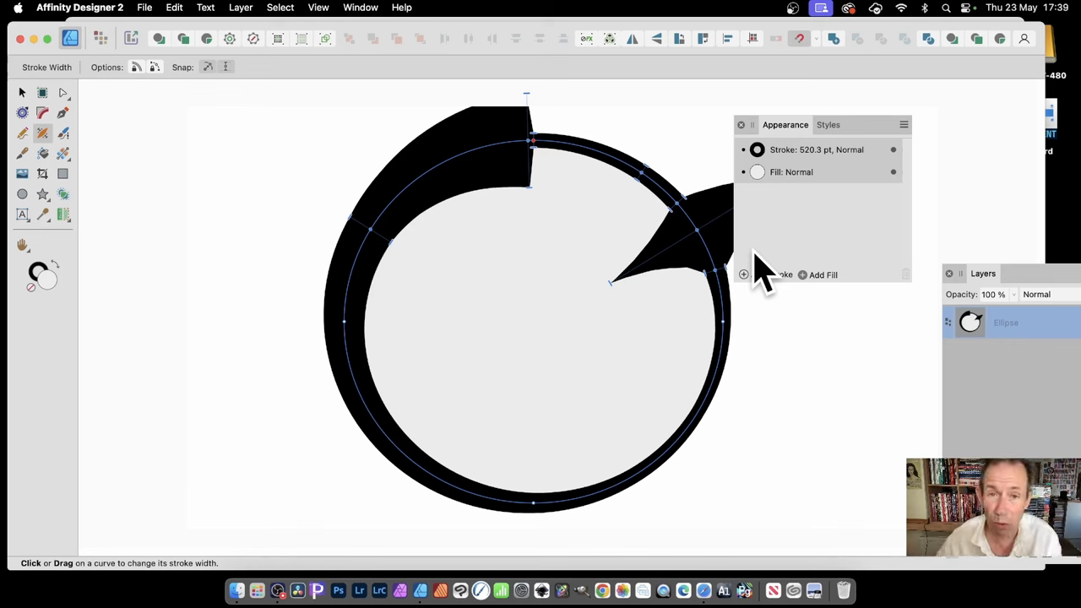
mouse_move(717, 410)
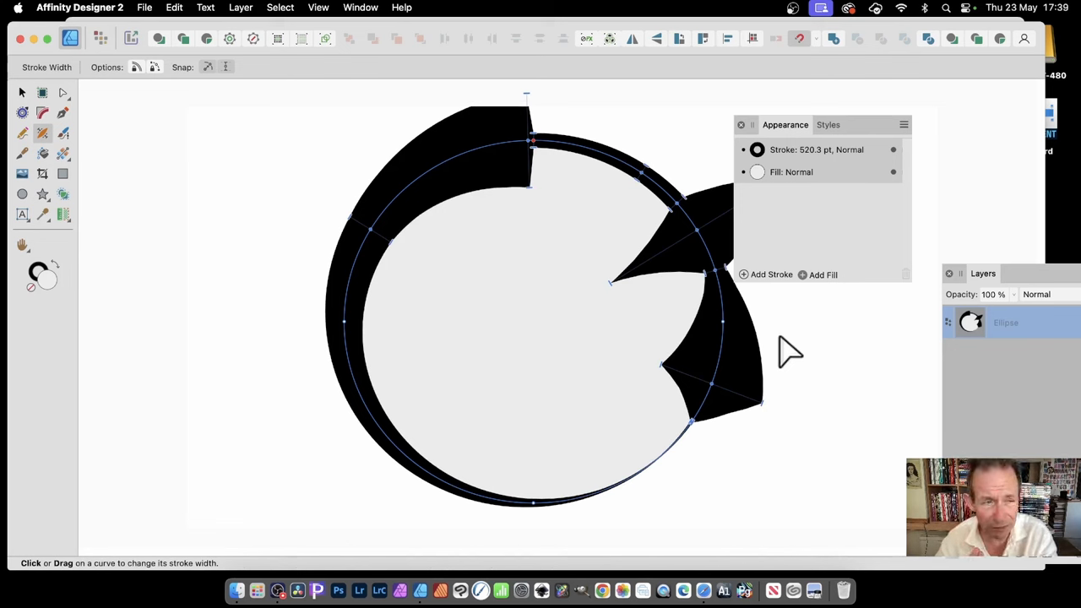
mouse_move(51, 160)
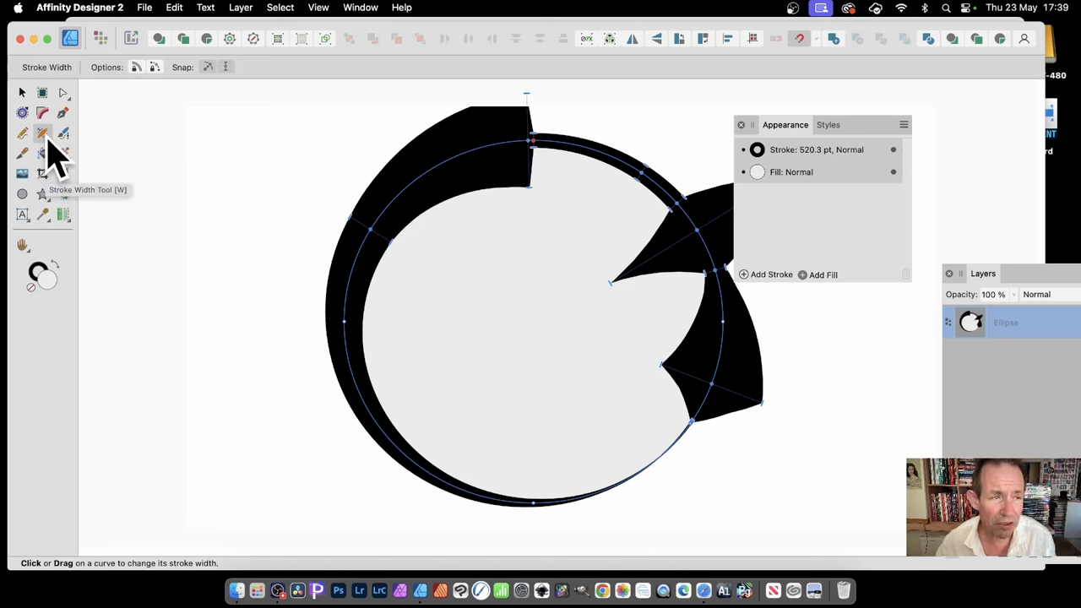
mouse_move(140, 85)
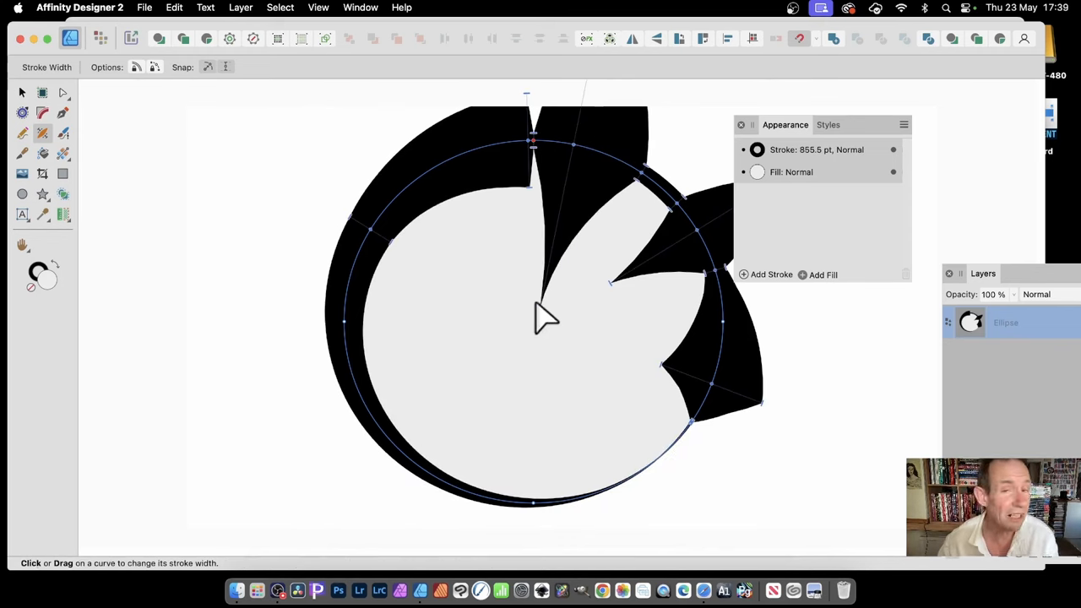
mouse_move(561, 257)
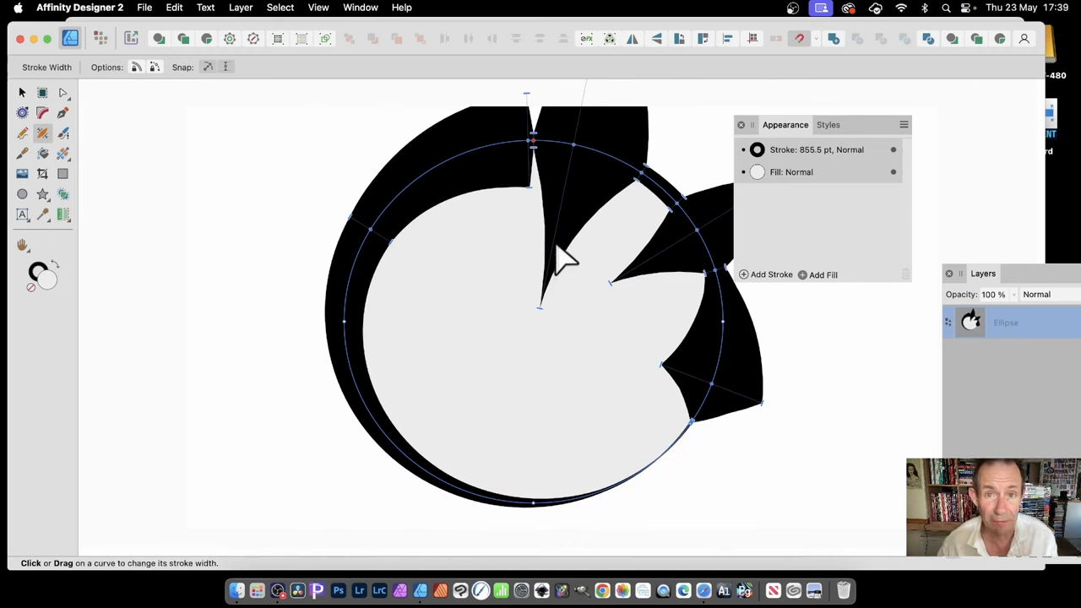
mouse_move(549, 313)
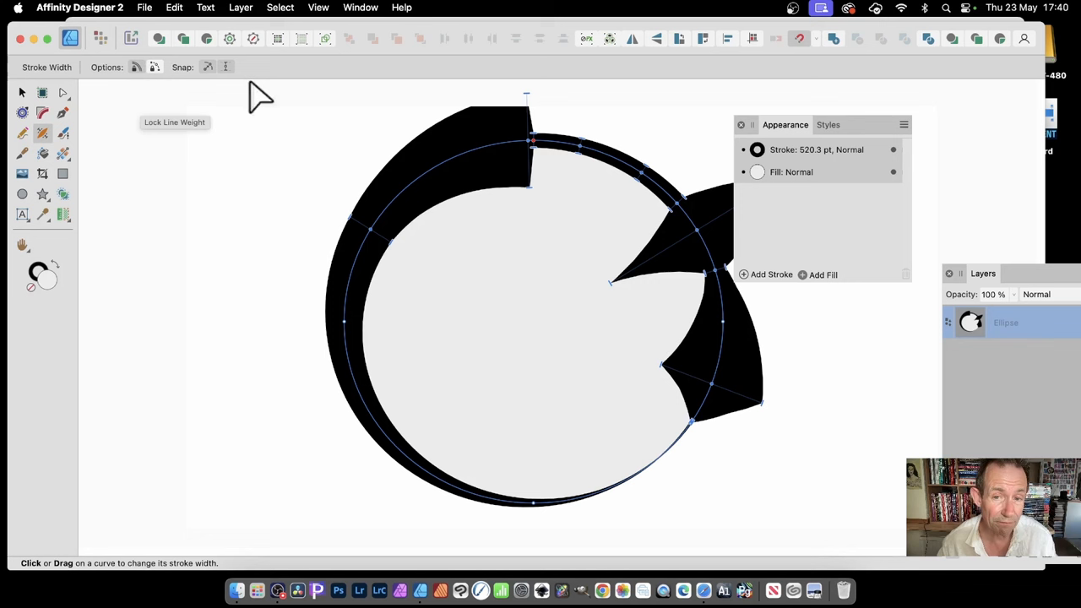
mouse_move(583, 161)
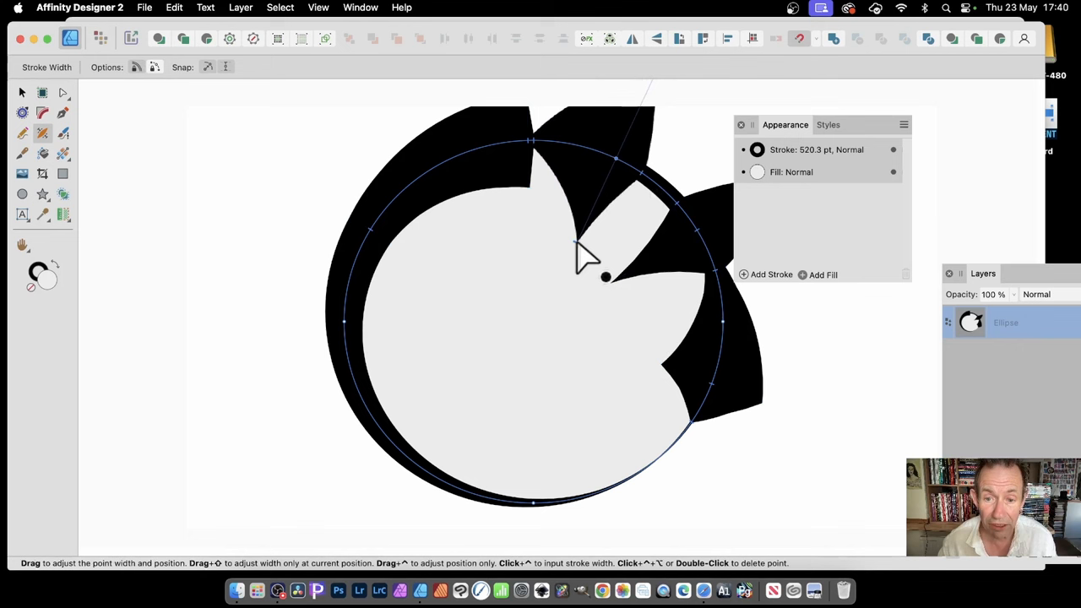
Step: Reposition an upper width point and pull a new spike from the upper-right outline
drag(606, 276, 623, 296)
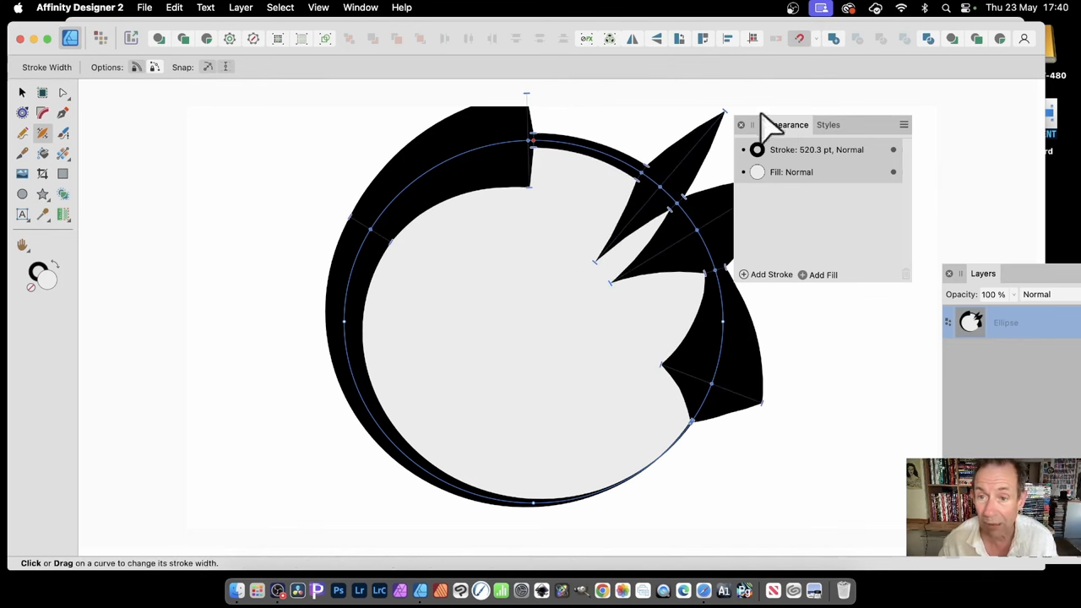
mouse_move(599, 245)
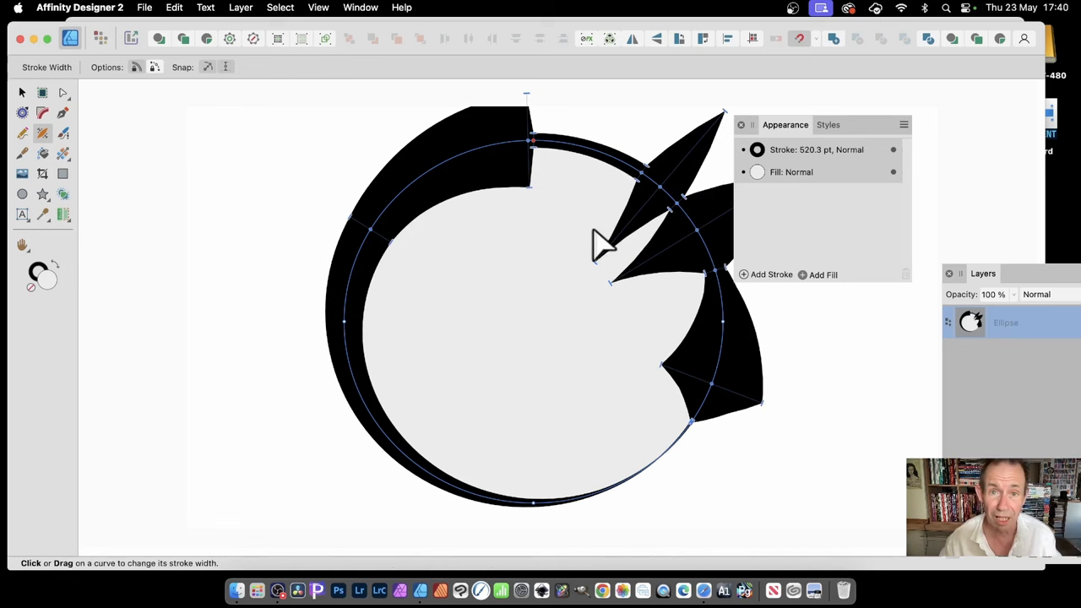
mouse_move(693, 253)
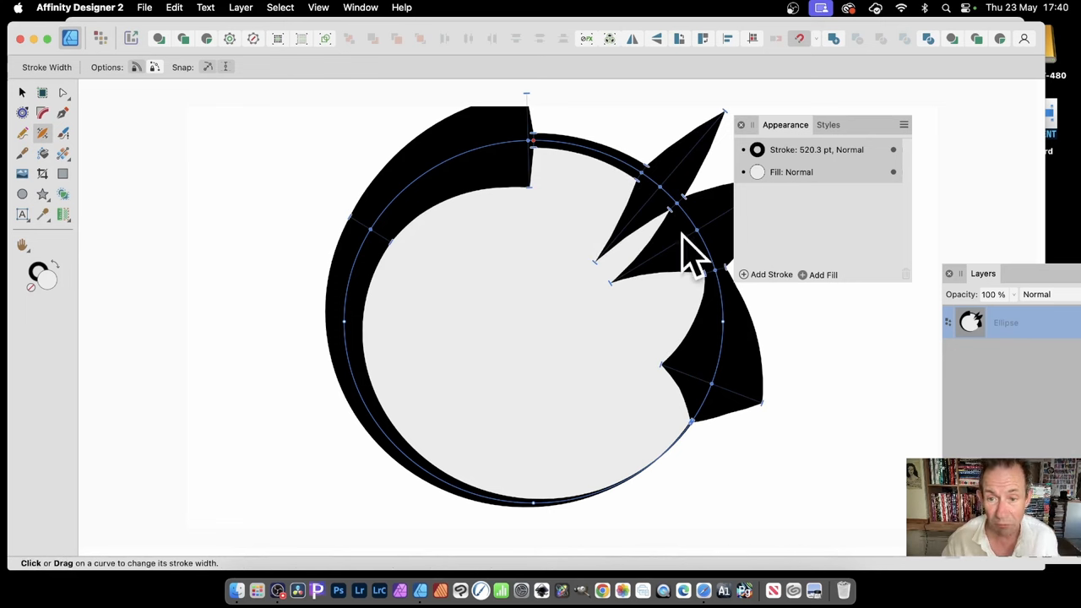
mouse_move(604, 279)
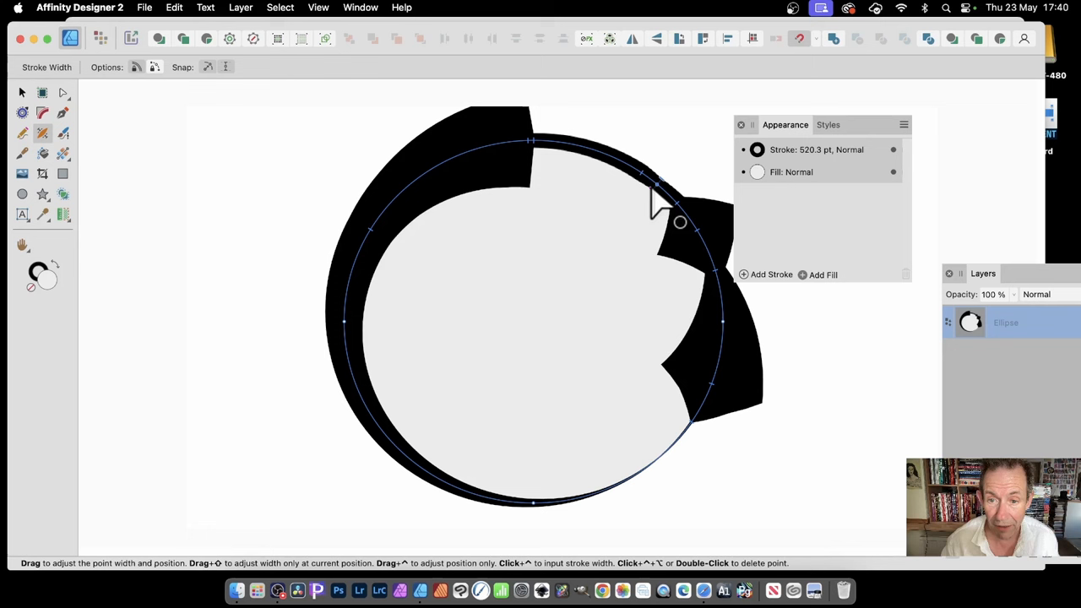
drag(679, 221, 636, 253)
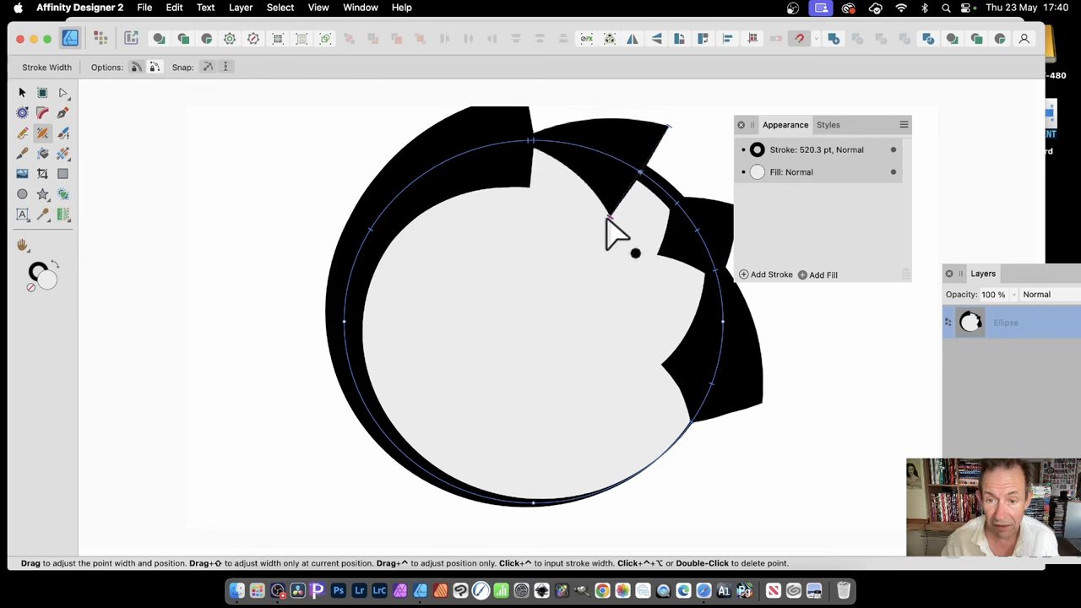
drag(636, 253, 664, 275)
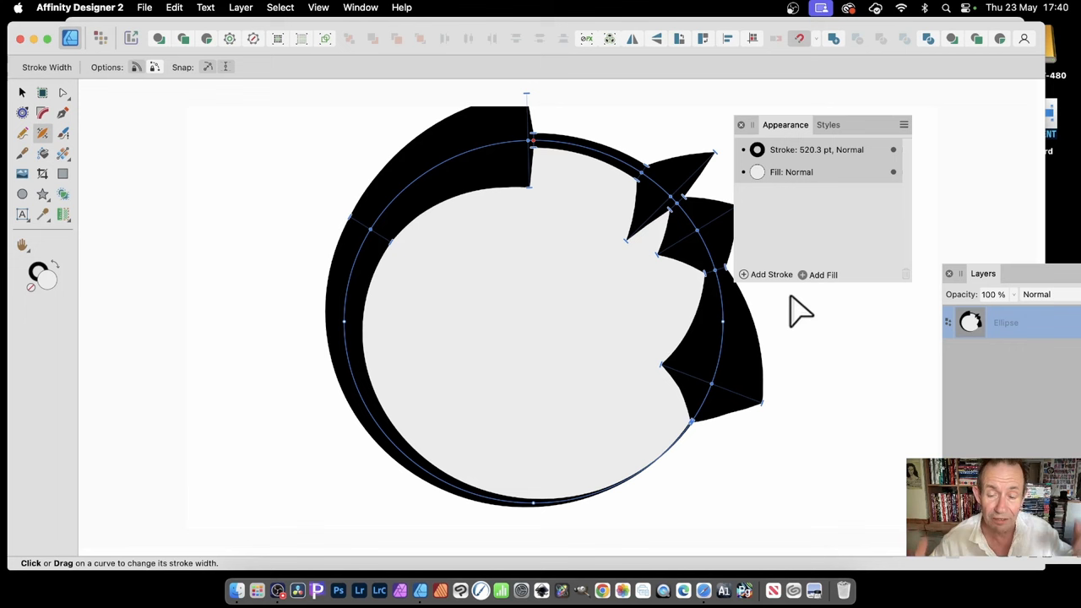
mouse_move(129, 100)
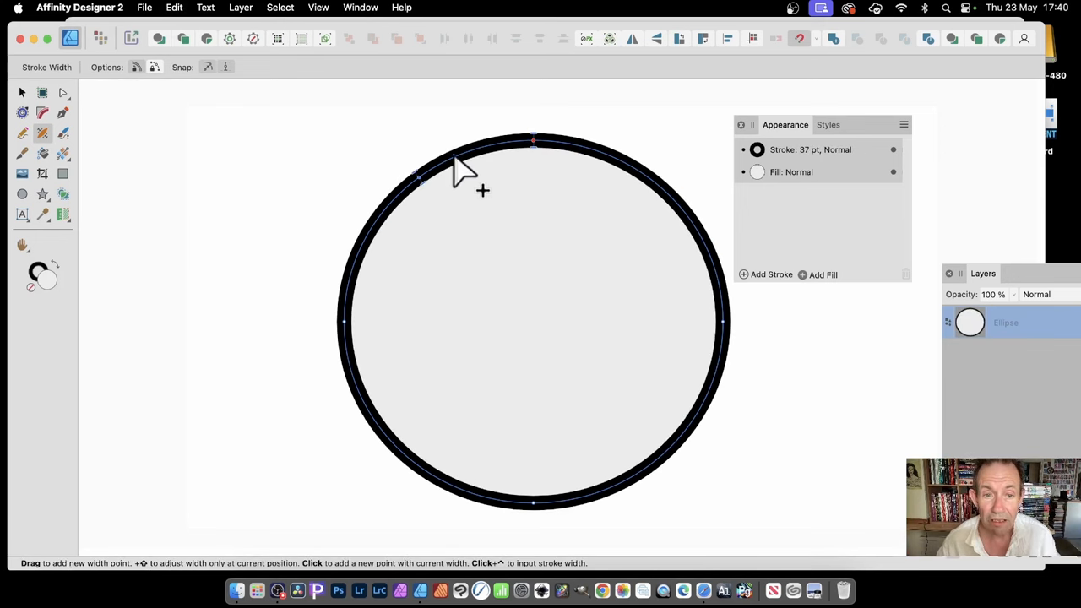
mouse_move(532, 156)
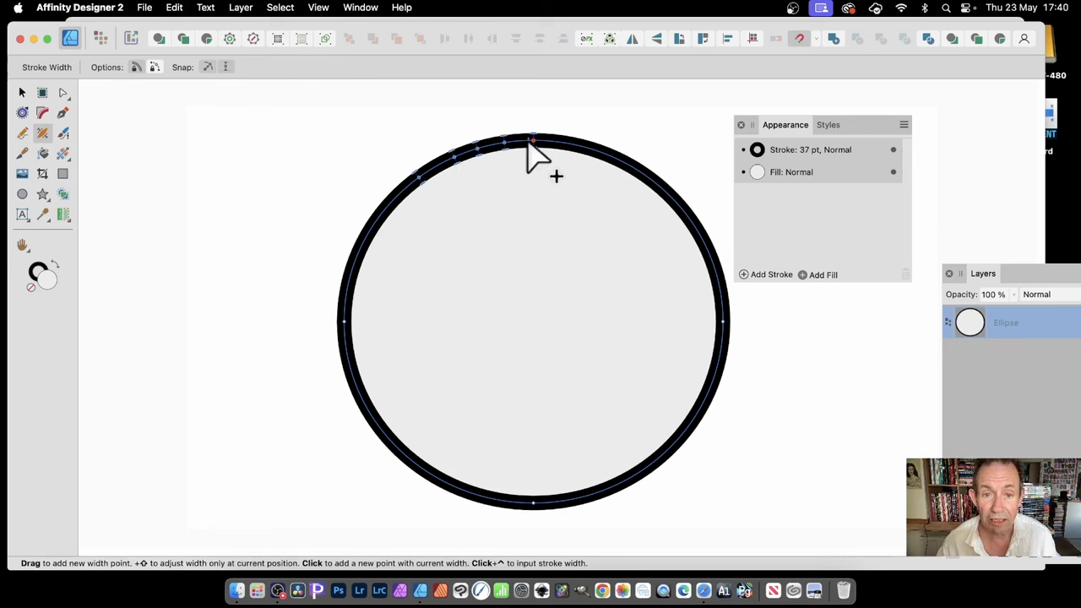
mouse_move(654, 190)
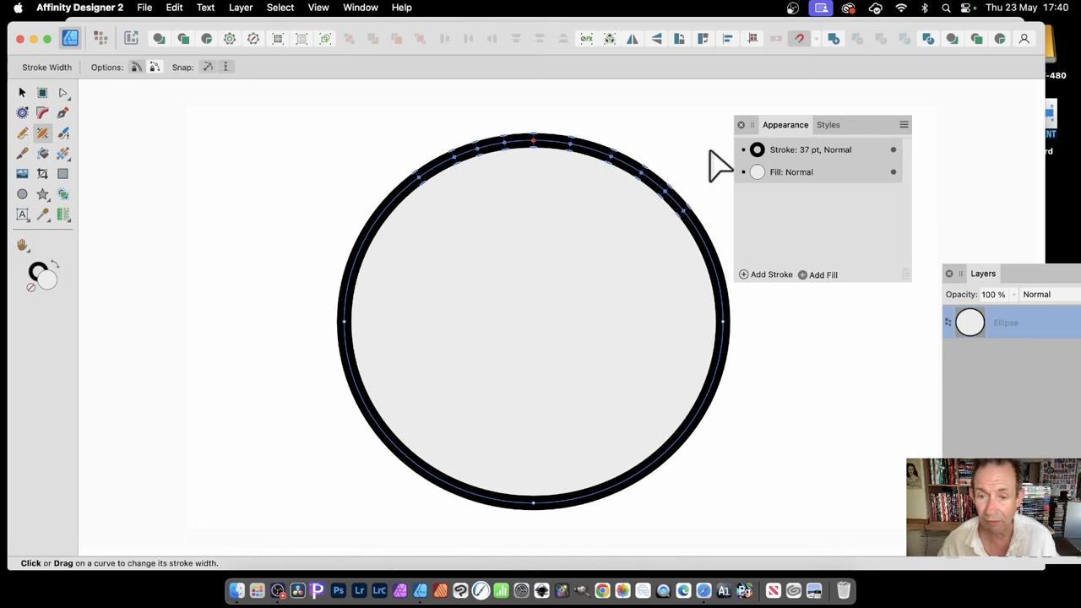
mouse_move(160, 85)
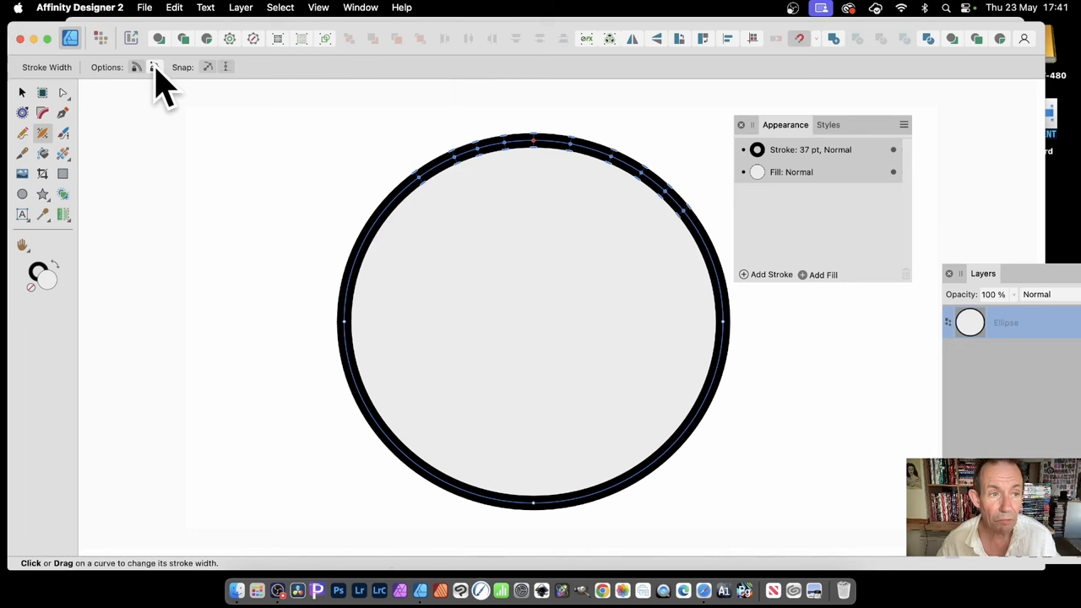
mouse_move(153, 67)
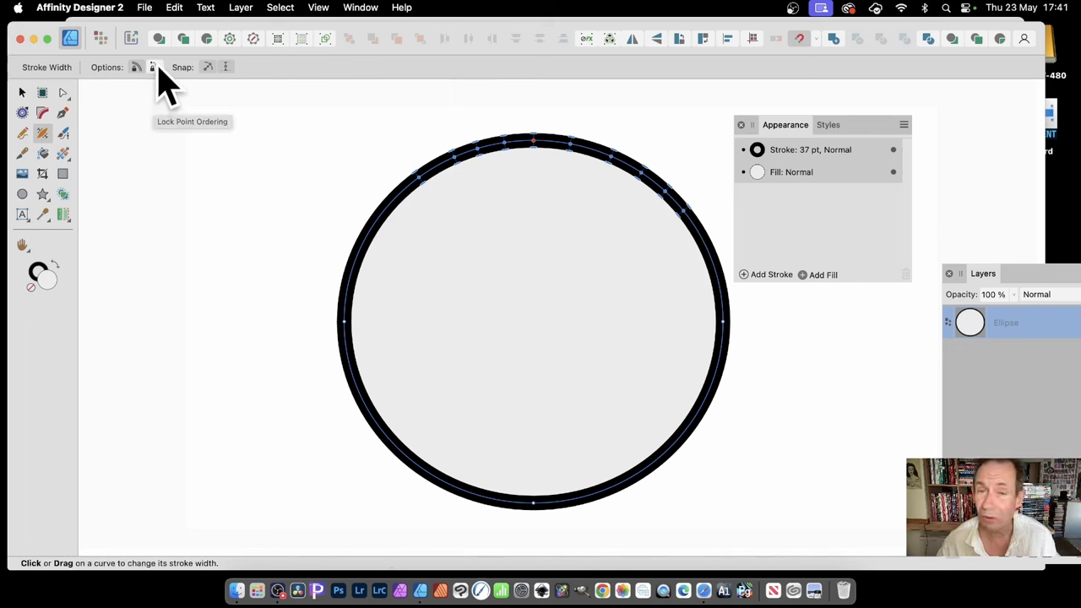
mouse_move(131, 64)
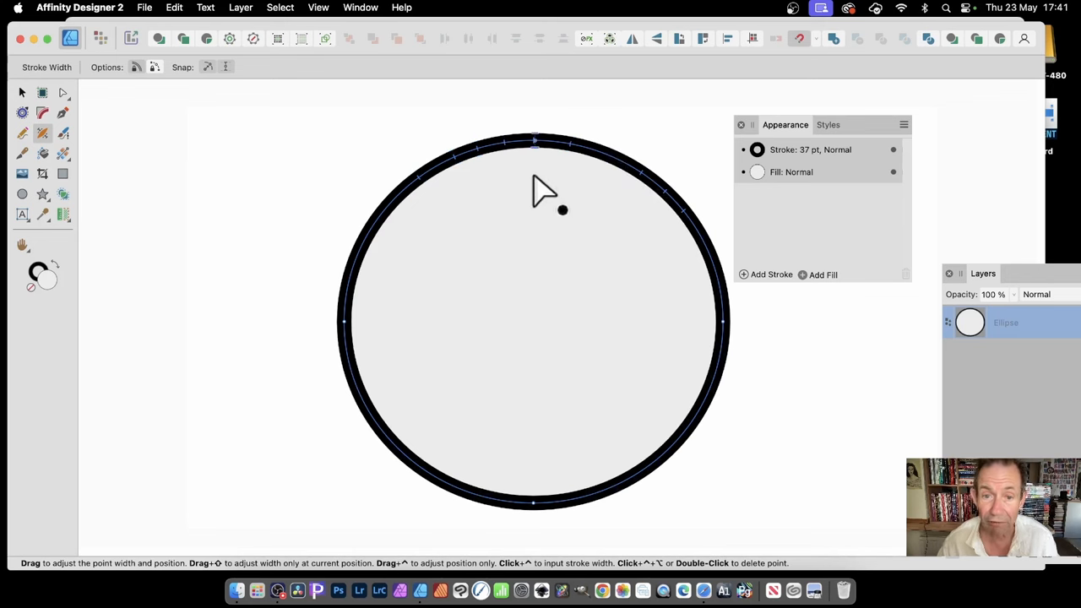
mouse_move(439, 329)
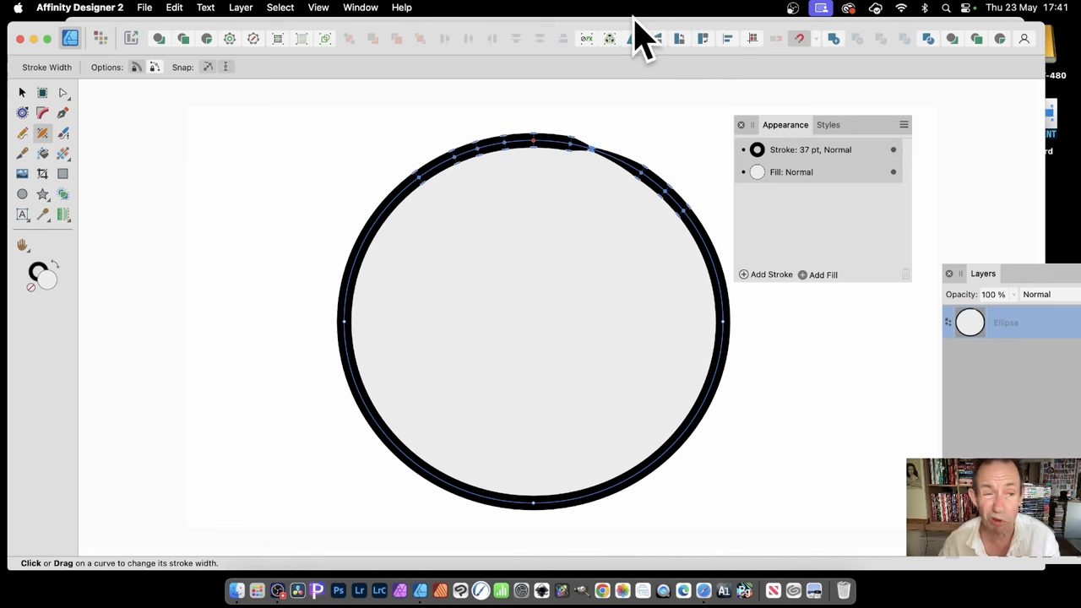
mouse_move(169, 84)
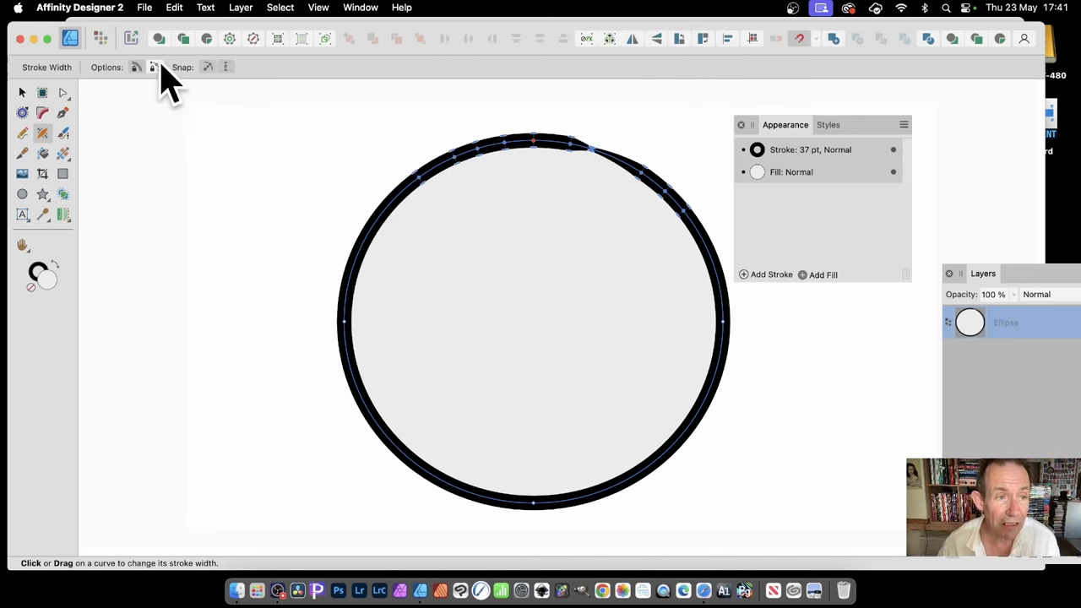
mouse_move(152, 76)
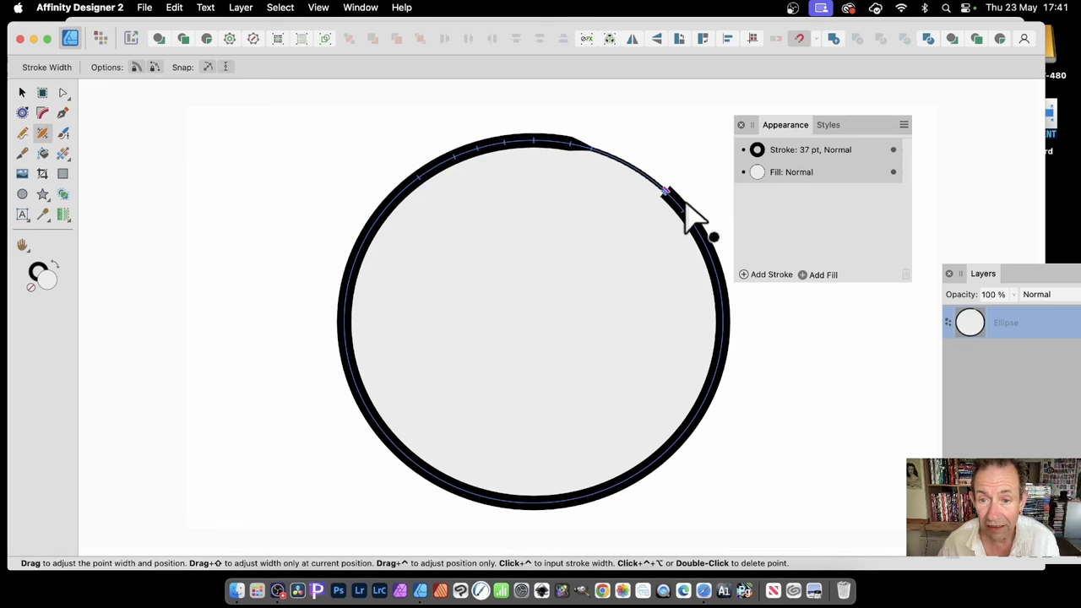
mouse_move(696, 228)
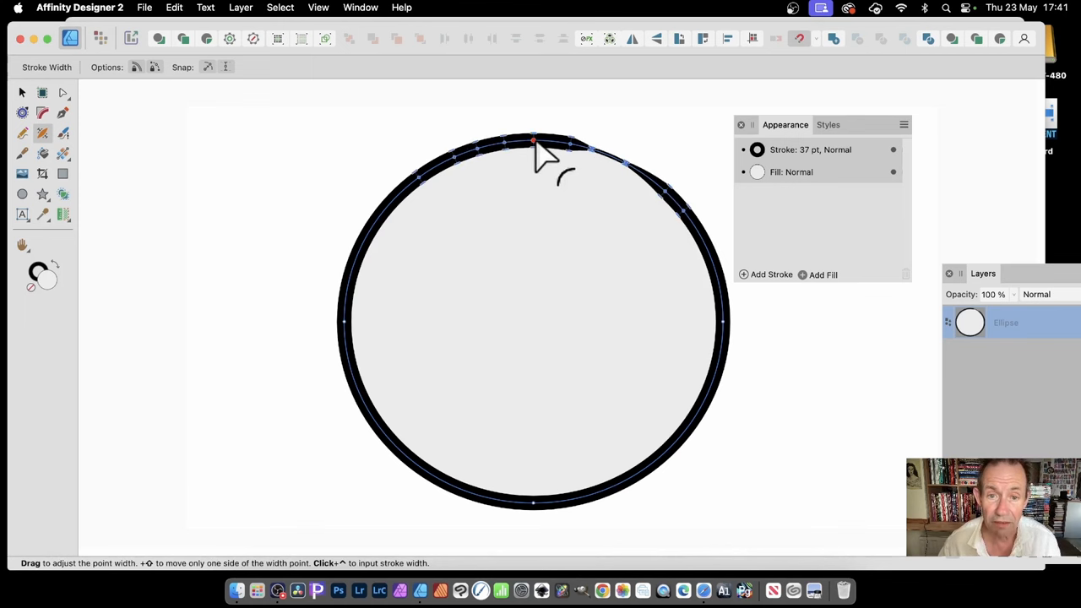
mouse_move(494, 161)
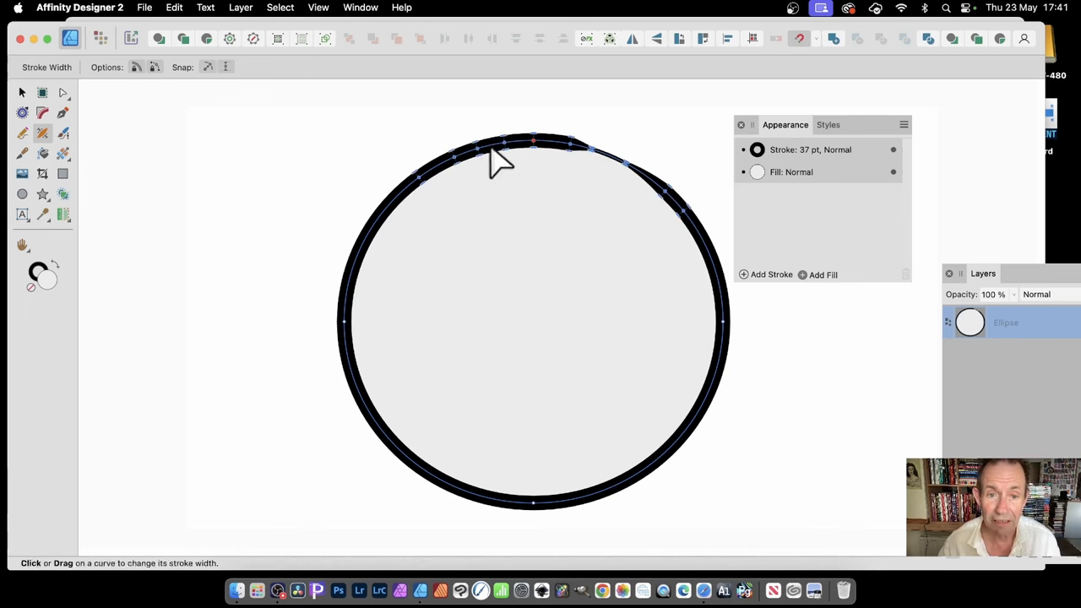
Step: Select a width point just right of the top of the outline
click(503, 156)
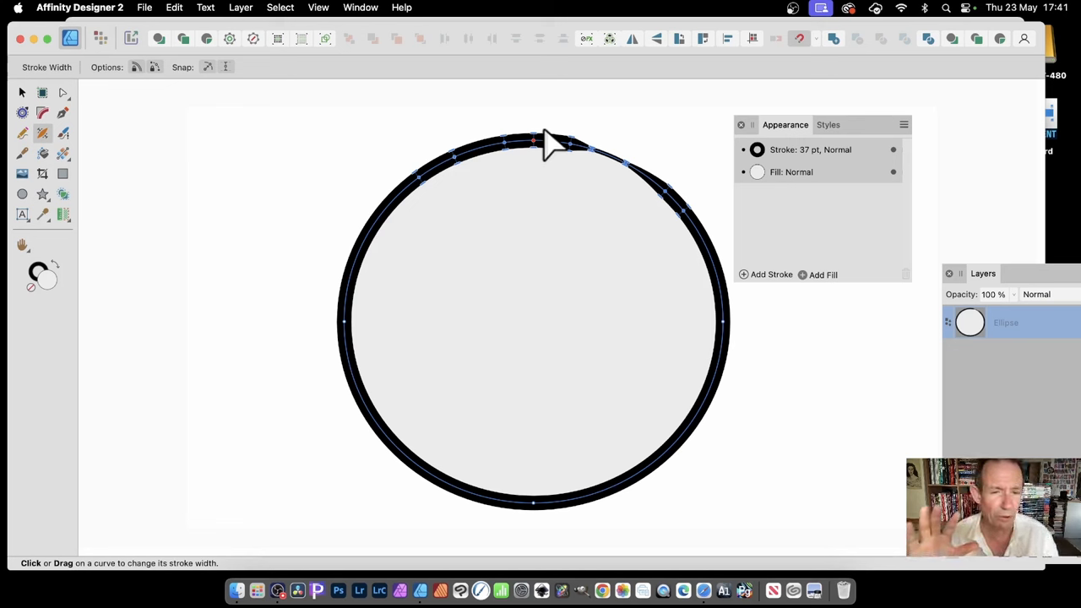
mouse_move(520, 80)
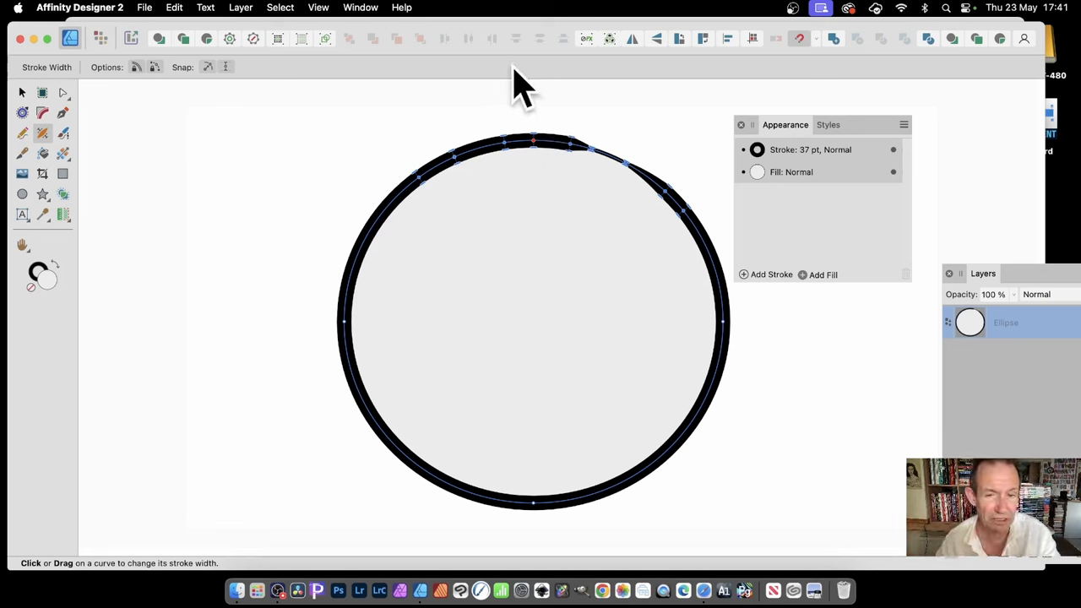
mouse_move(486, 22)
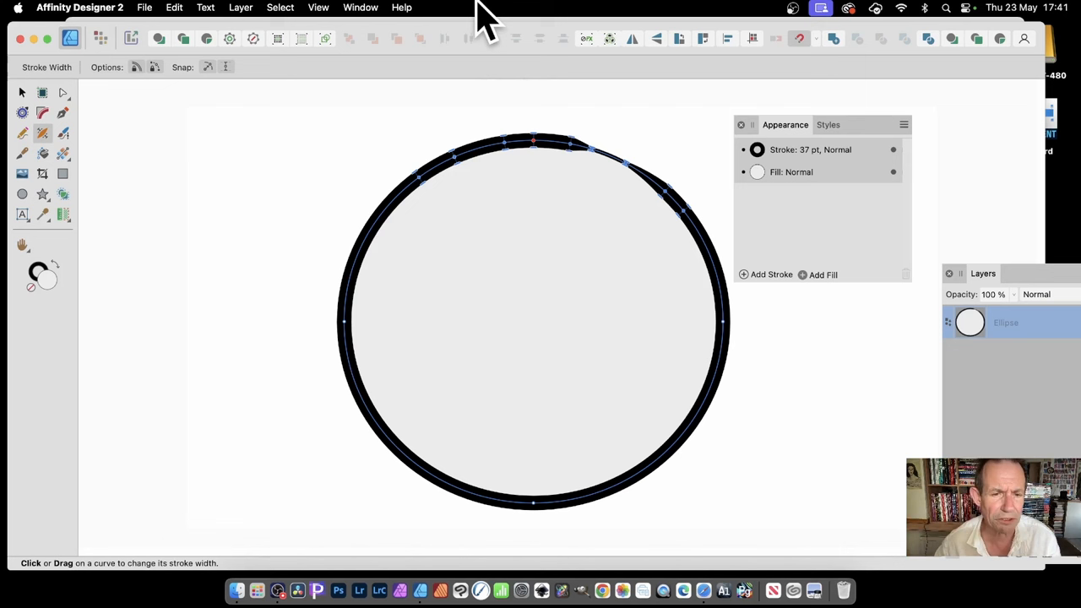
mouse_move(164, 97)
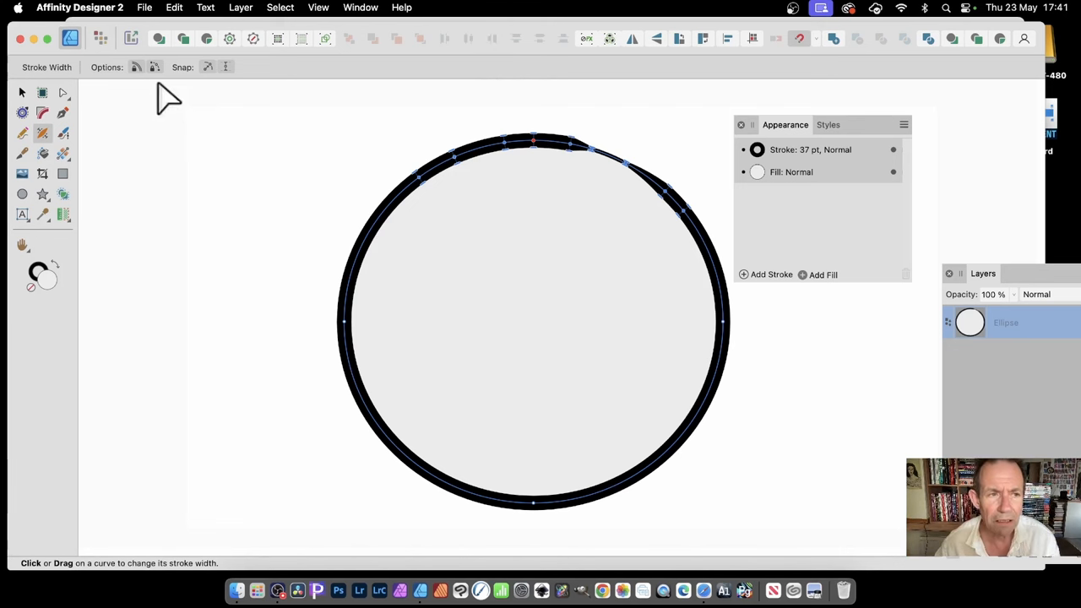
mouse_move(144, 84)
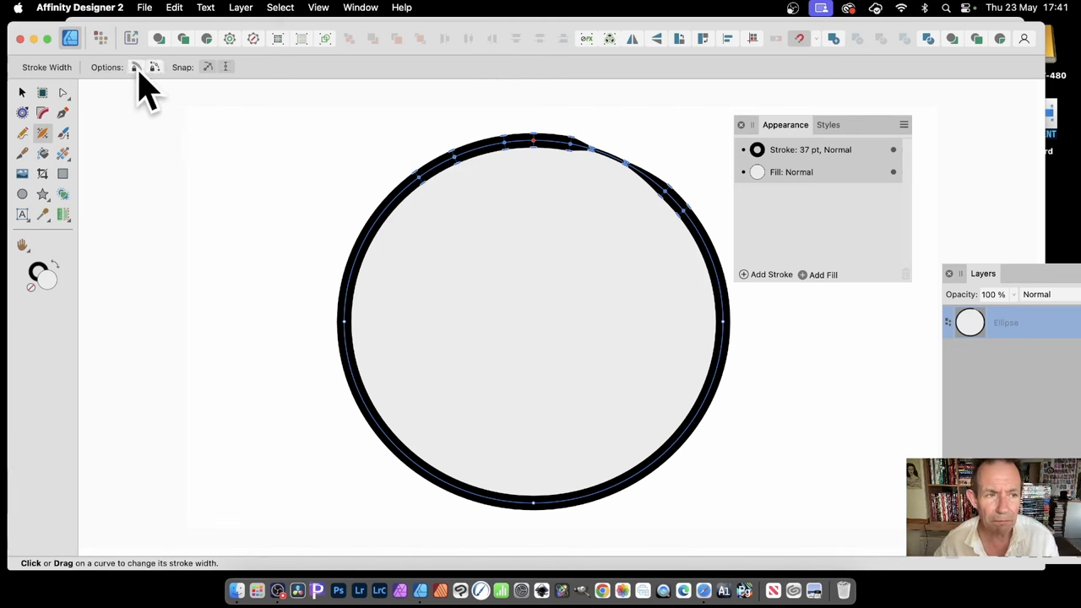
mouse_move(207, 93)
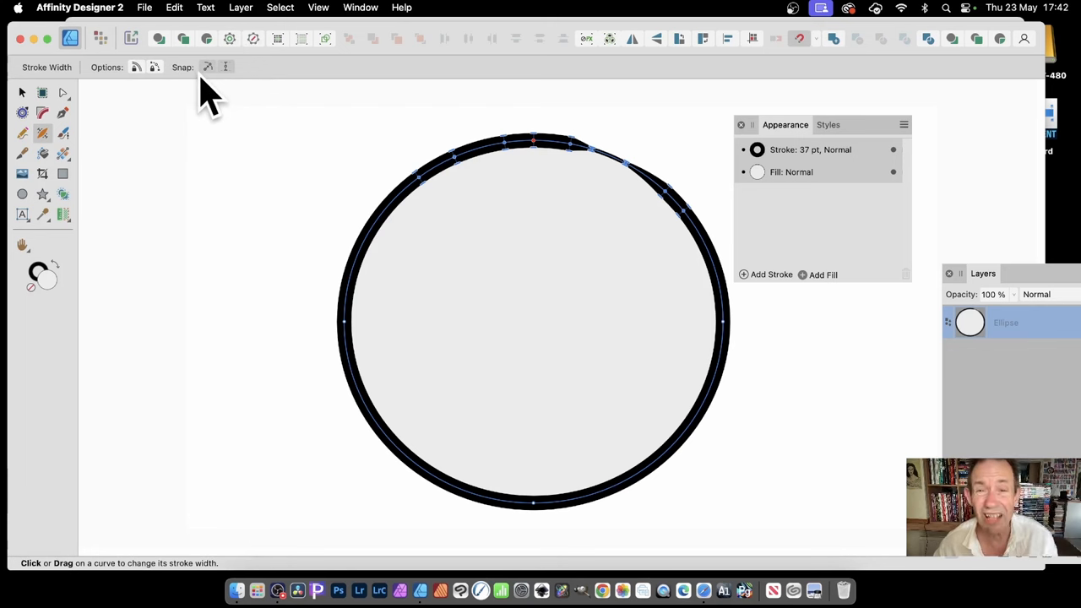
mouse_move(226, 101)
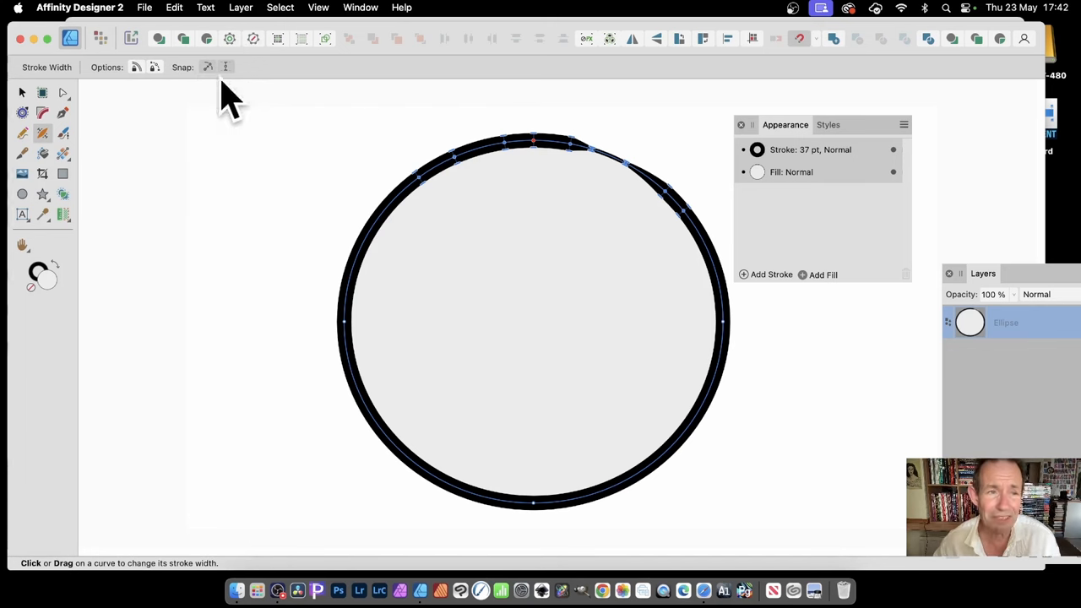
mouse_move(258, 85)
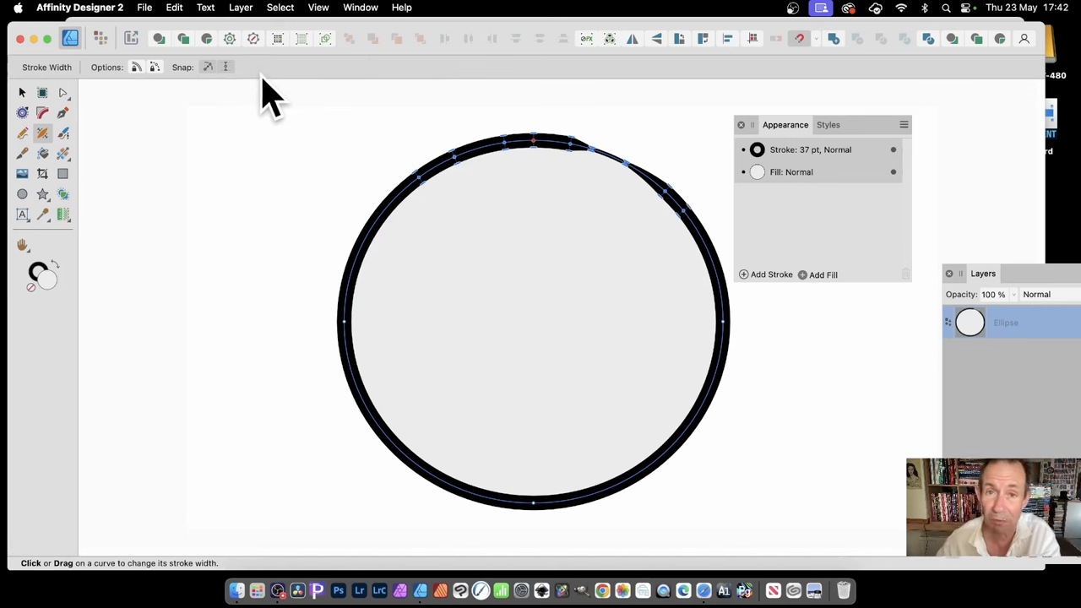
mouse_move(216, 85)
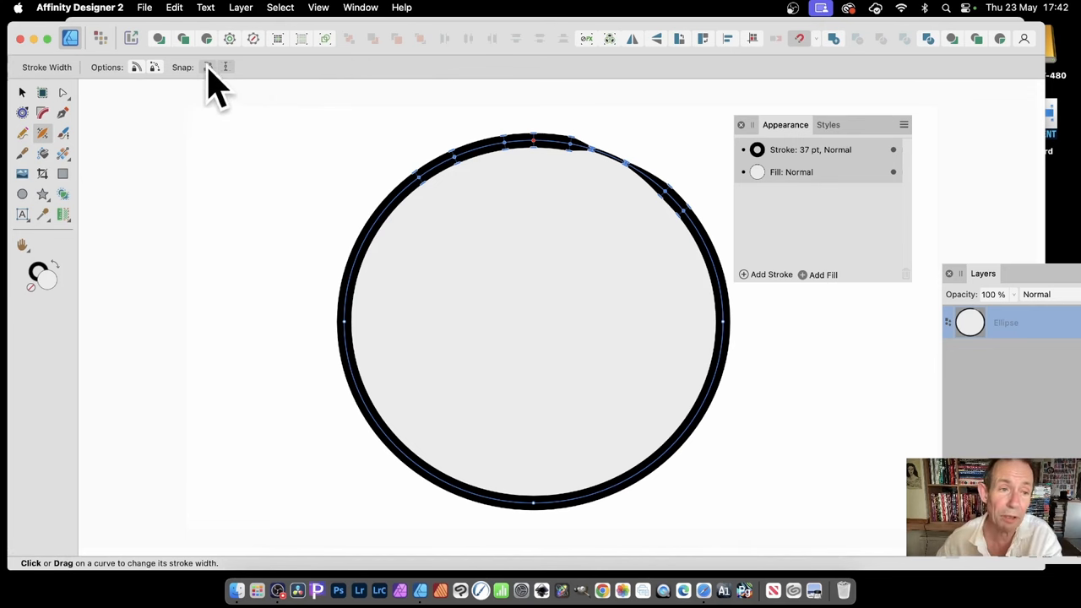
mouse_move(198, 97)
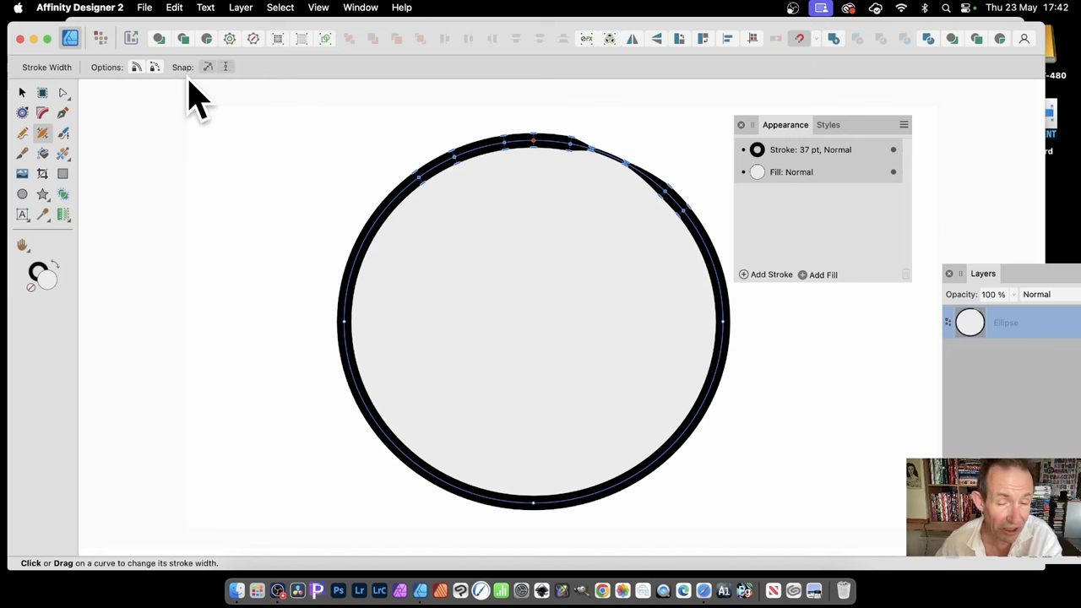
mouse_move(209, 100)
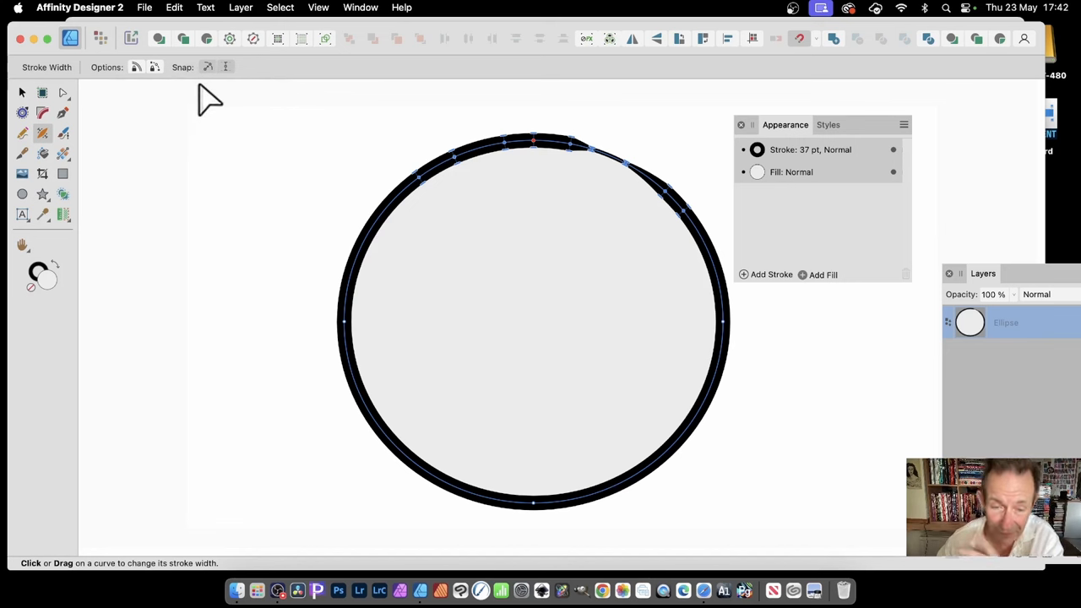
mouse_move(304, 127)
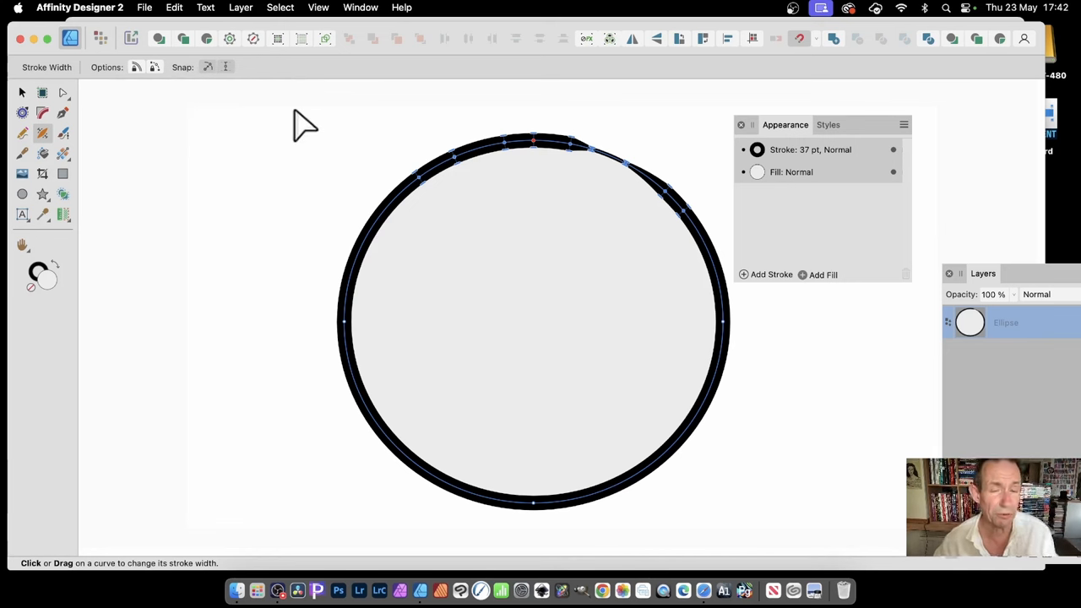
mouse_move(439, 202)
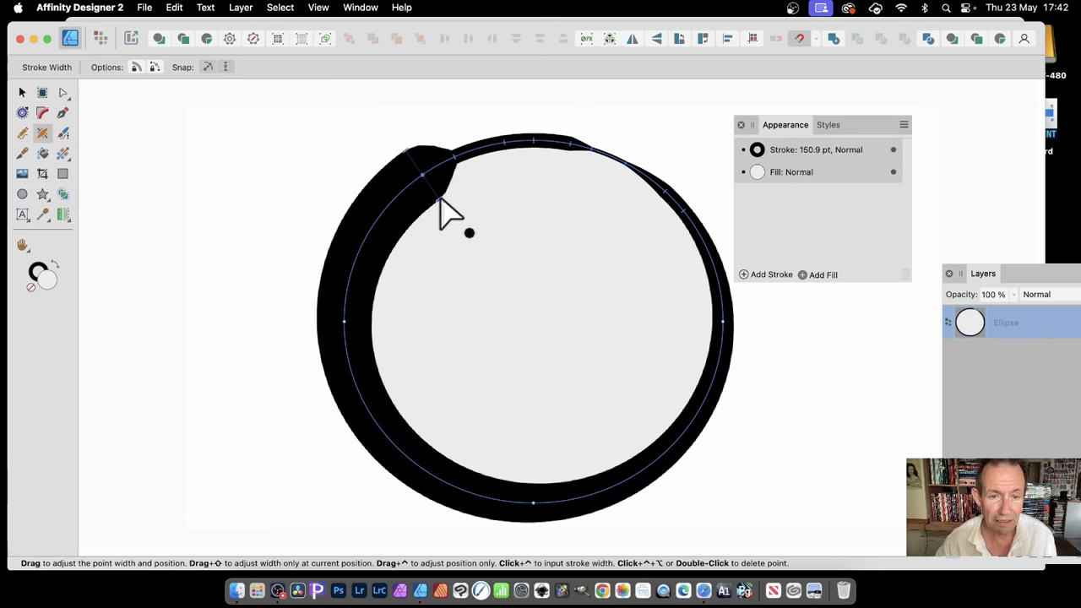
drag(470, 232, 479, 246)
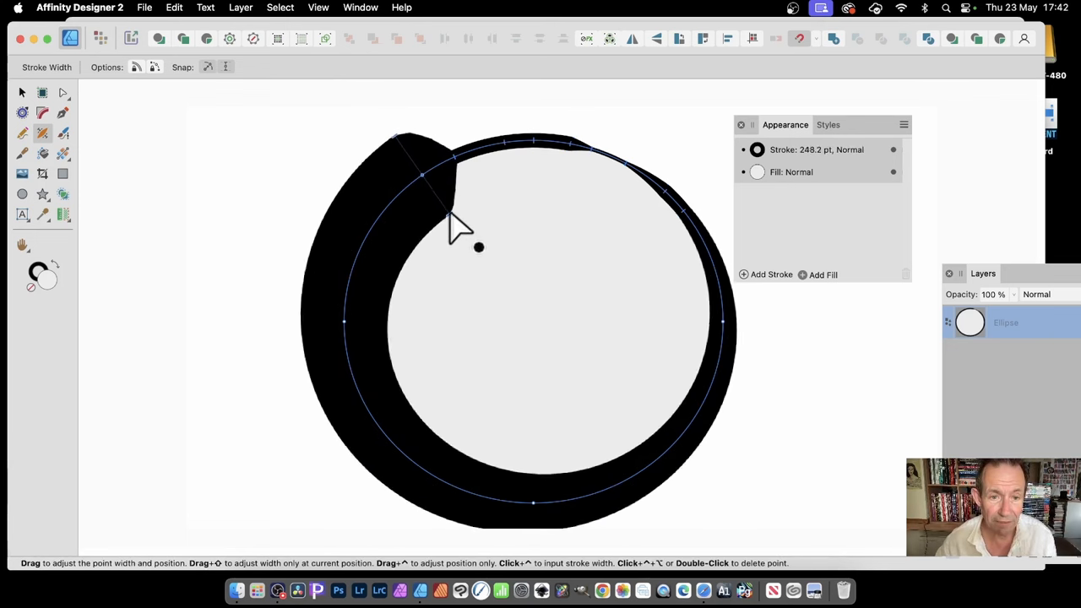
drag(479, 247, 450, 211)
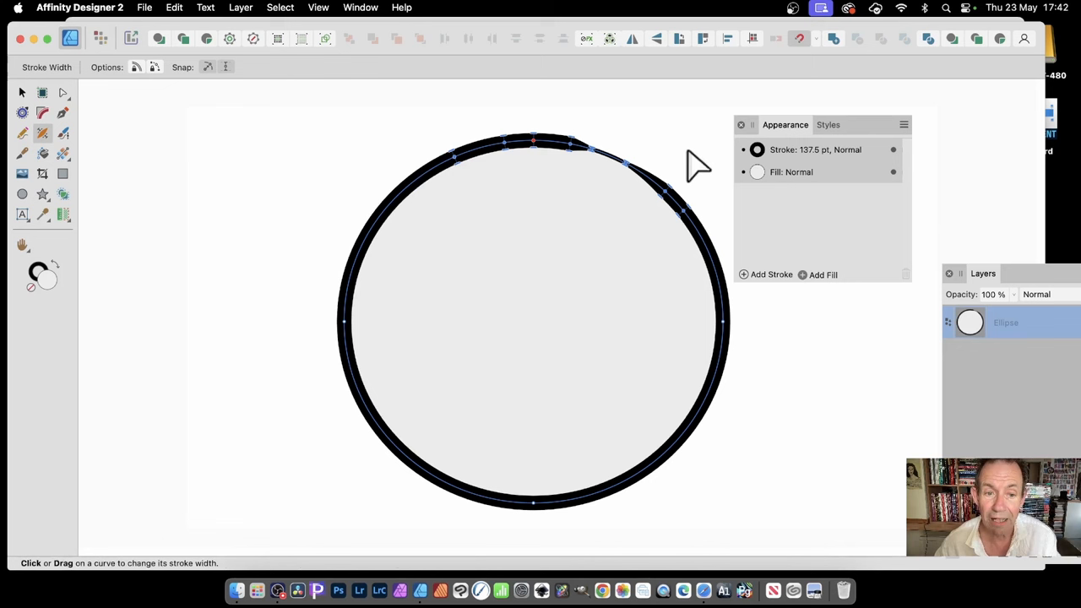
mouse_move(401, 220)
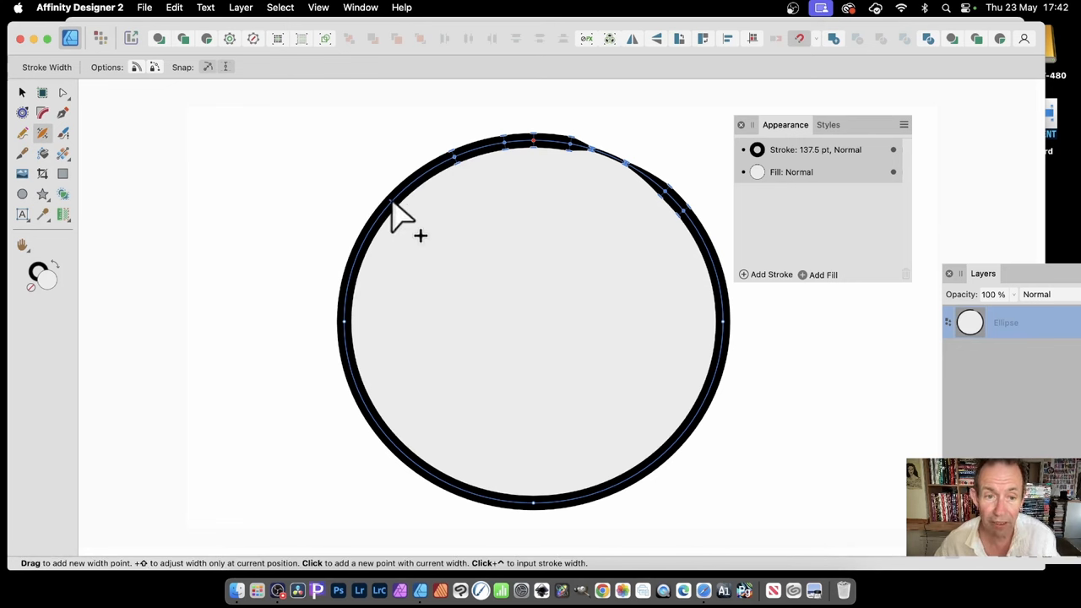
mouse_move(565, 190)
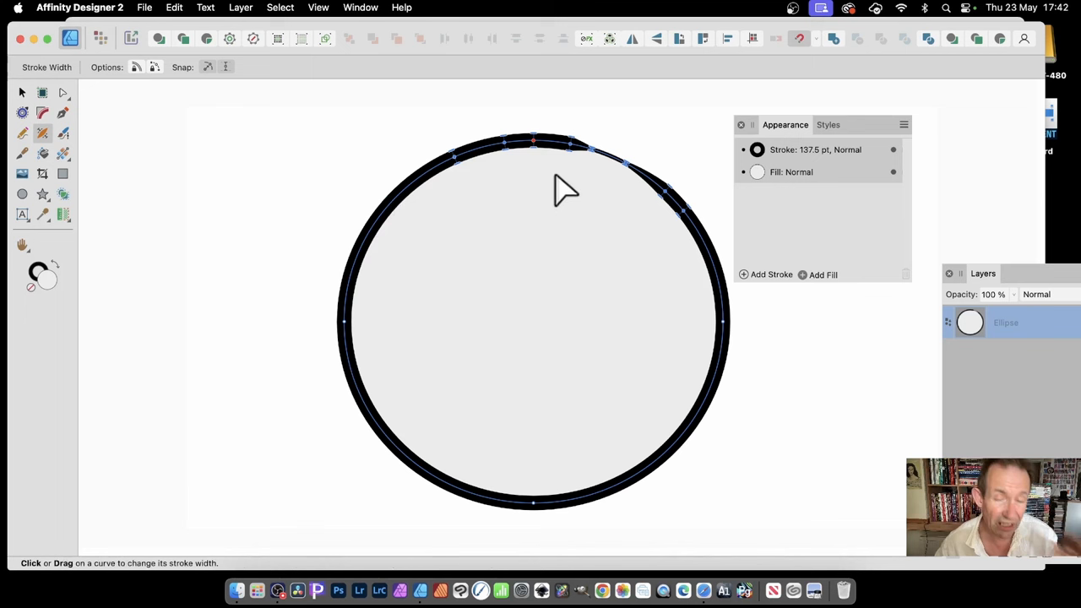
mouse_move(401, 224)
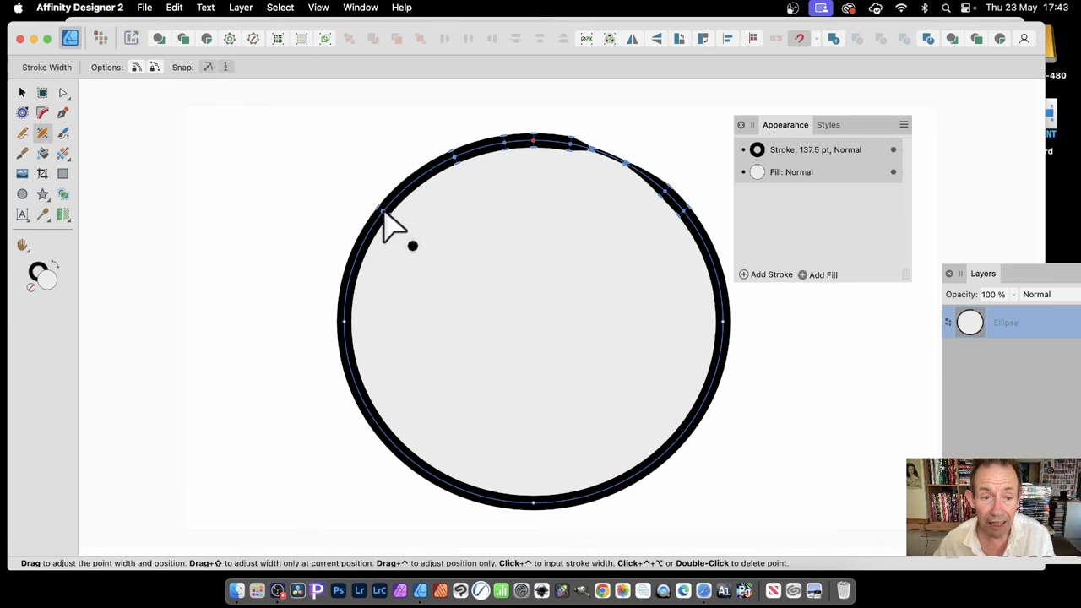
Step: Widen and narrow the upper-left stroke bulge repeatedly, settling on a thinner ring
drag(413, 246, 426, 263)
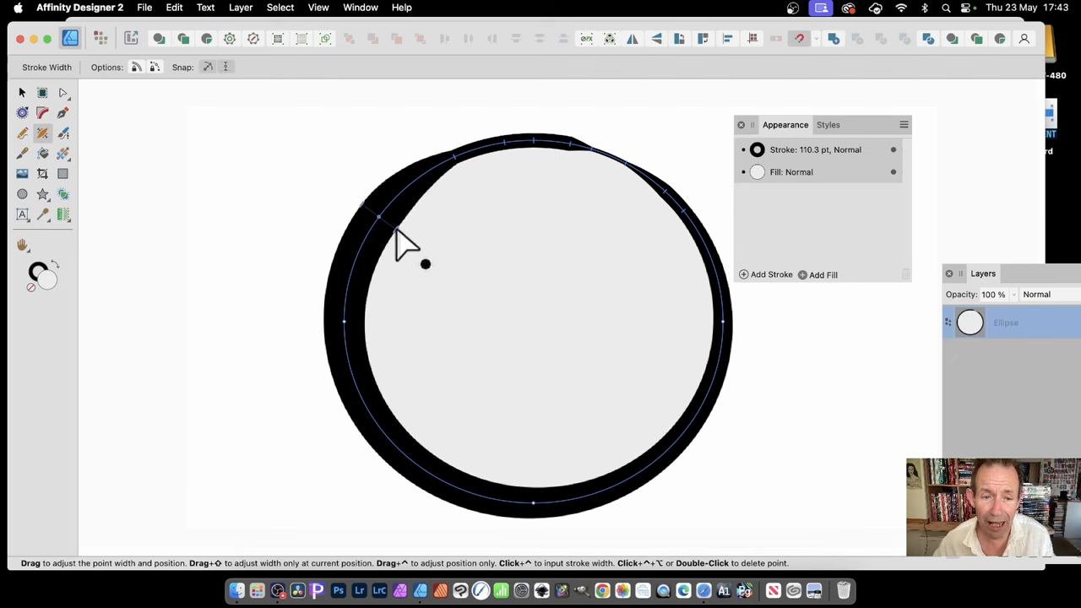
drag(426, 264, 456, 279)
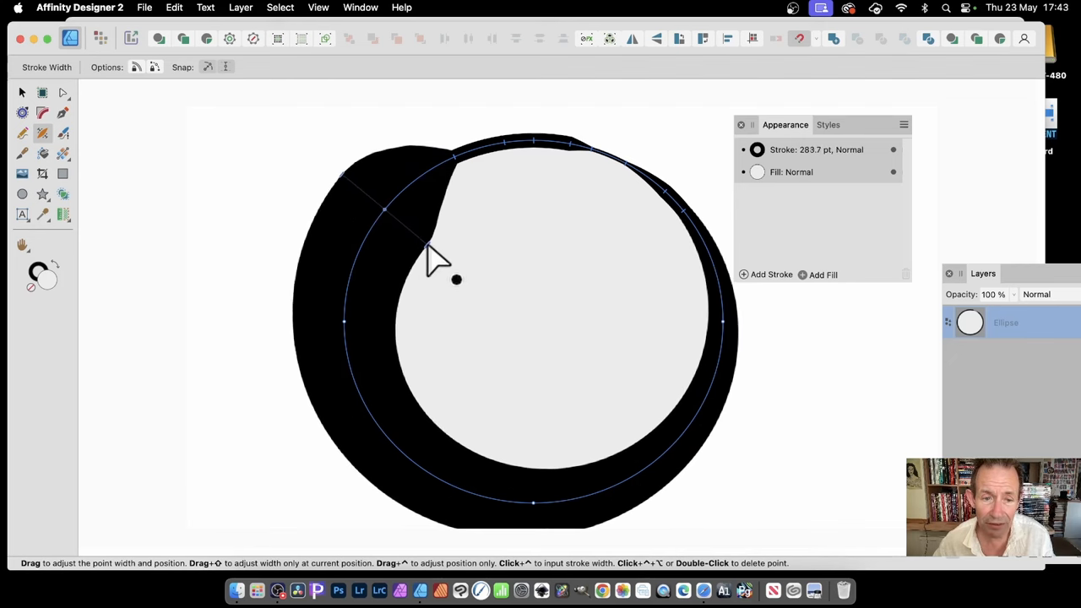
drag(456, 279, 435, 267)
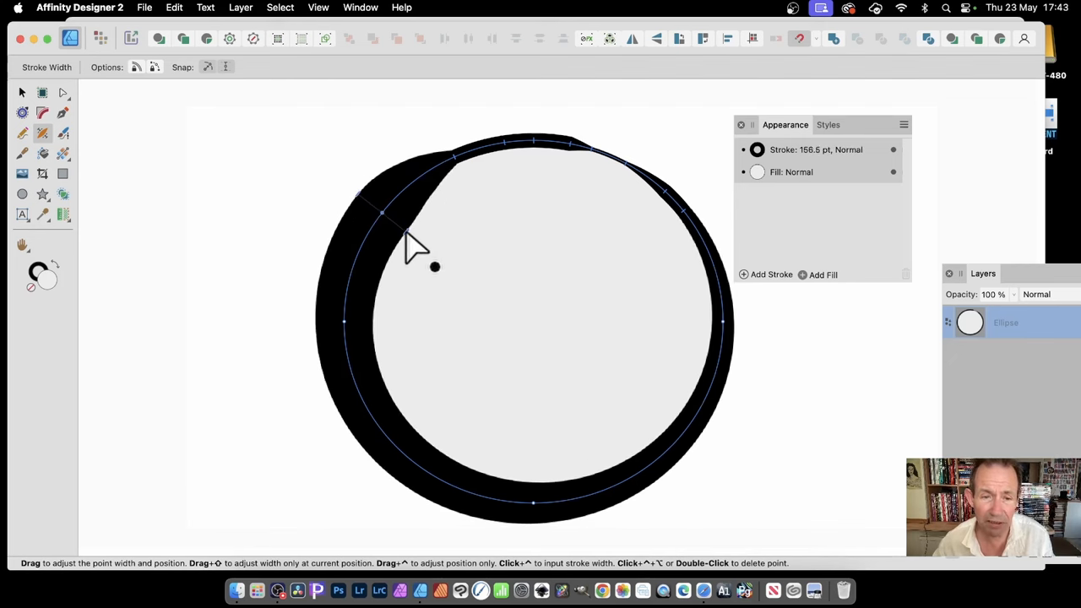
drag(434, 267, 446, 293)
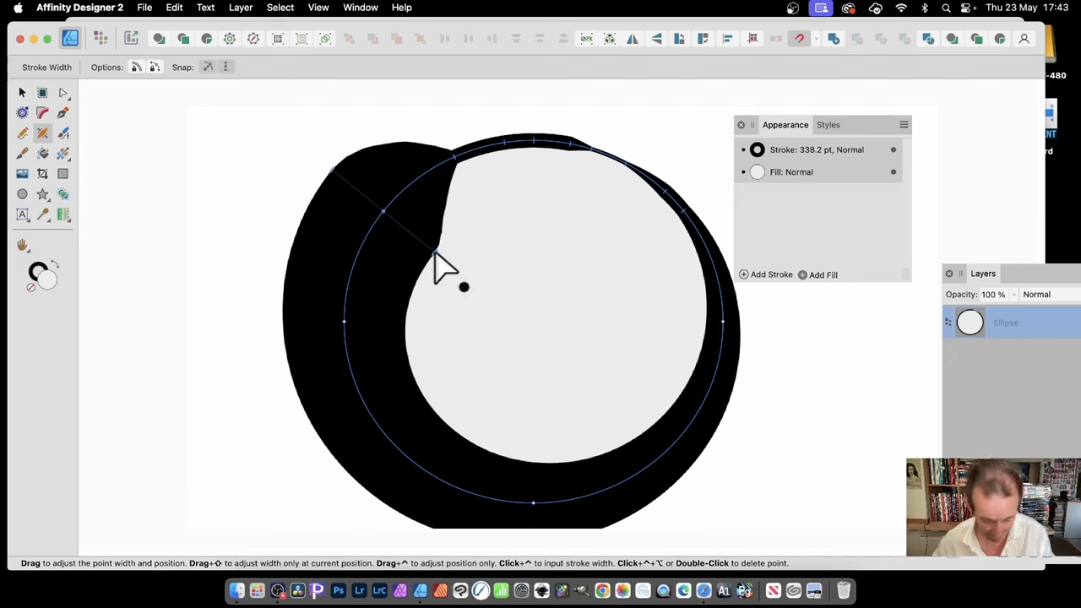
drag(462, 287, 430, 253)
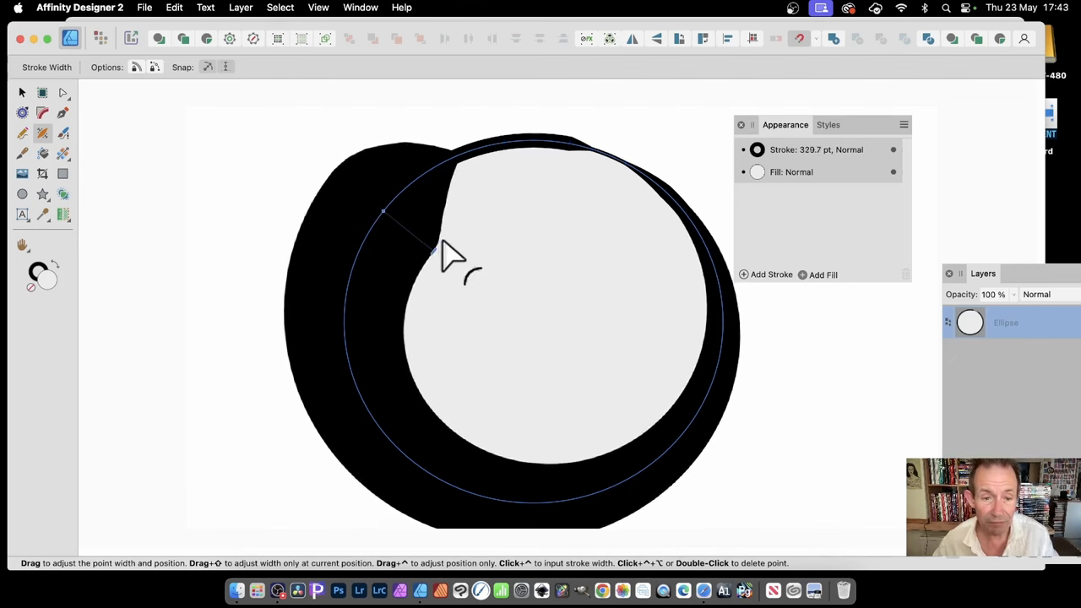
drag(435, 249, 463, 276)
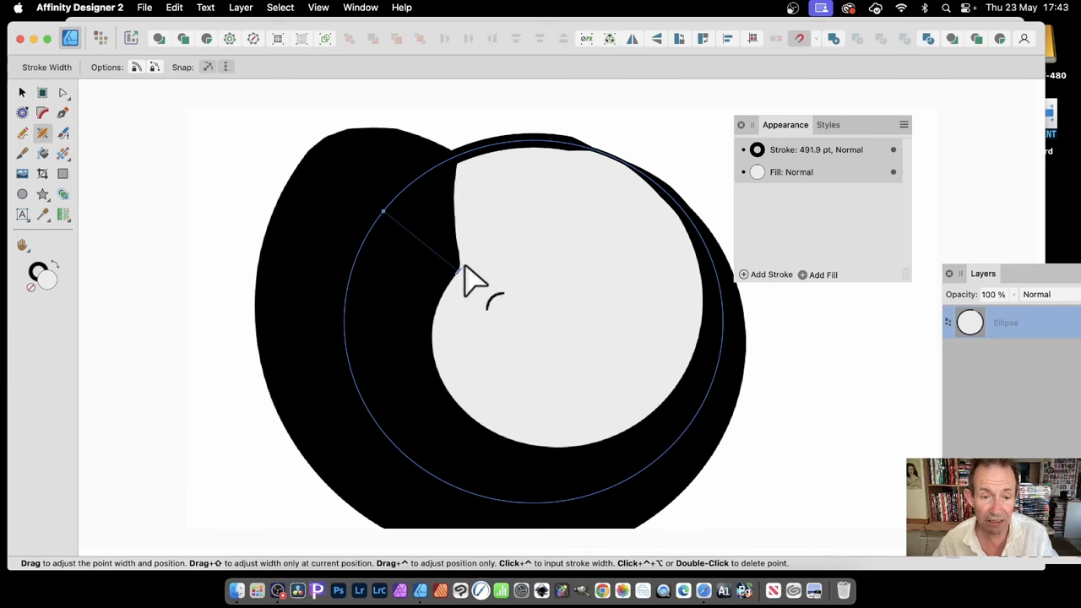
drag(473, 283, 452, 262)
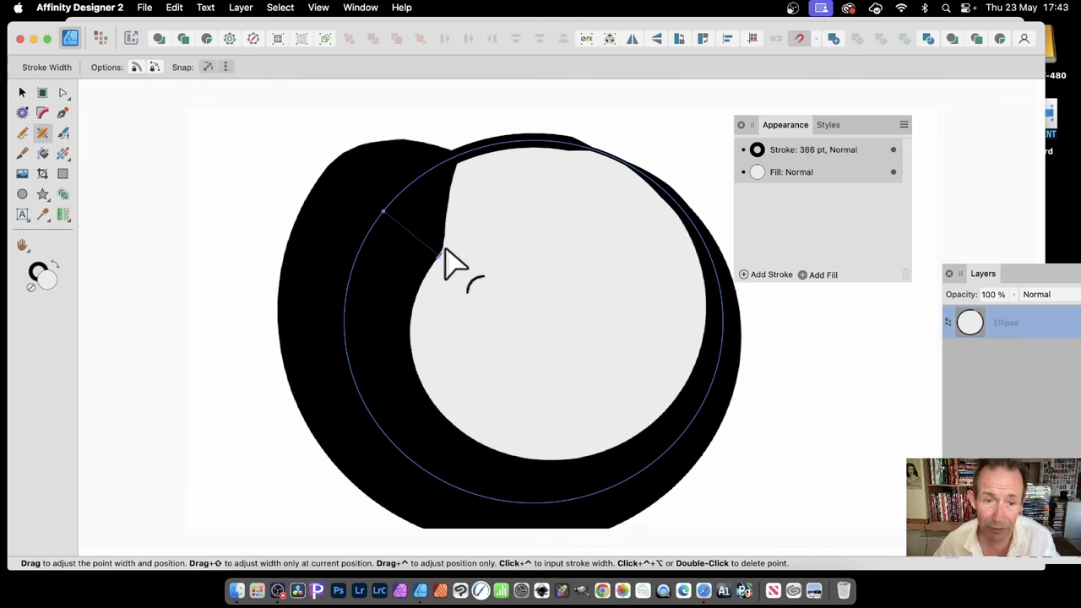
drag(452, 262, 439, 258)
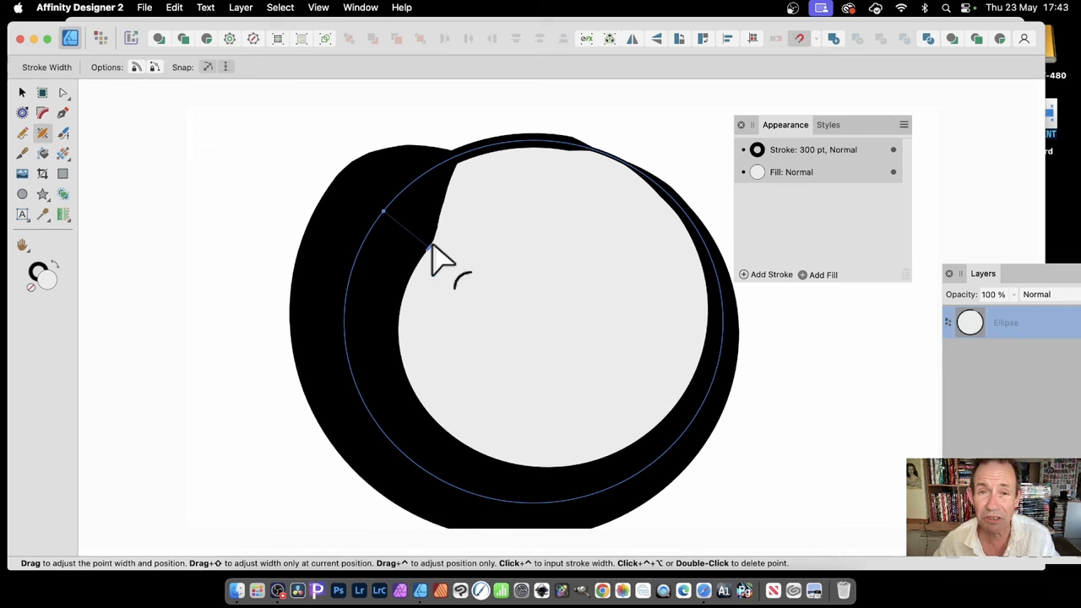
drag(443, 258, 423, 245)
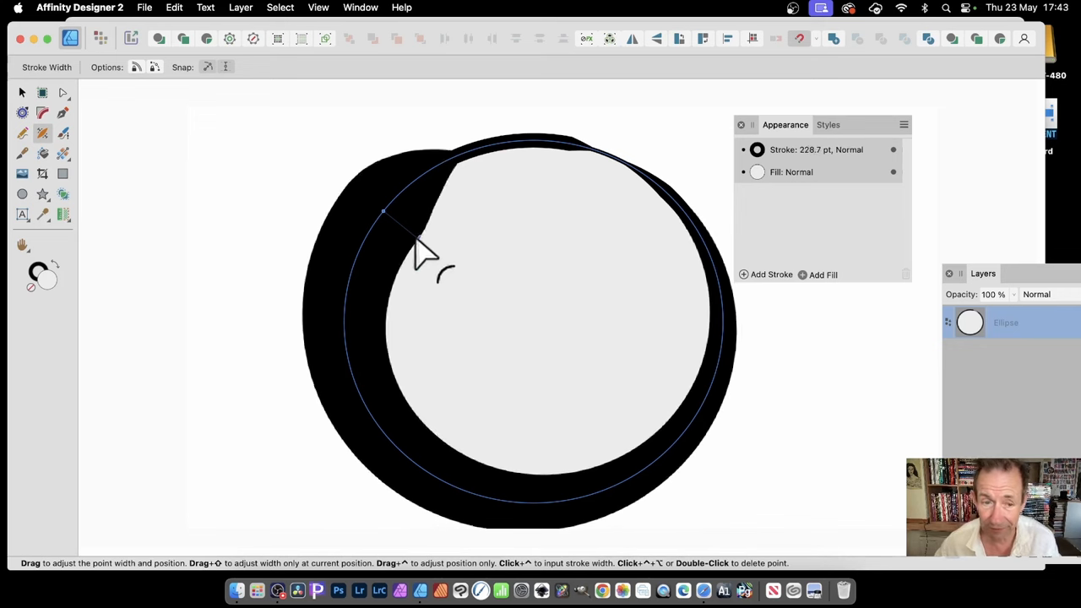
drag(426, 253, 409, 241)
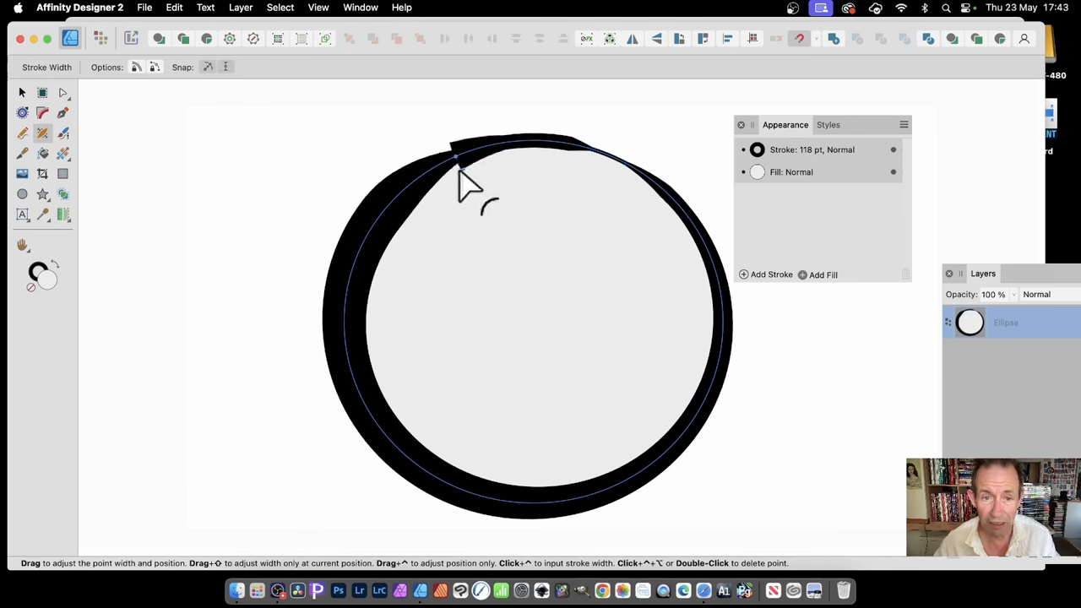
Step: Drag the top of the stroke inward into a long spike toward the centre
drag(456, 156, 494, 240)
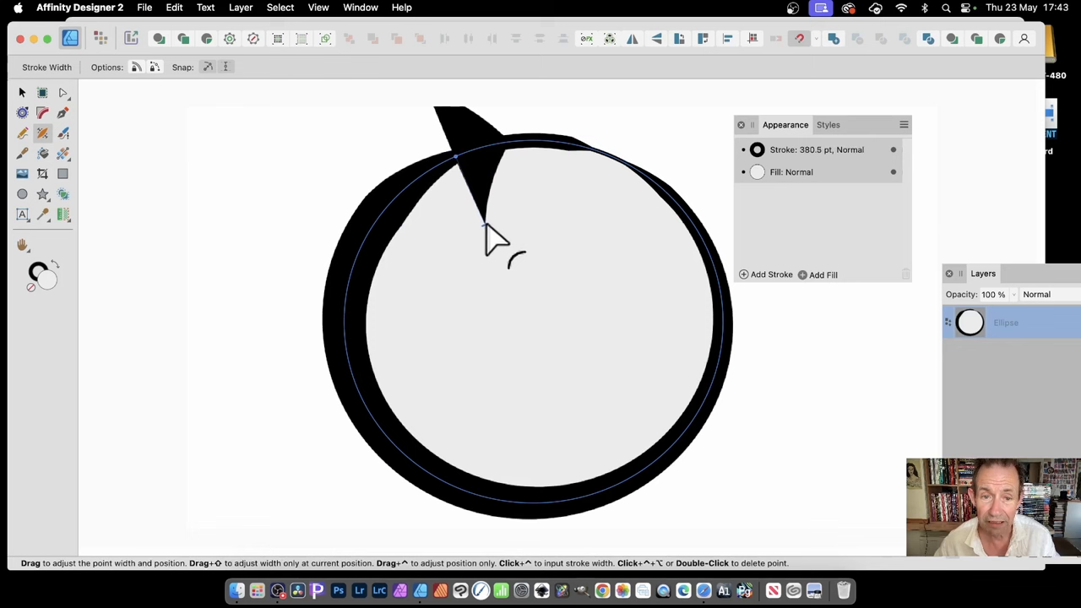
drag(494, 240, 515, 283)
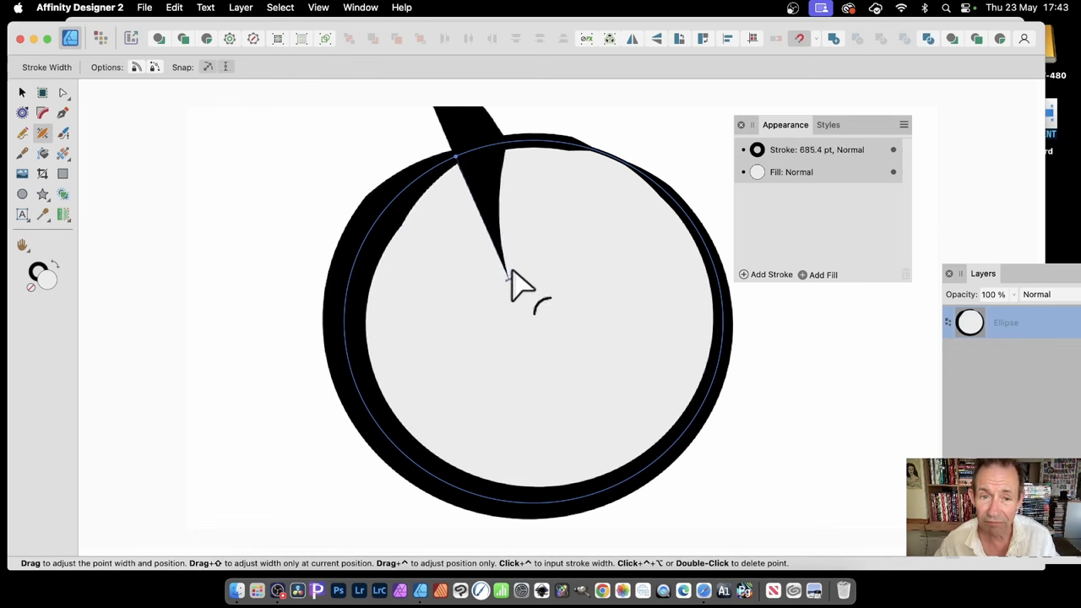
drag(519, 283, 498, 236)
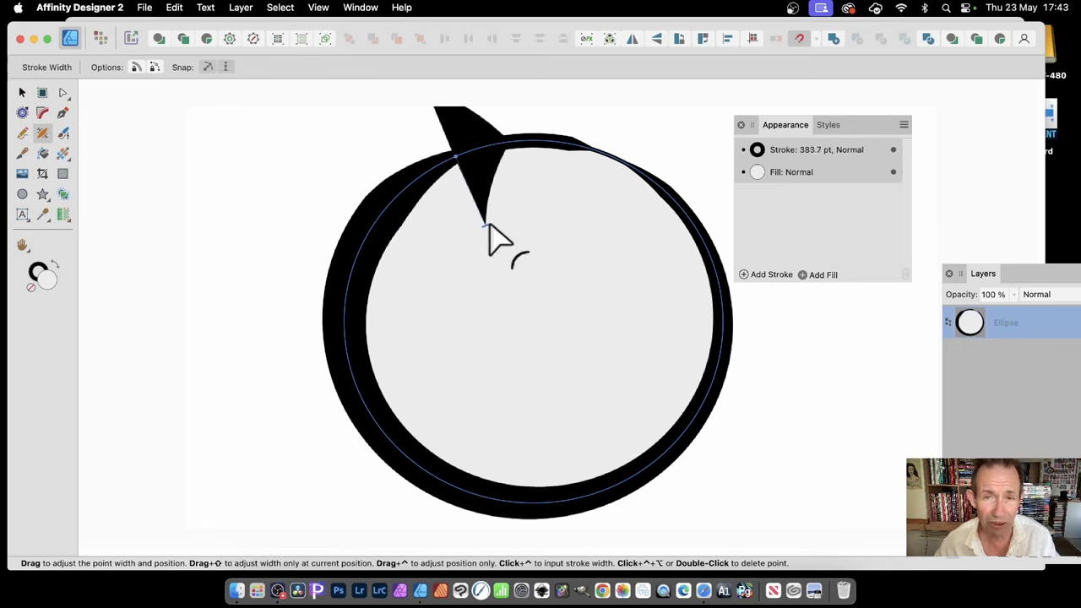
drag(481, 232, 507, 270)
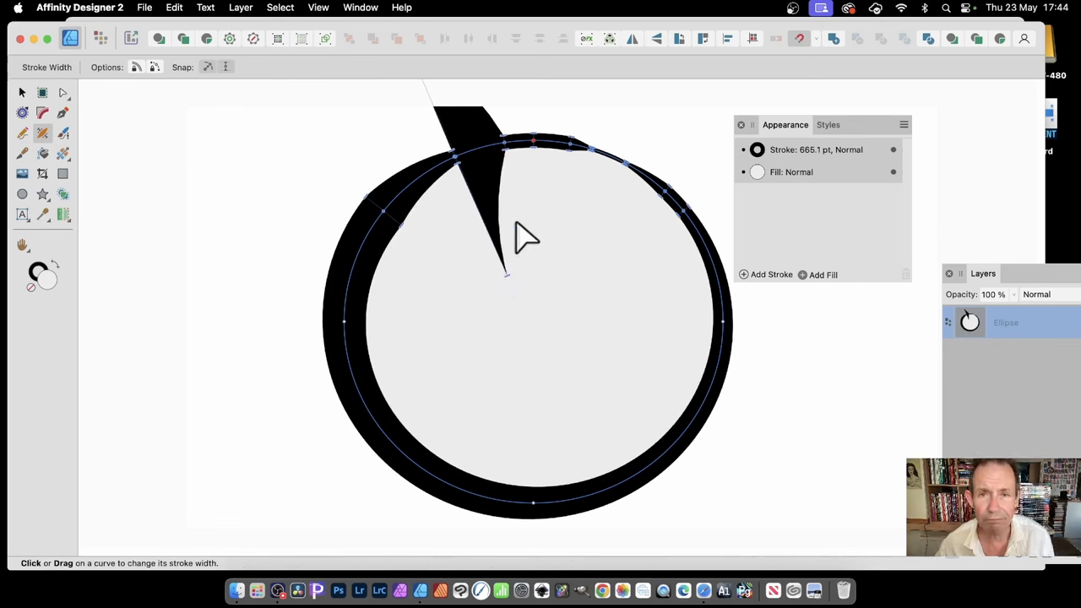
mouse_move(405, 215)
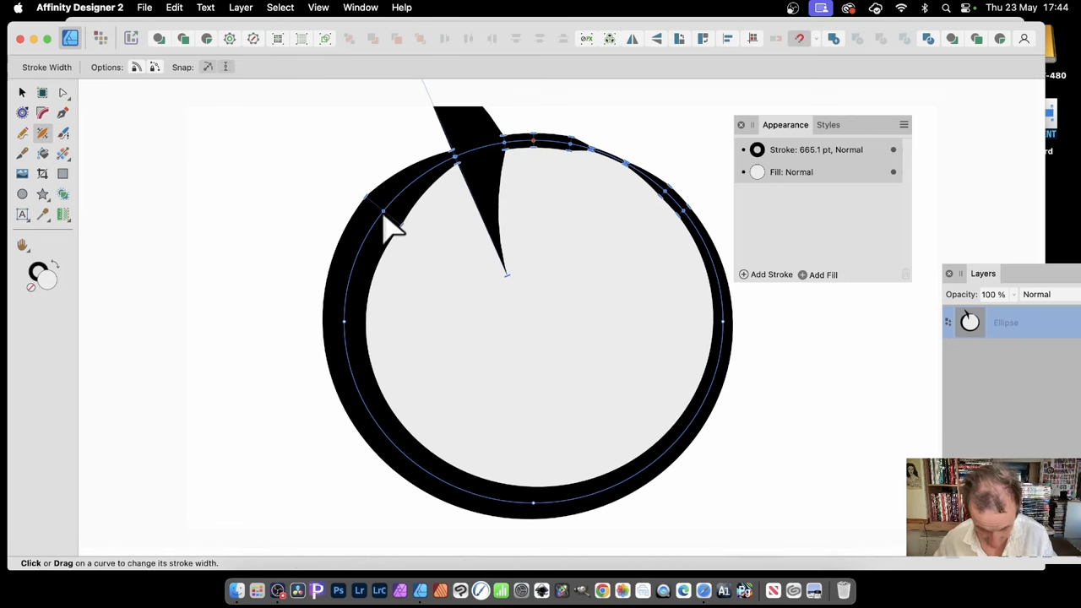
mouse_move(392, 237)
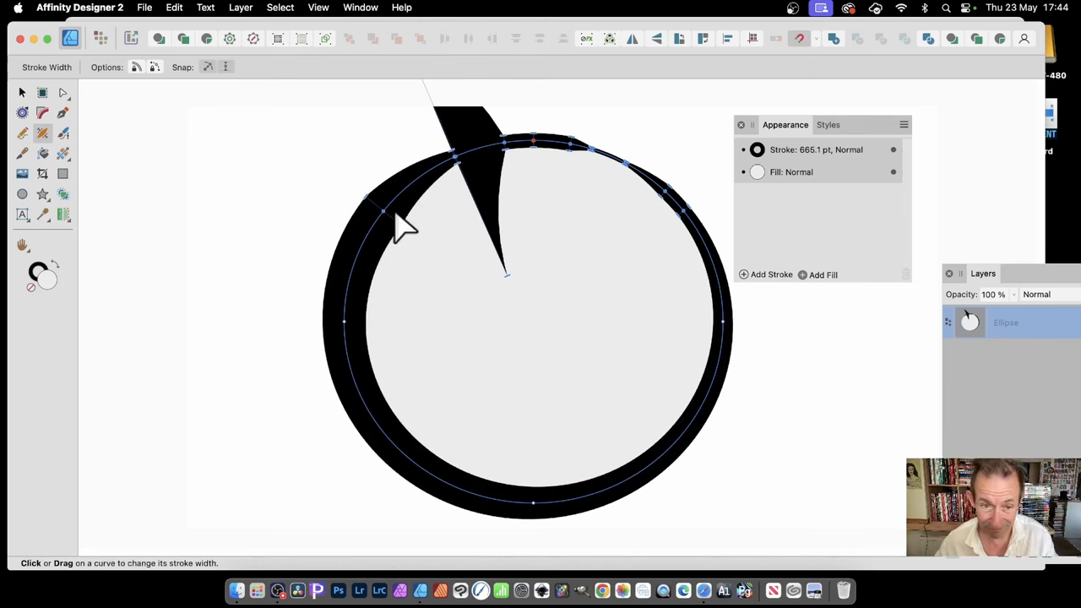
mouse_move(405, 236)
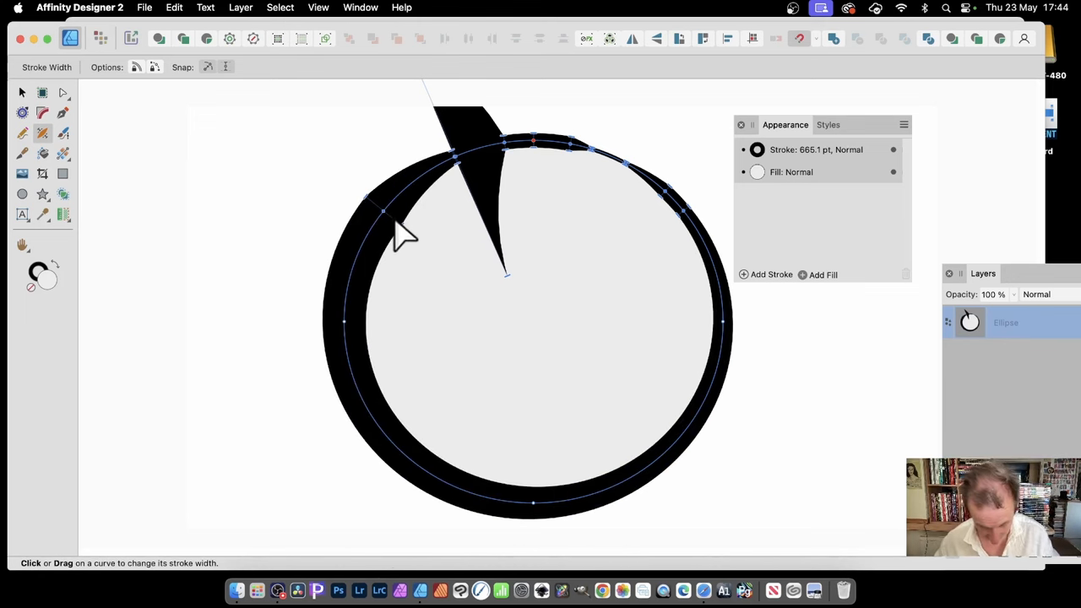
mouse_move(405, 224)
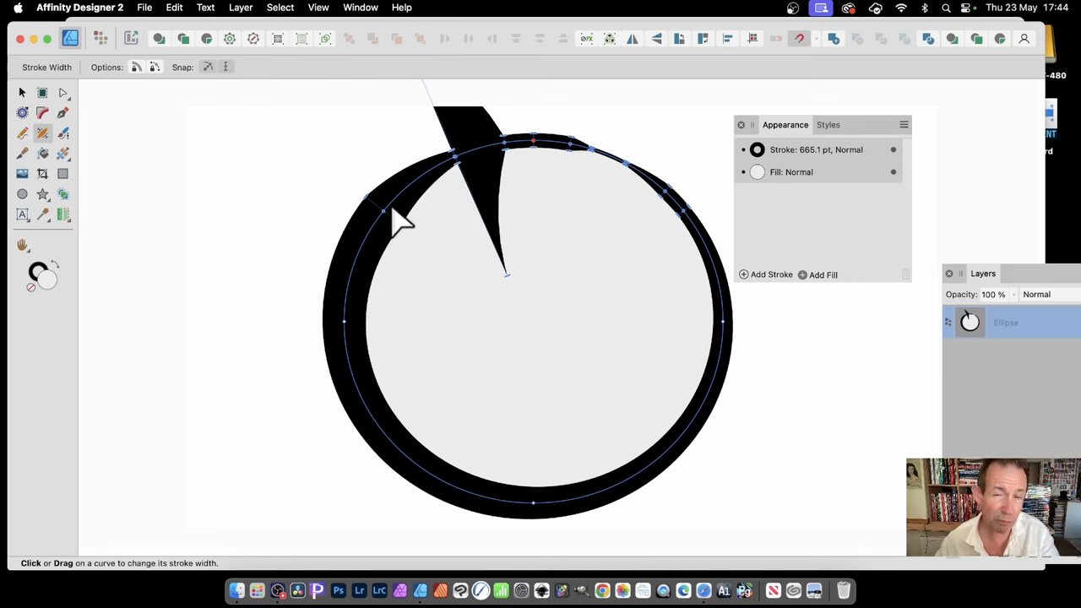
mouse_move(397, 224)
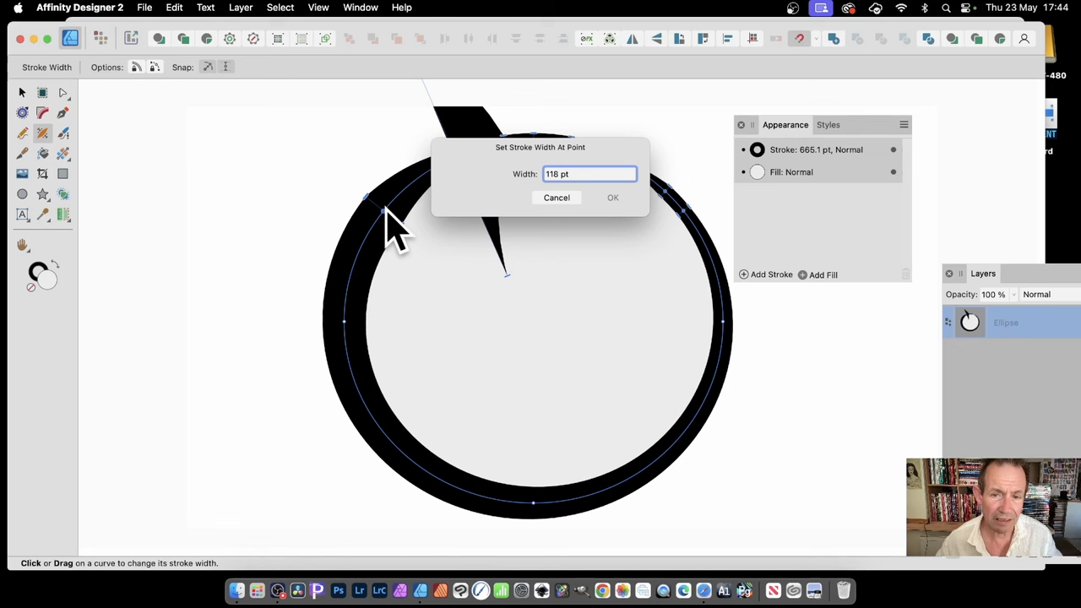
mouse_move(709, 177)
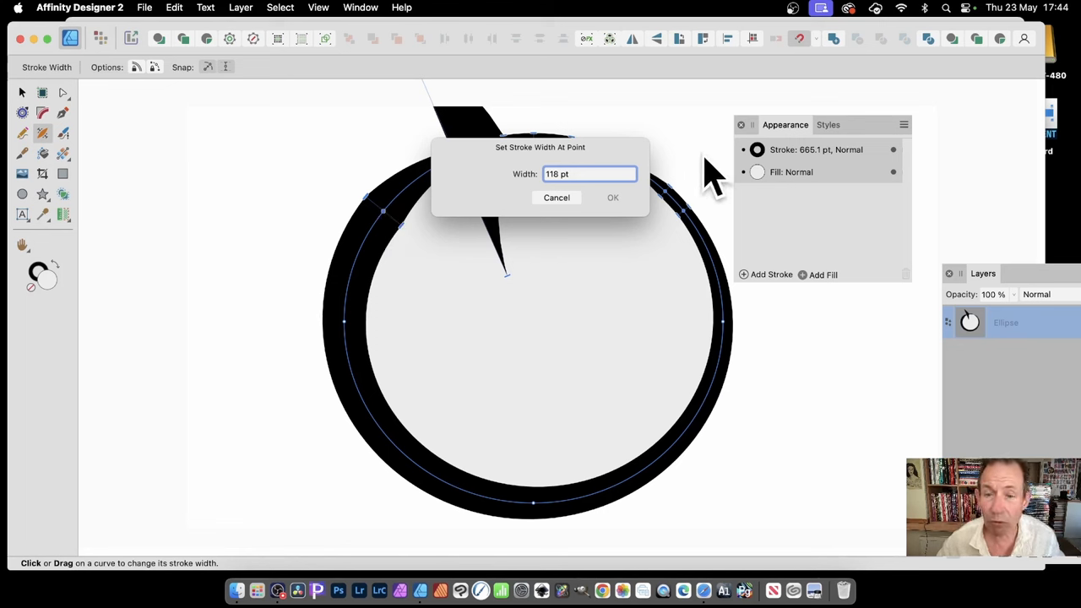
mouse_move(595, 199)
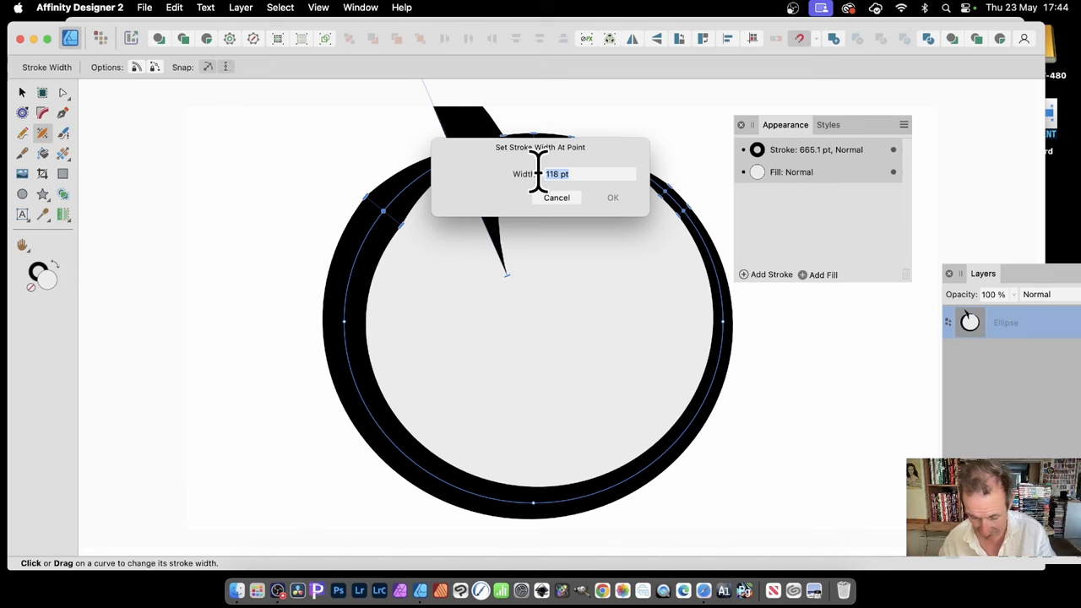
Step: Enter a width of 50 pt for the upper-left stroke point
text(50)
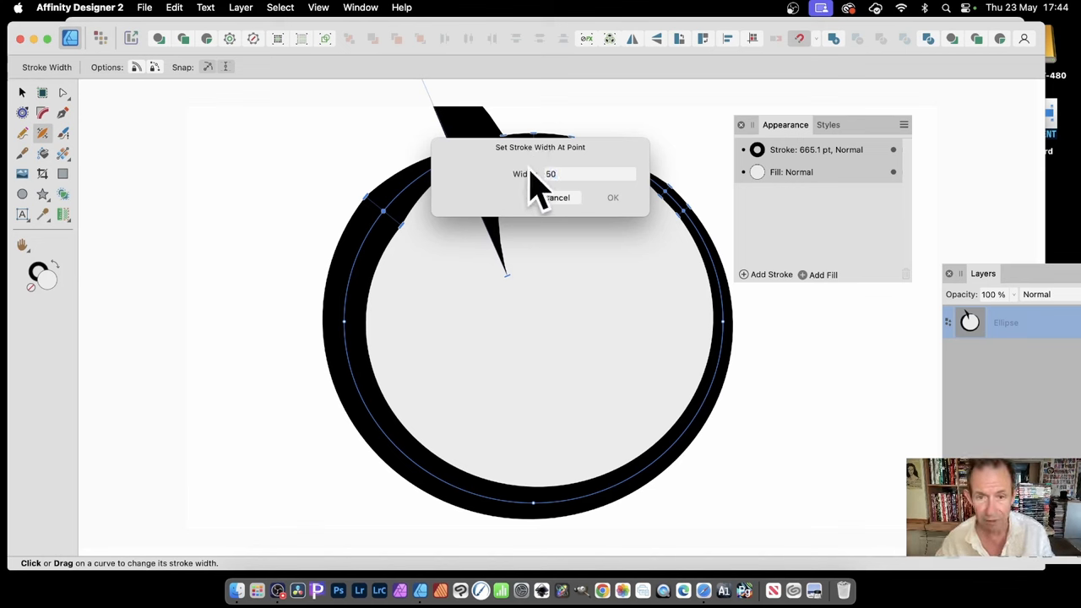
mouse_move(536, 207)
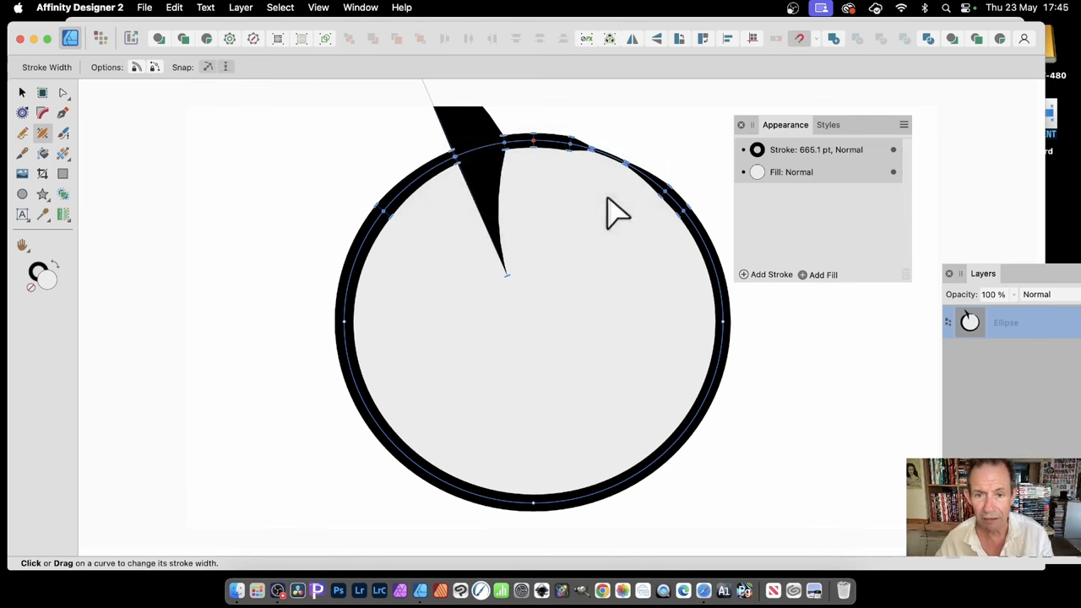
mouse_move(523, 118)
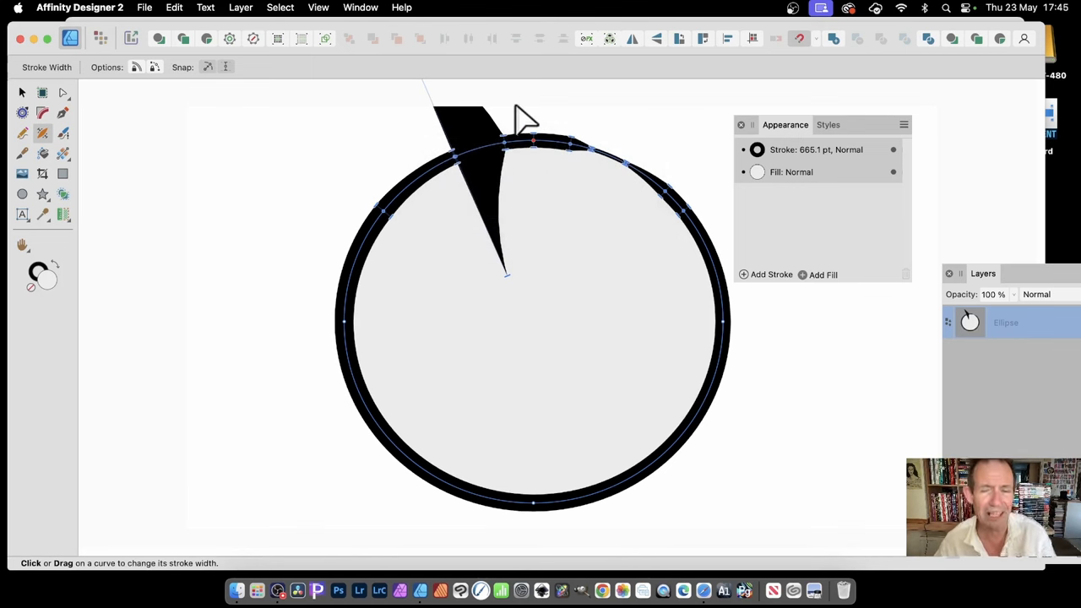
mouse_move(561, 147)
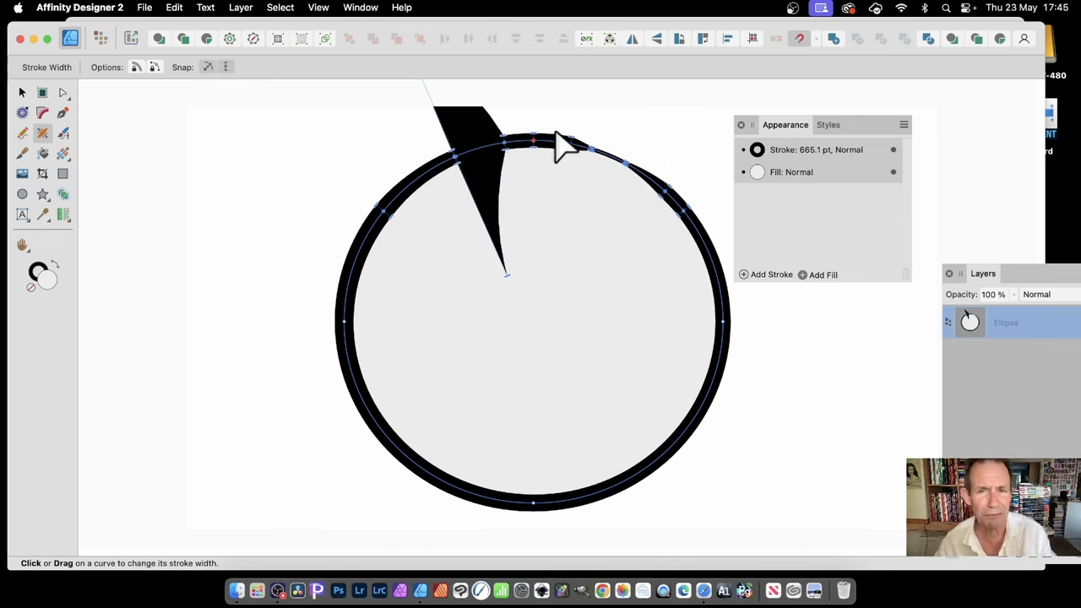
mouse_move(544, 93)
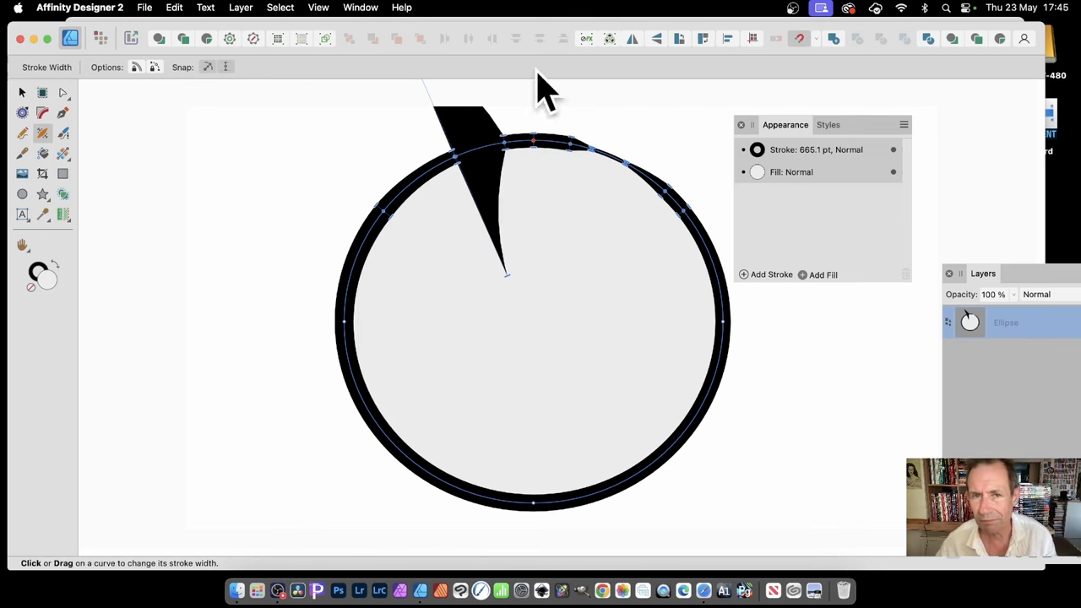
mouse_move(544, 148)
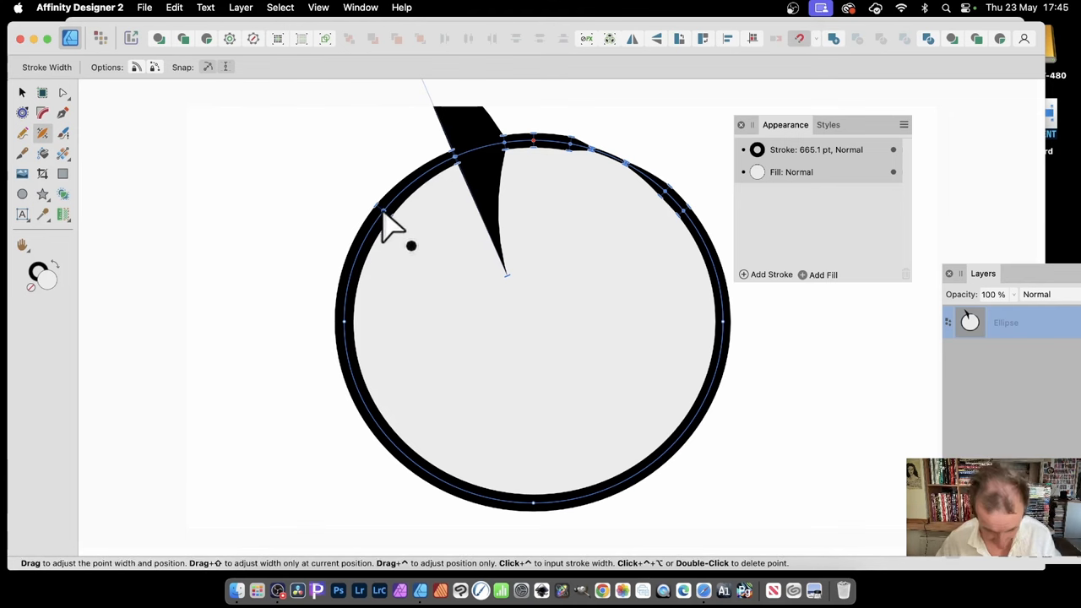
mouse_move(412, 245)
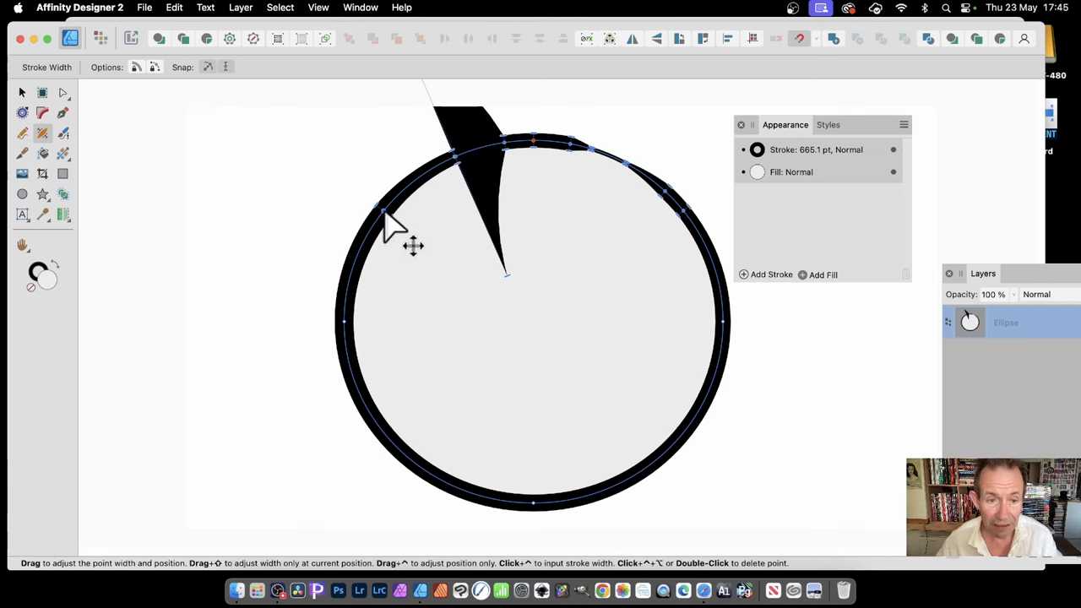
Step: Set the upper-left width point to 25 pt via Set Stroke Width At Point
click(384, 211)
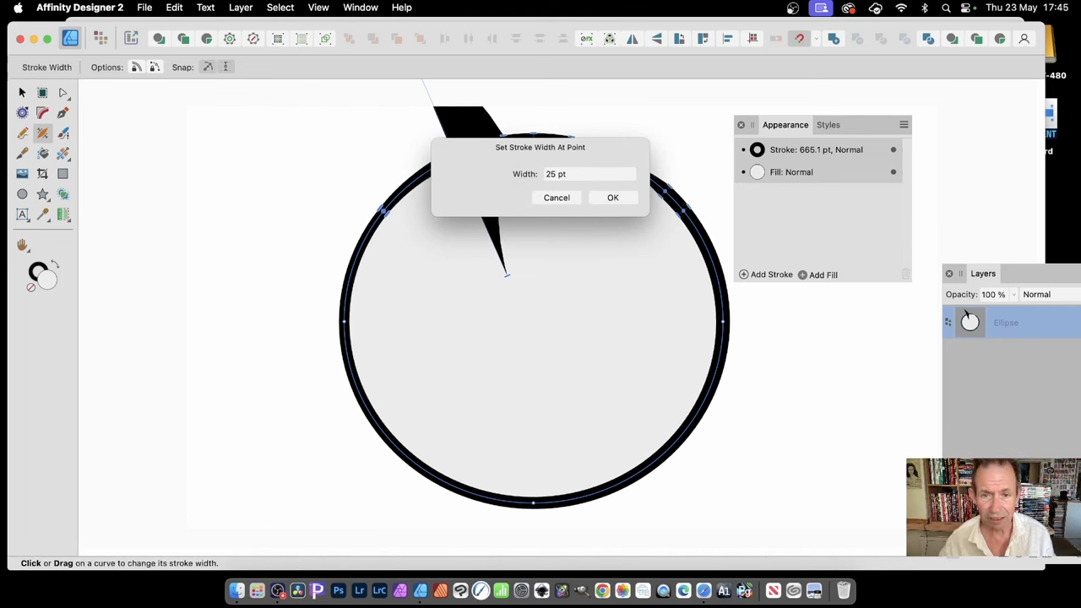
mouse_move(612, 198)
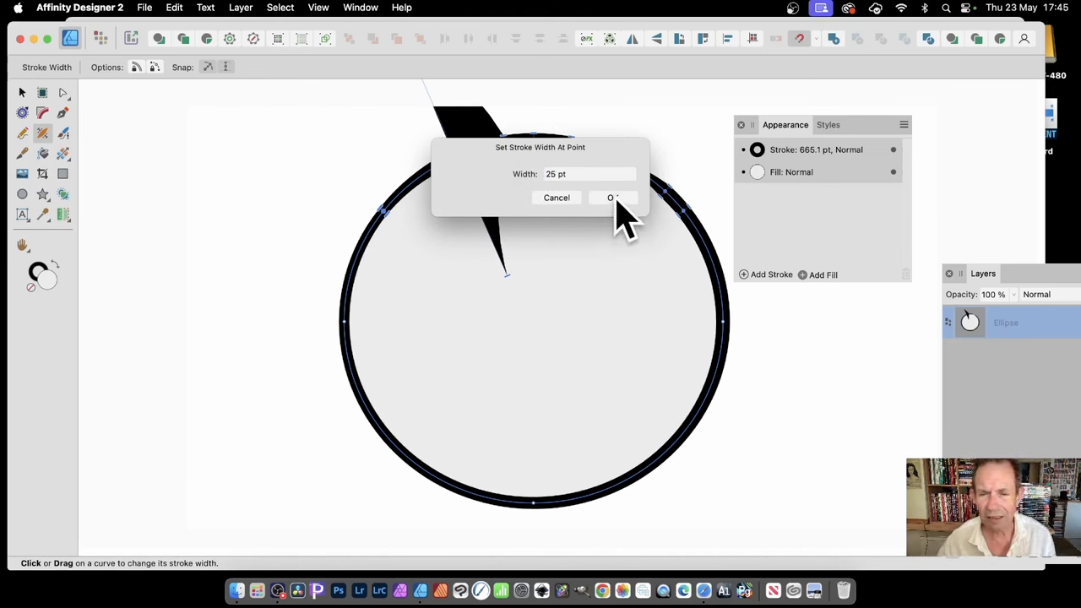
click(612, 197)
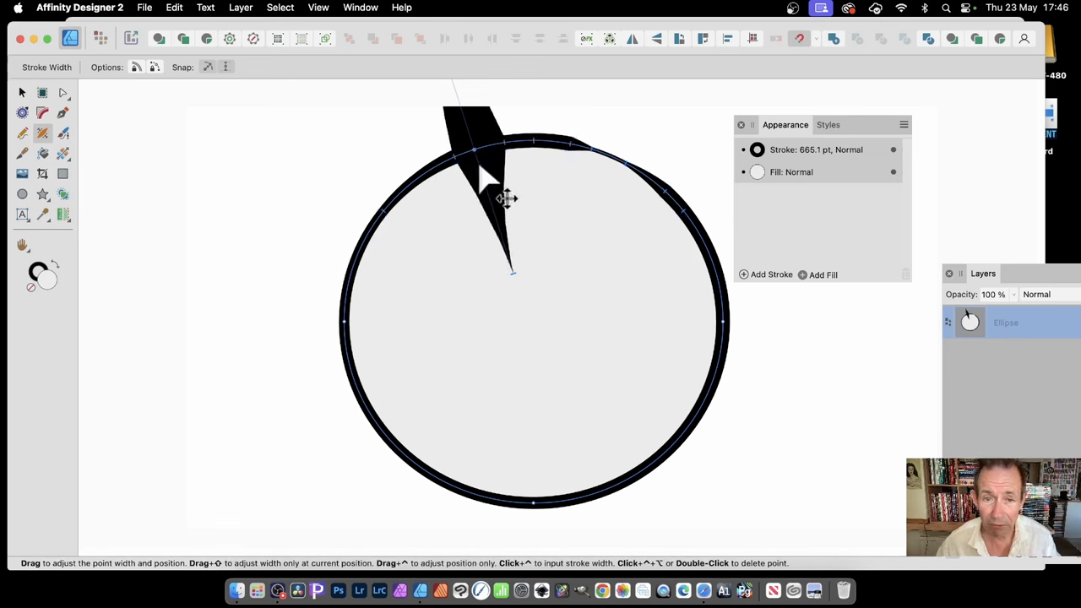
Step: Reshape the top spike and slide the widened stroke section down the circle's left side
drag(503, 198, 486, 198)
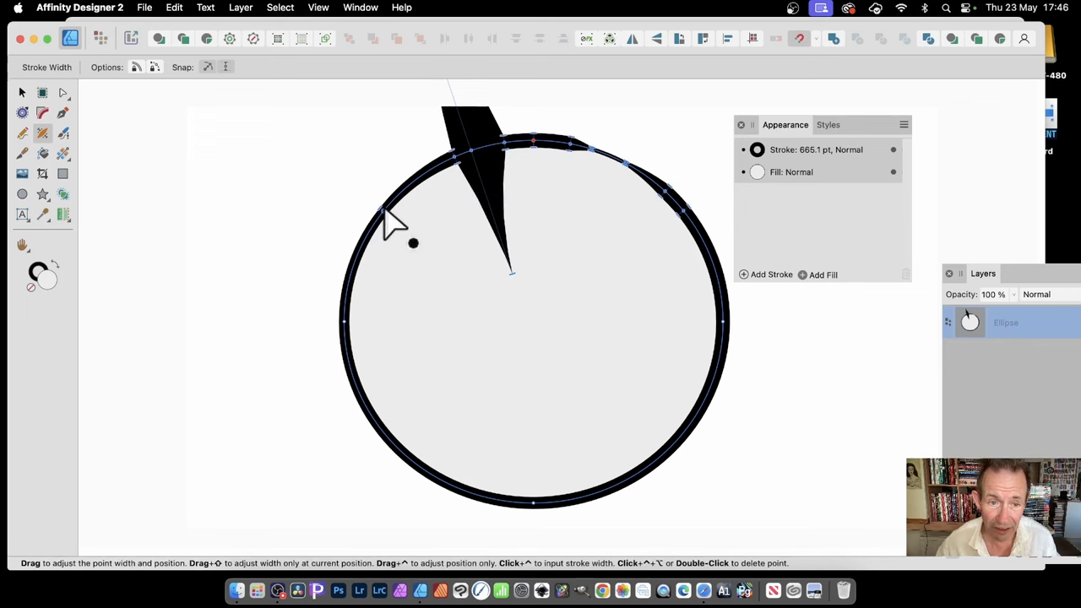
drag(389, 215, 431, 245)
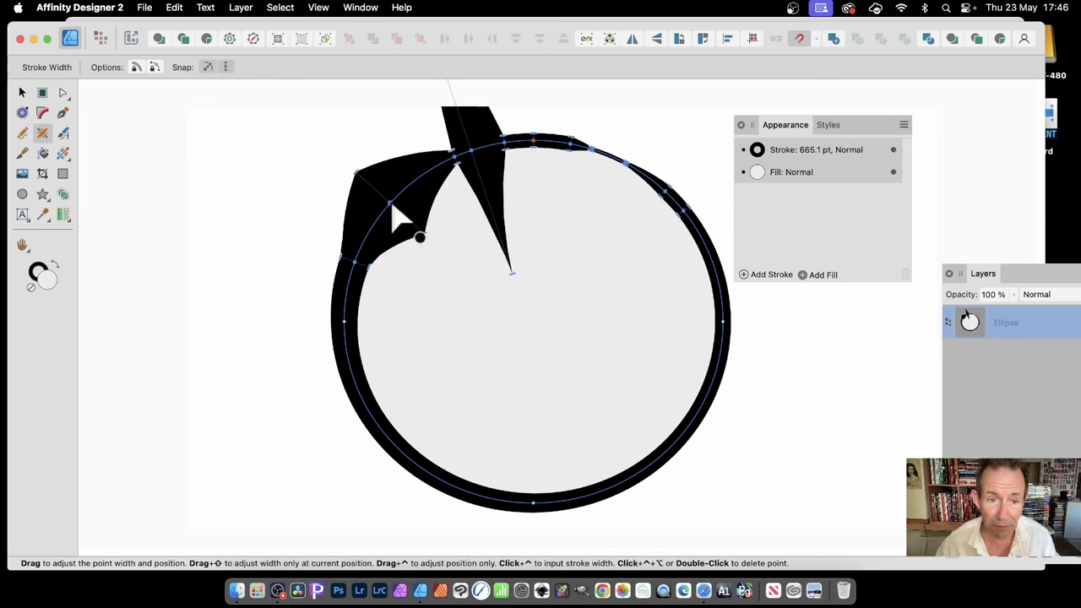
drag(420, 236, 452, 257)
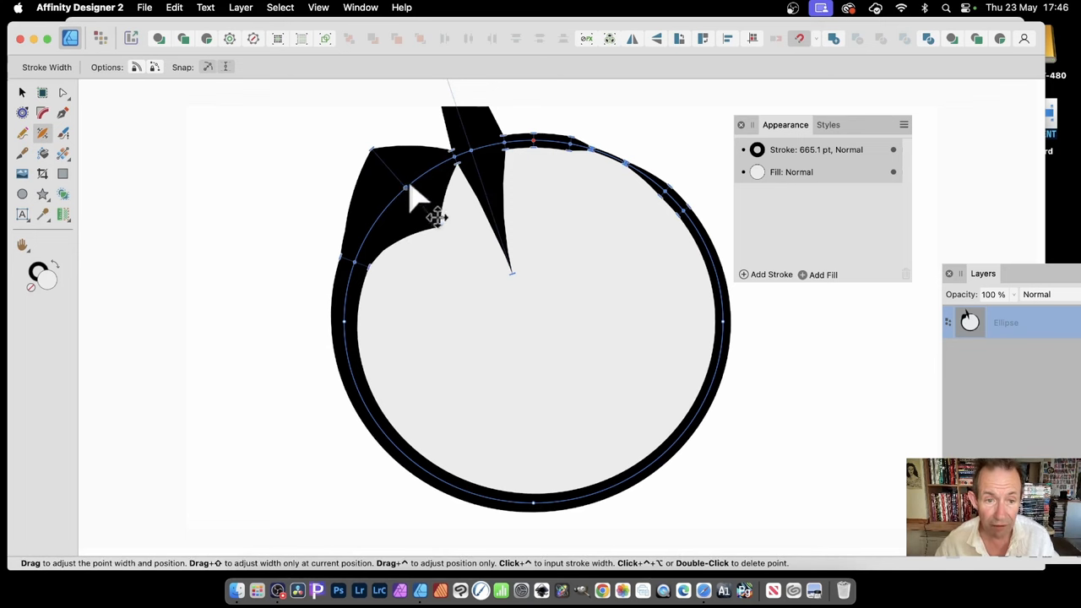
drag(426, 215, 414, 237)
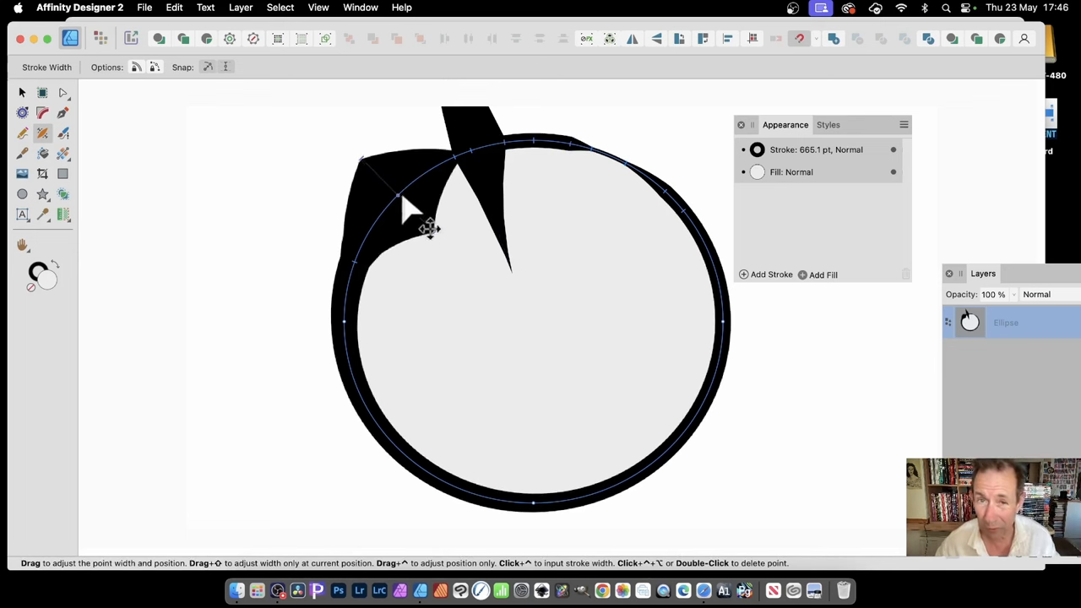
drag(427, 228, 404, 270)
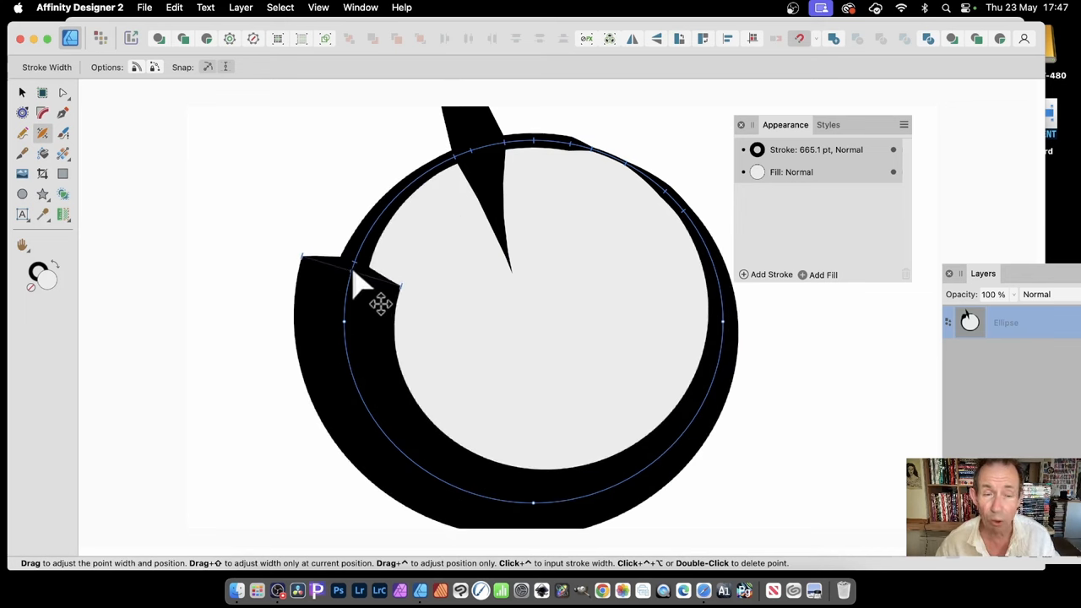
drag(355, 283, 354, 346)
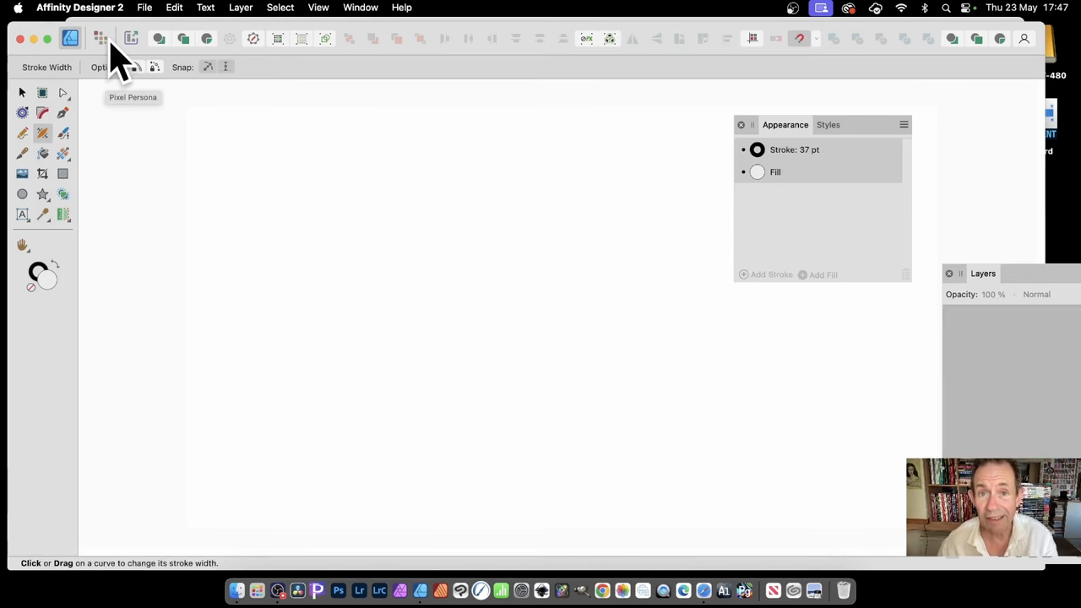
mouse_move(131, 38)
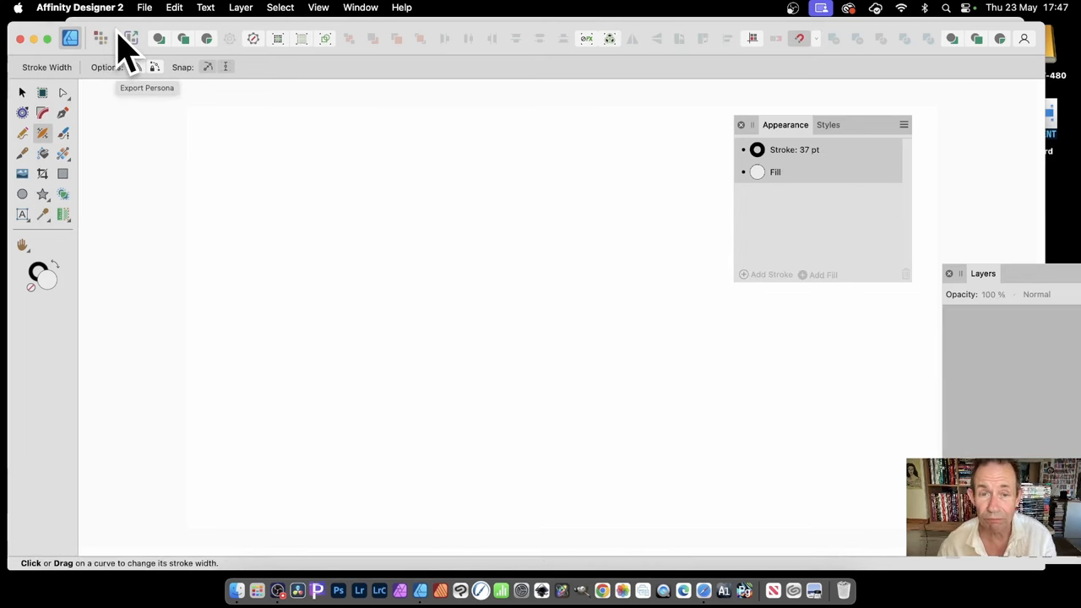
mouse_move(198, 46)
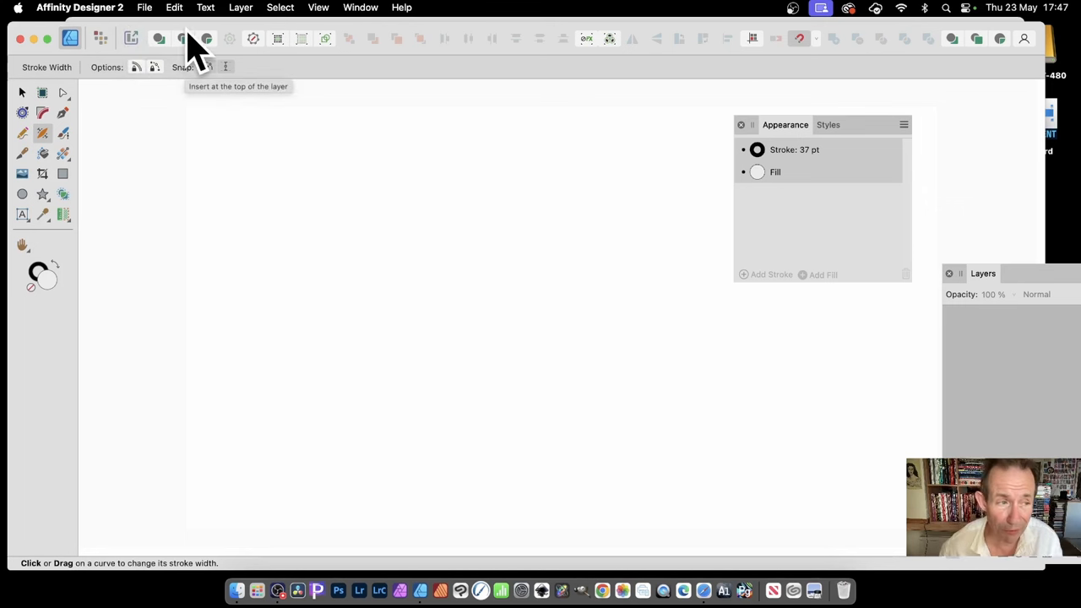
mouse_move(30, 152)
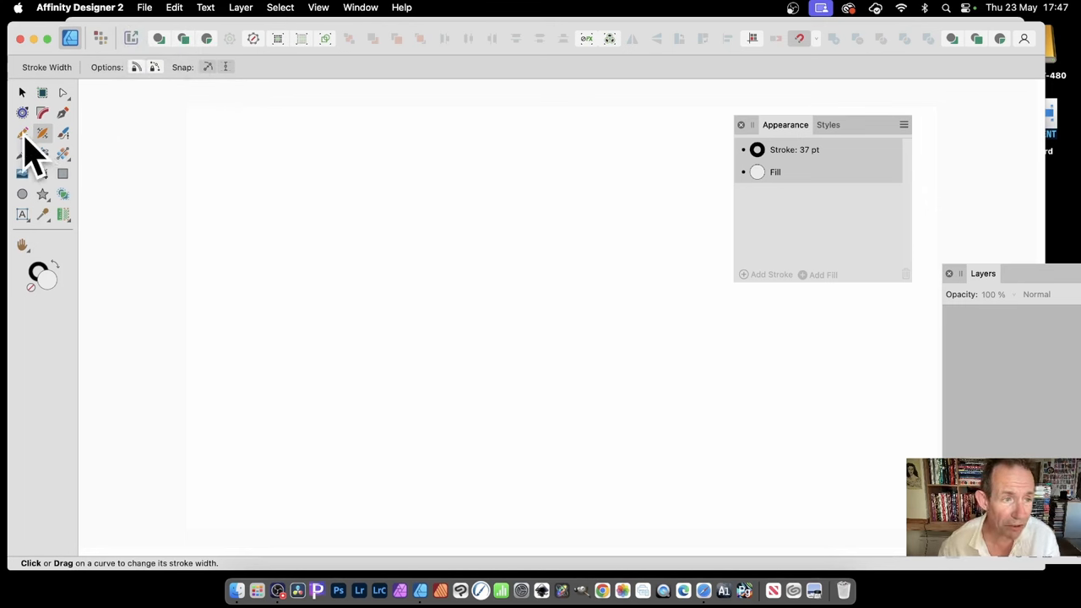
Step: Draw a freehand looping curve across the page with the Pencil Tool
click(22, 133)
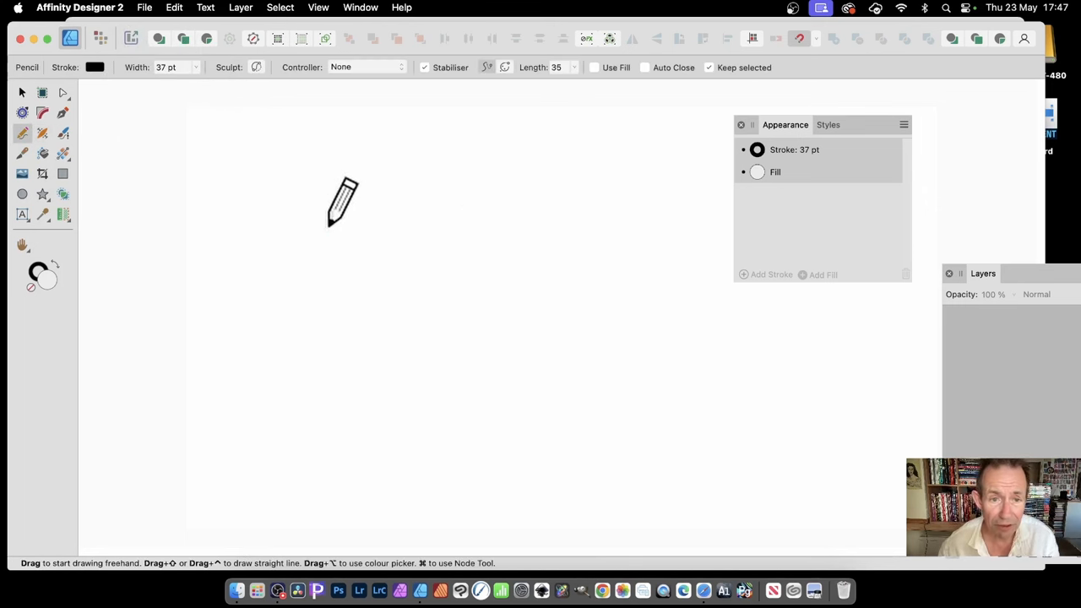
drag(337, 194, 629, 464)
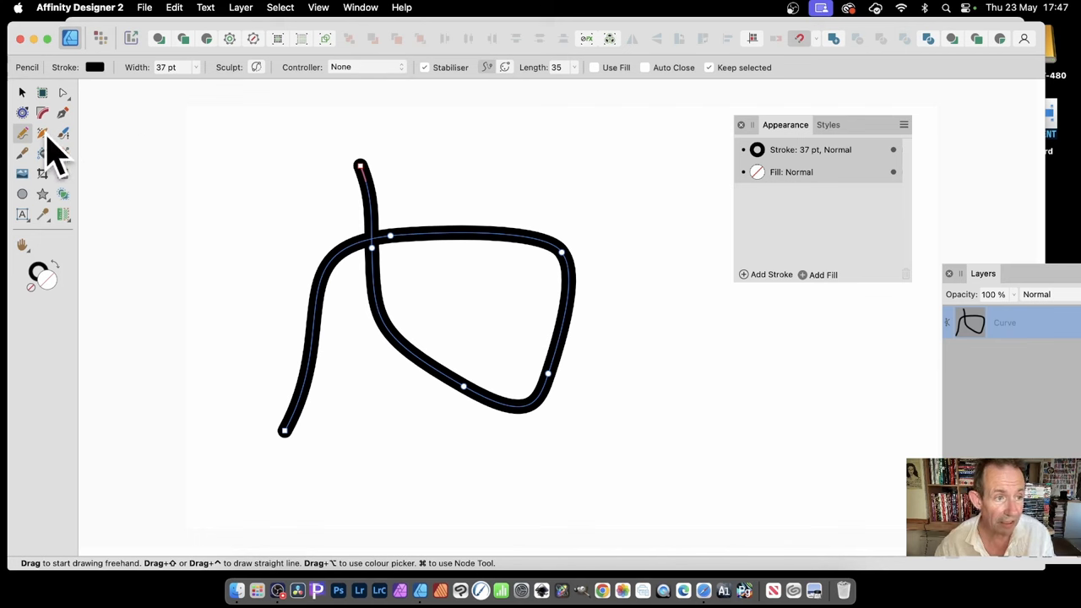
click(41, 133)
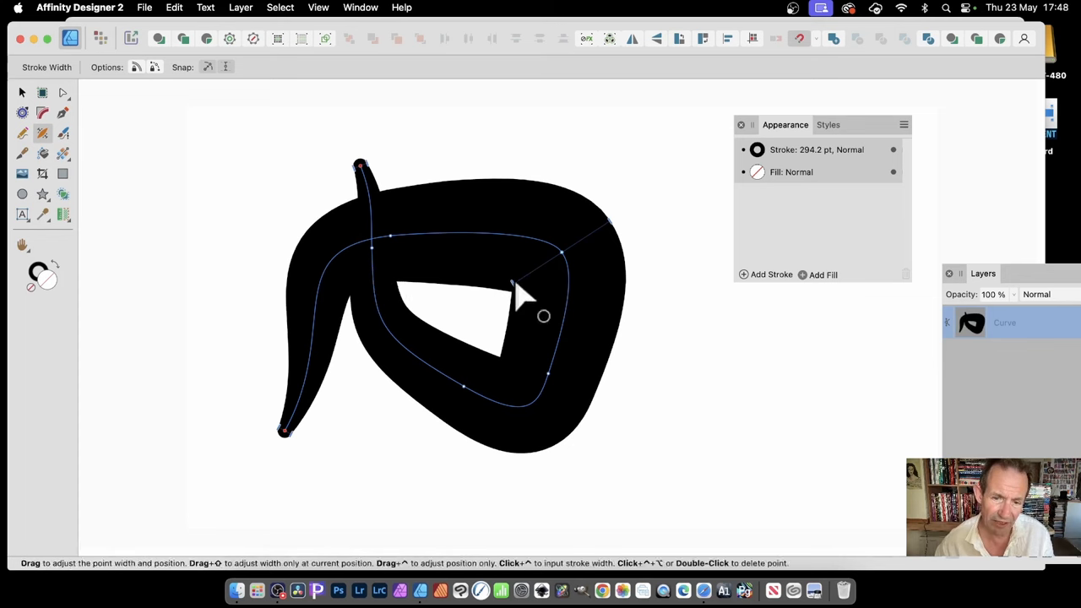
mouse_move(553, 296)
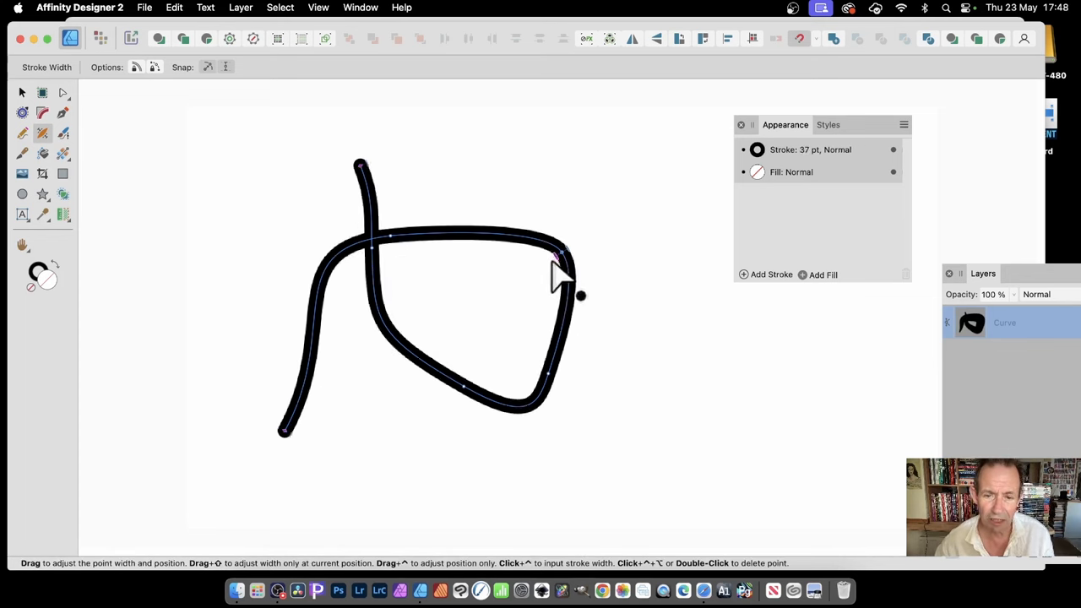
Step: Thicken the freehand loop's stroke along its top
drag(581, 296, 560, 318)
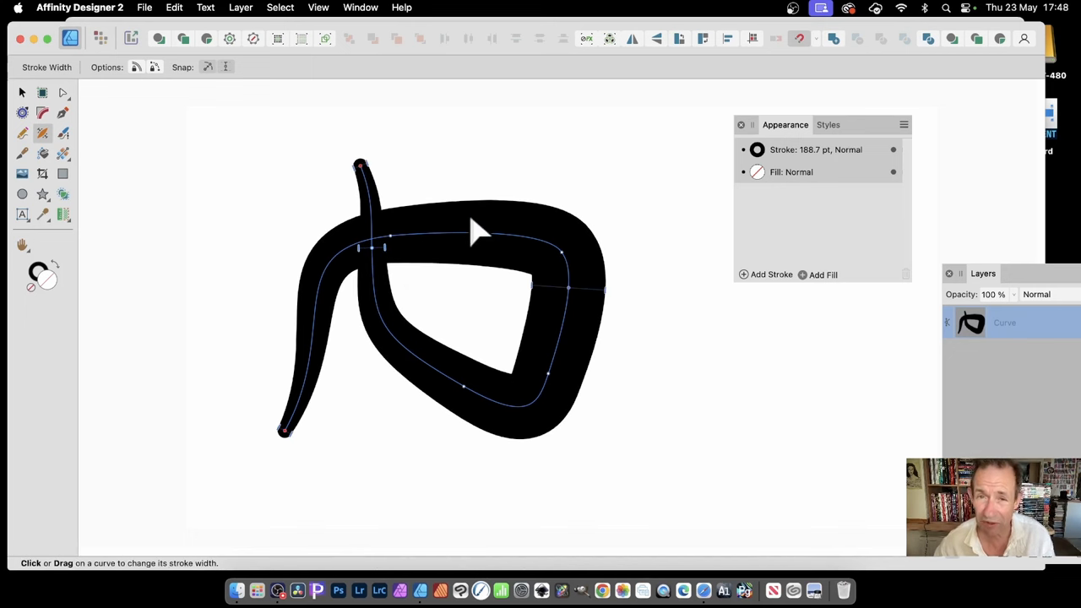
mouse_move(510, 266)
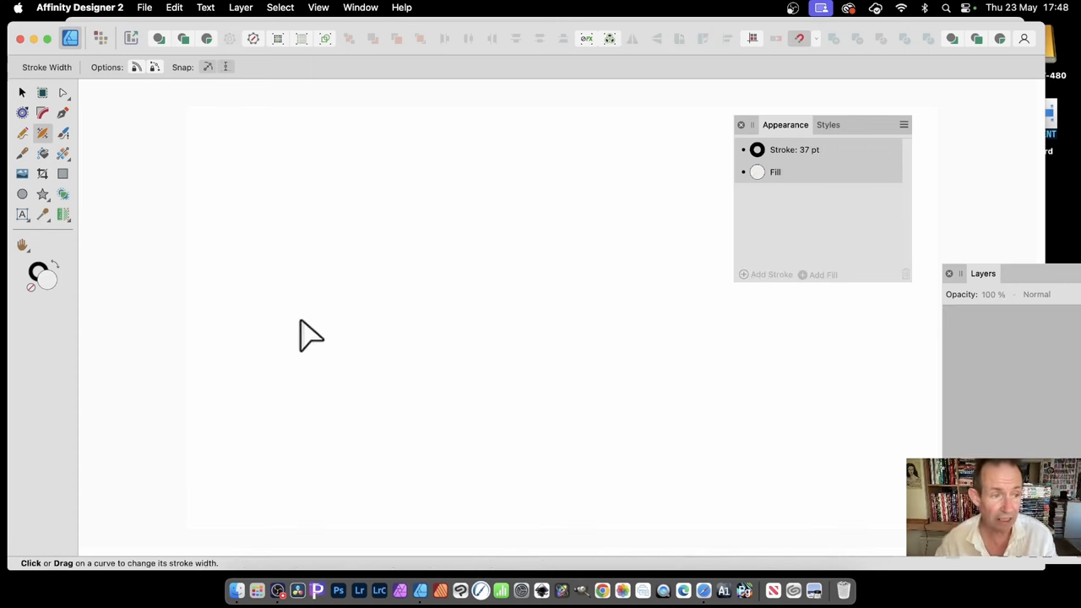
mouse_move(47, 143)
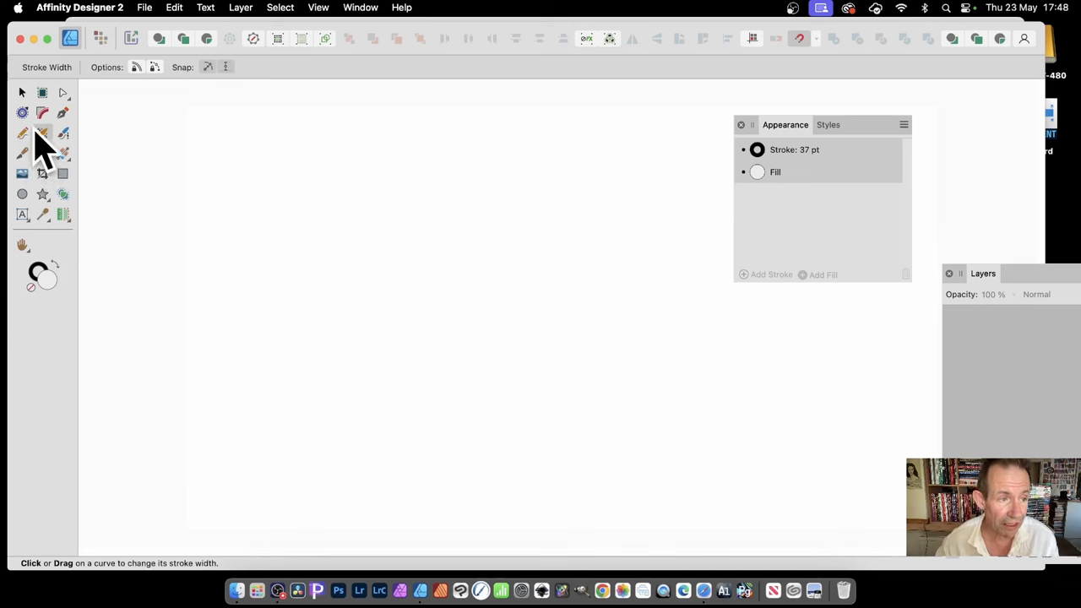
Step: Draw a looping, sharply turning freehand squiggle with the Pencil Tool
click(22, 133)
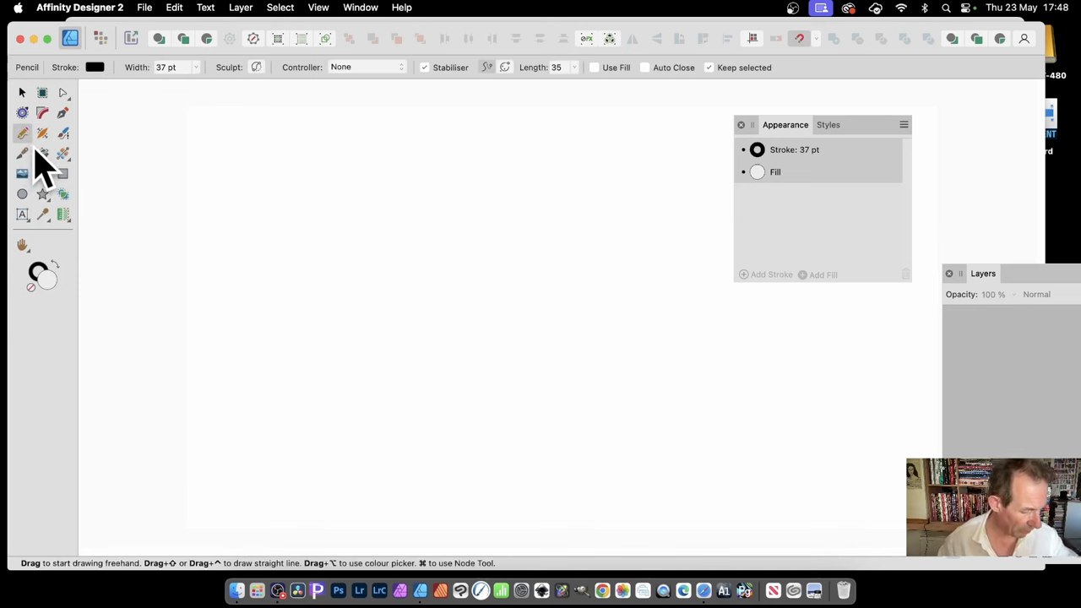
drag(347, 194, 431, 317)
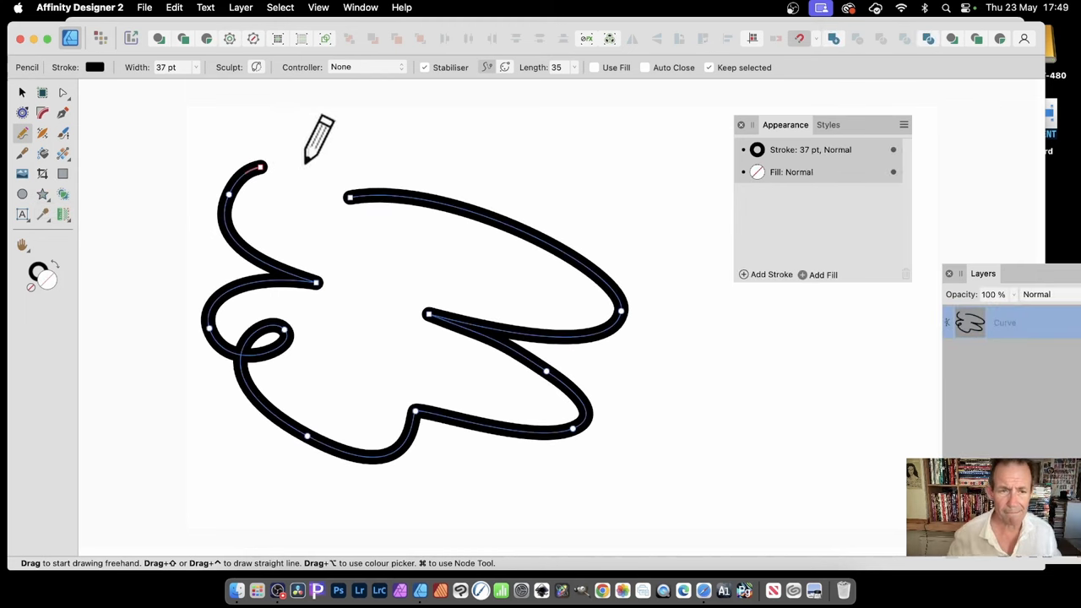
mouse_move(253, 50)
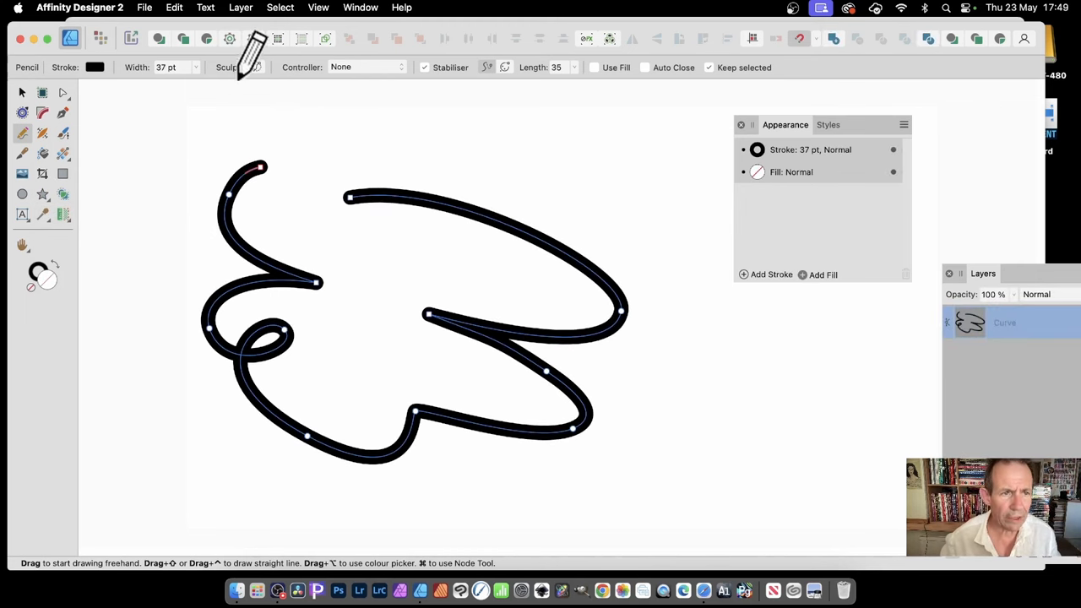
click(42, 133)
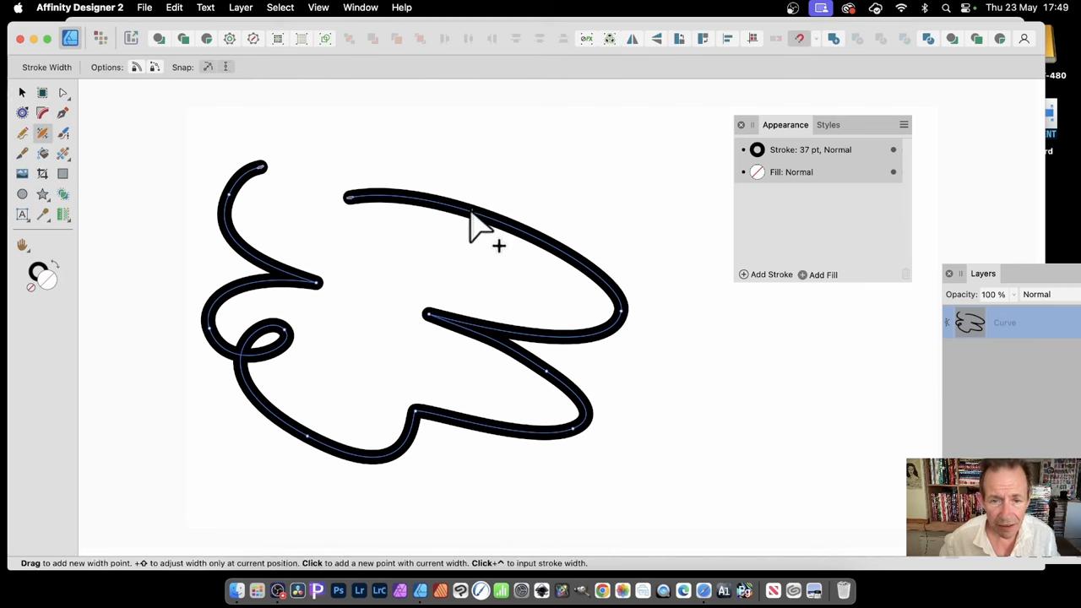
Step: Add width points to swell the squiggle's upper stretch and right bend
drag(477, 220, 545, 258)
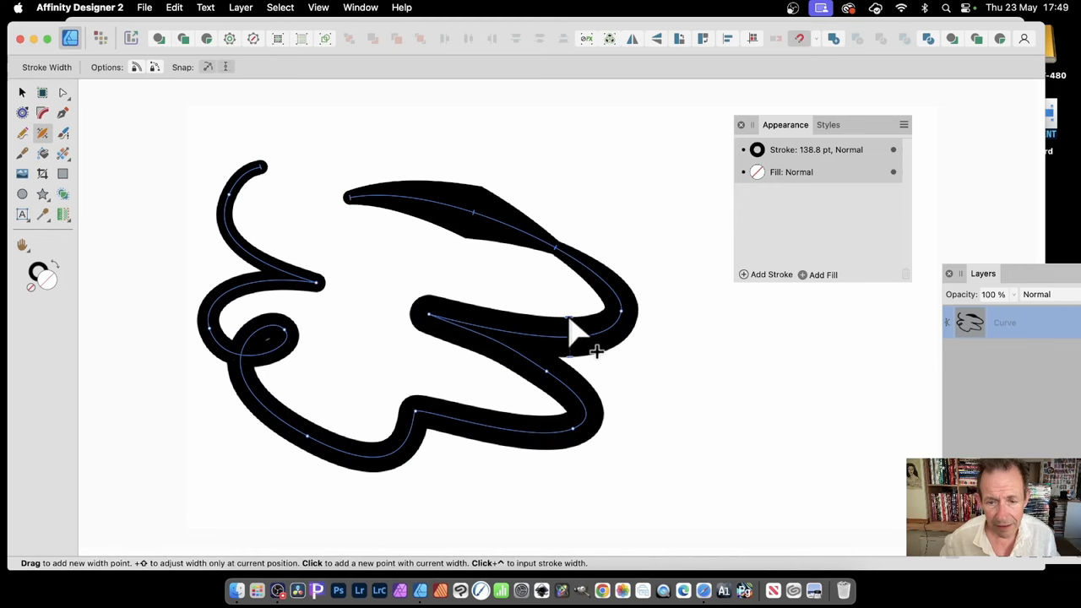
drag(574, 337, 557, 376)
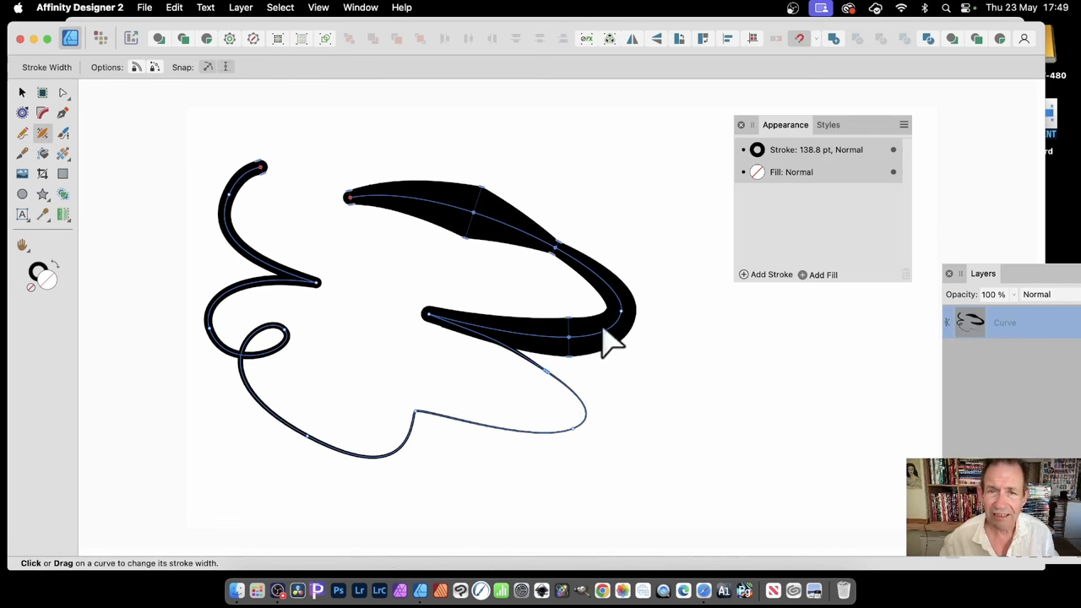
mouse_move(287, 186)
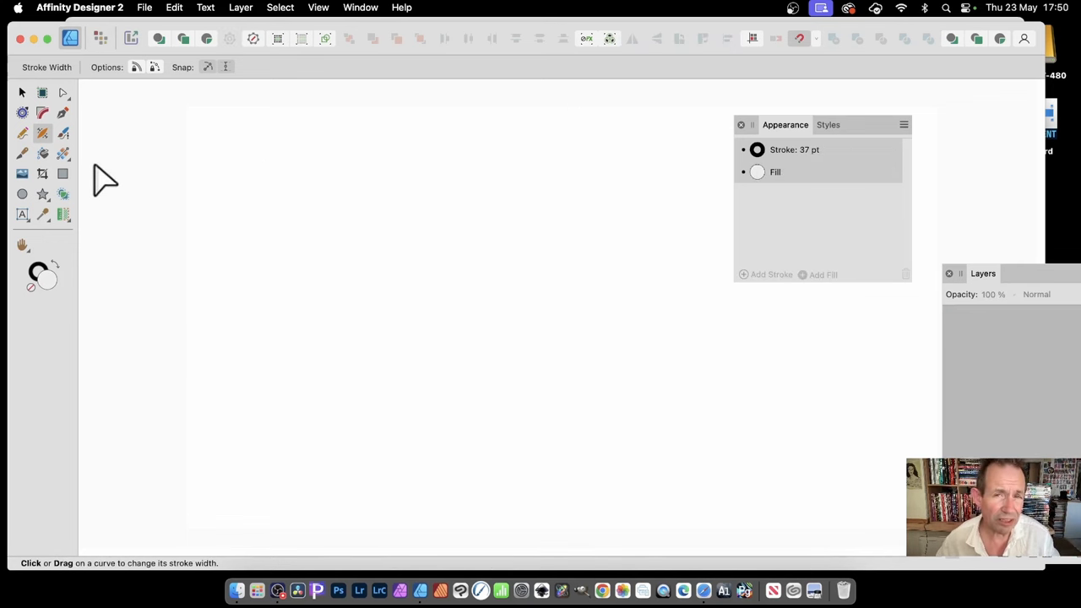
mouse_move(232, 161)
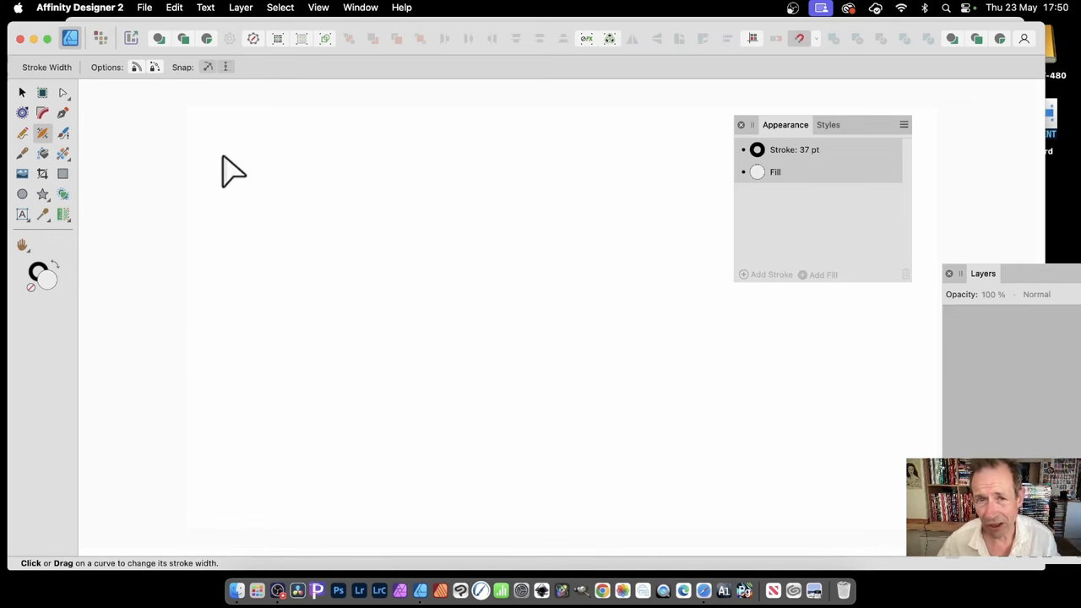
mouse_move(97, 131)
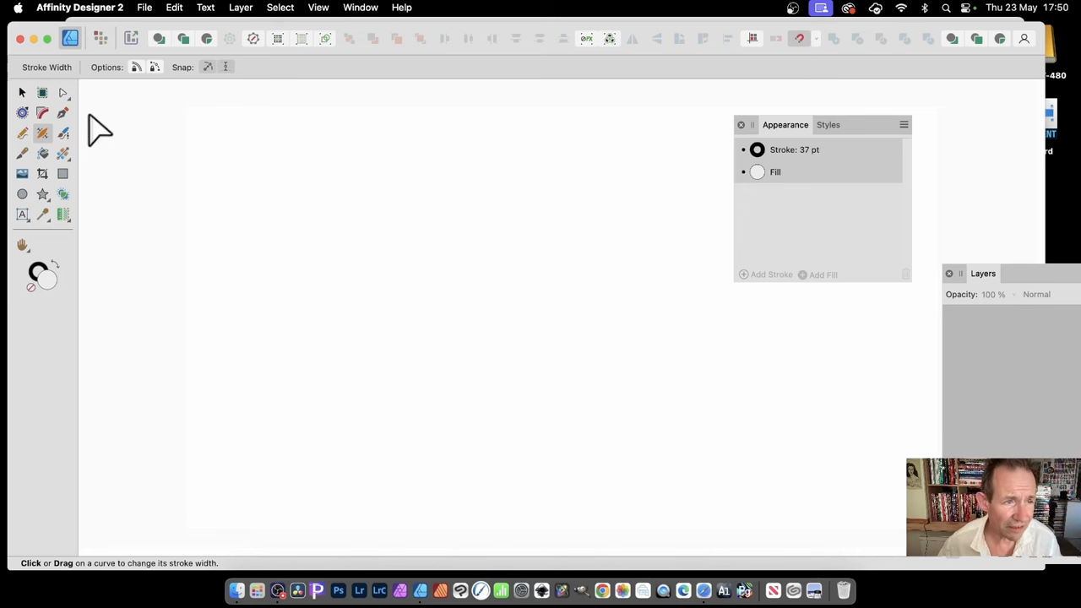
mouse_move(66, 190)
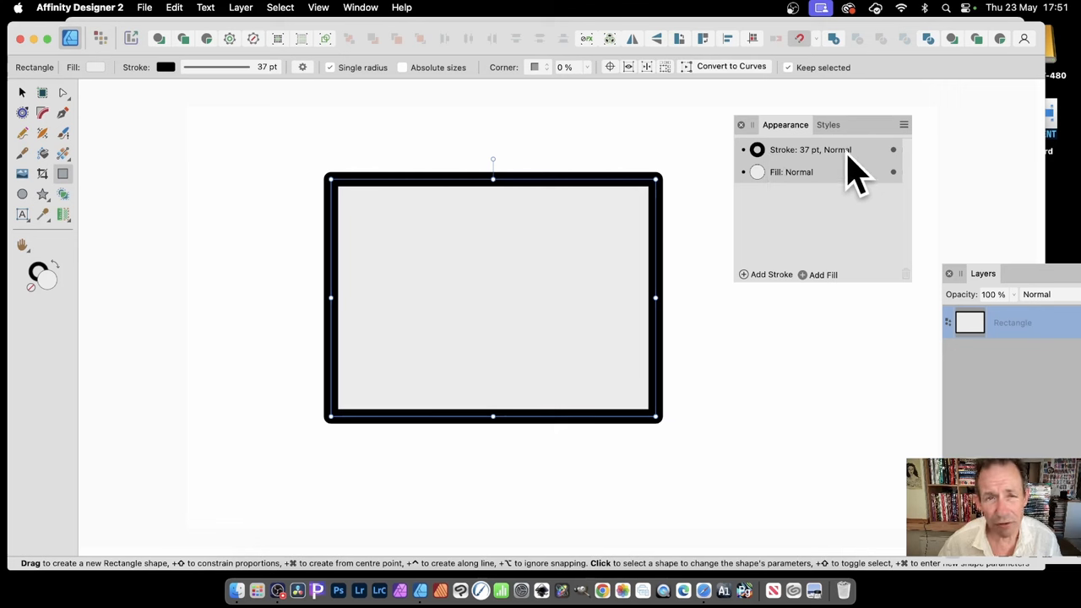
mouse_move(874, 173)
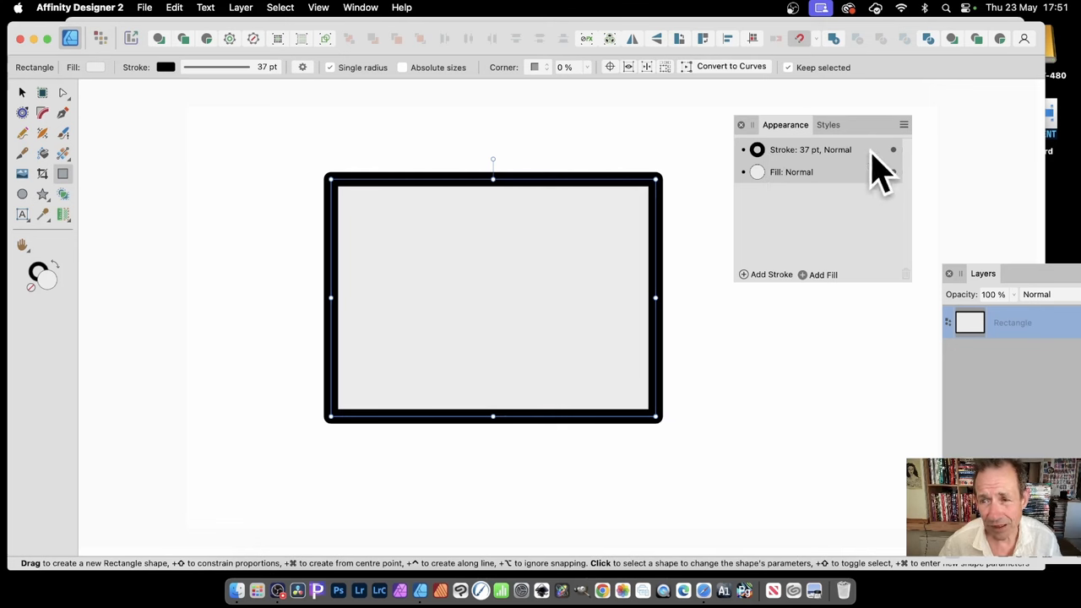
Step: Select the rectangle's existing 37 pt black stroke in the Appearance panel
click(811, 149)
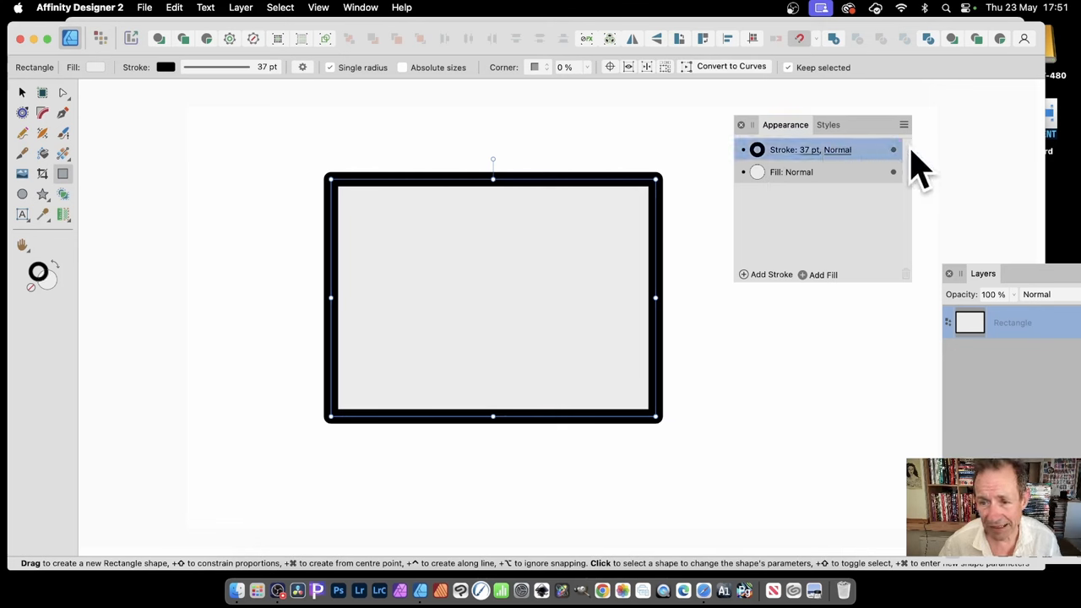
mouse_move(772, 295)
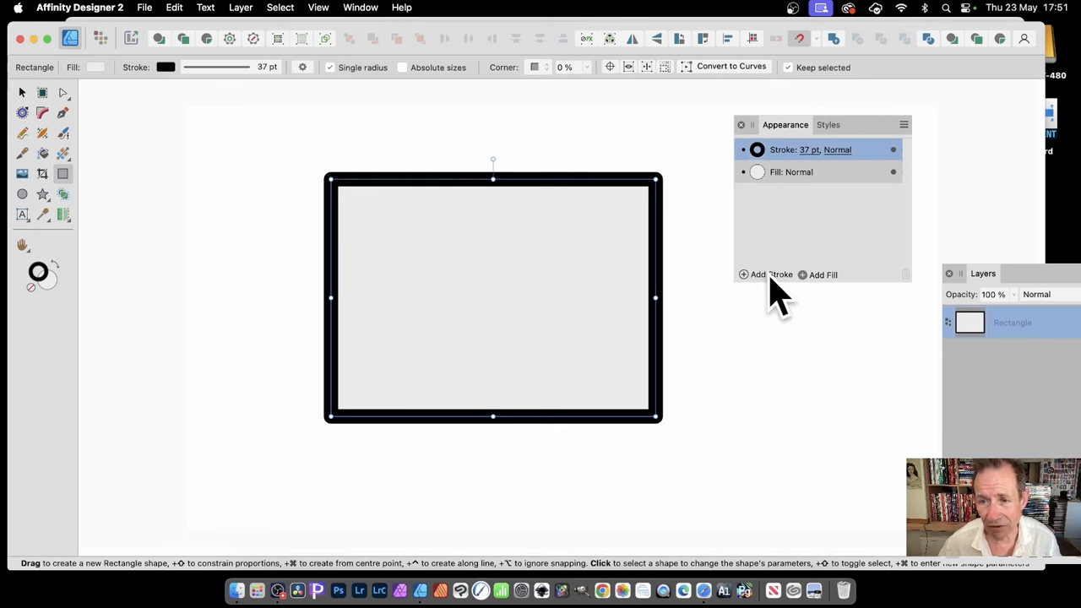
Step: Make the empty top stroke a 14 pt red stroke over the black one
click(765, 273)
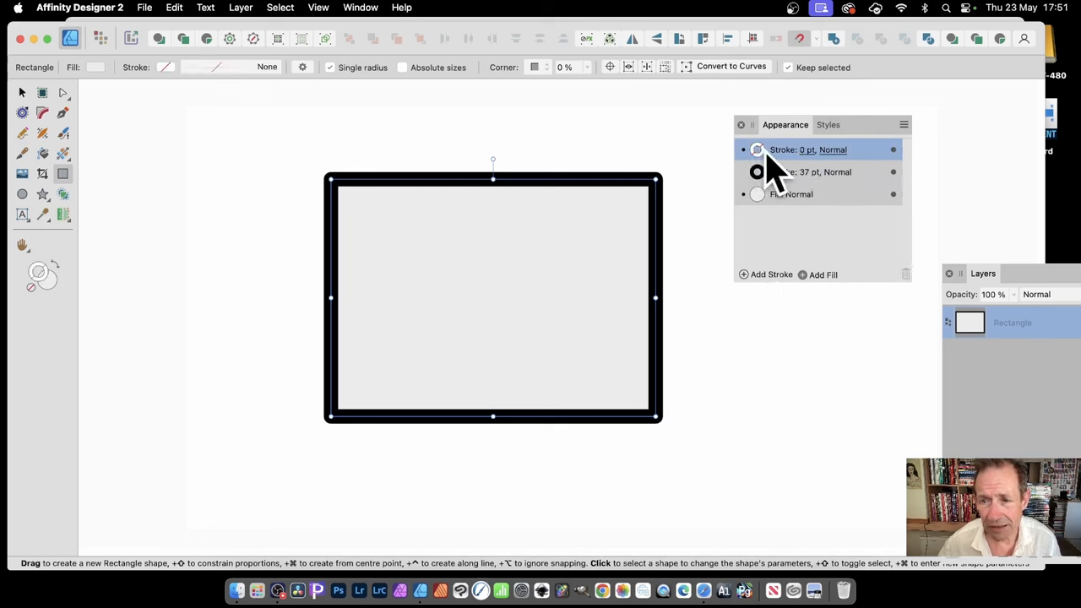
click(757, 149)
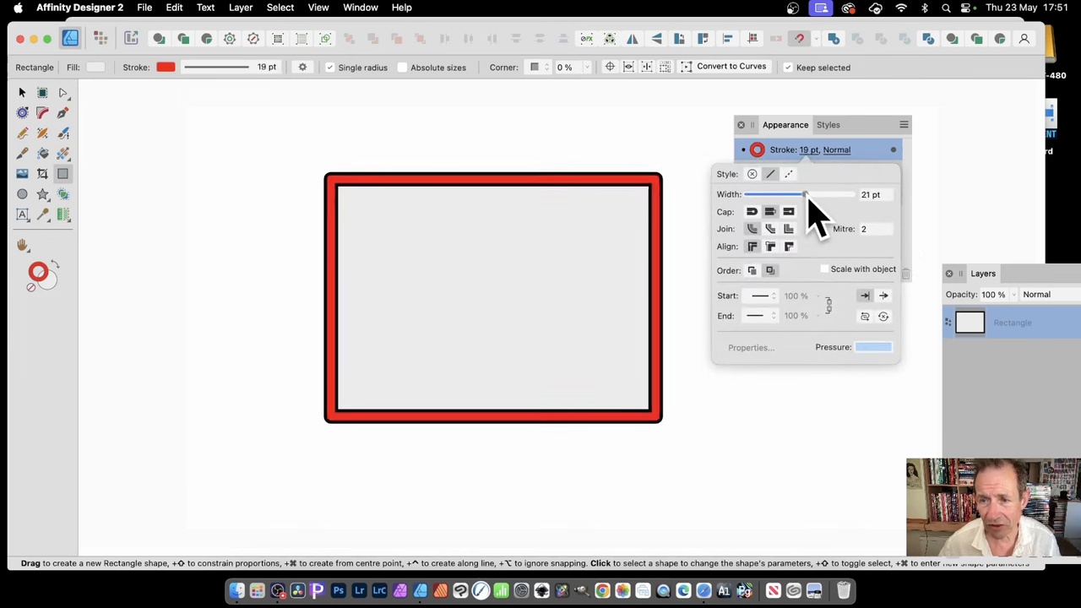
drag(807, 194, 801, 194)
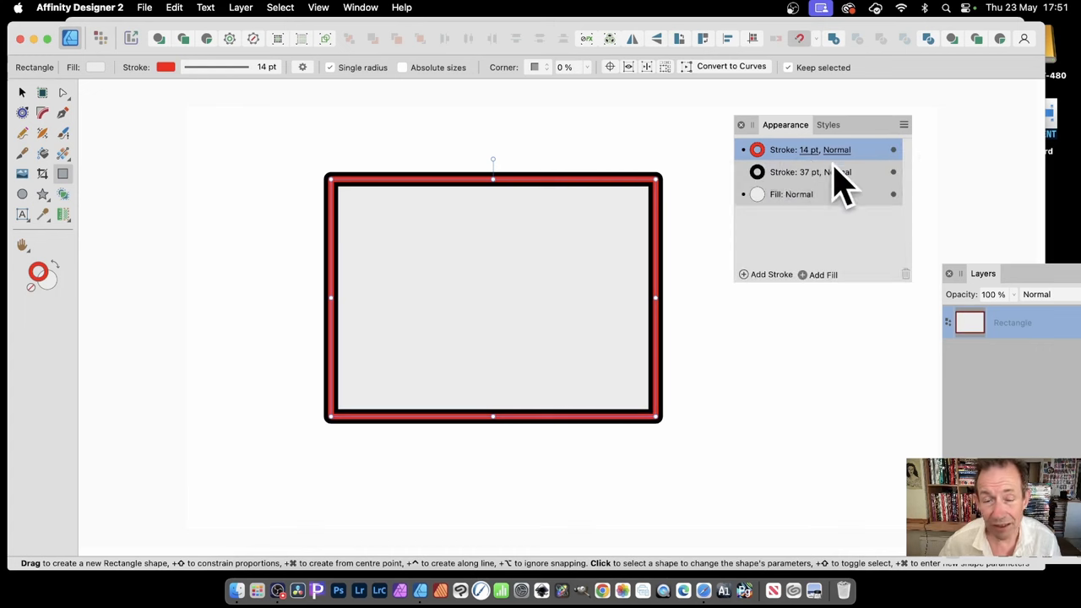
mouse_move(845, 171)
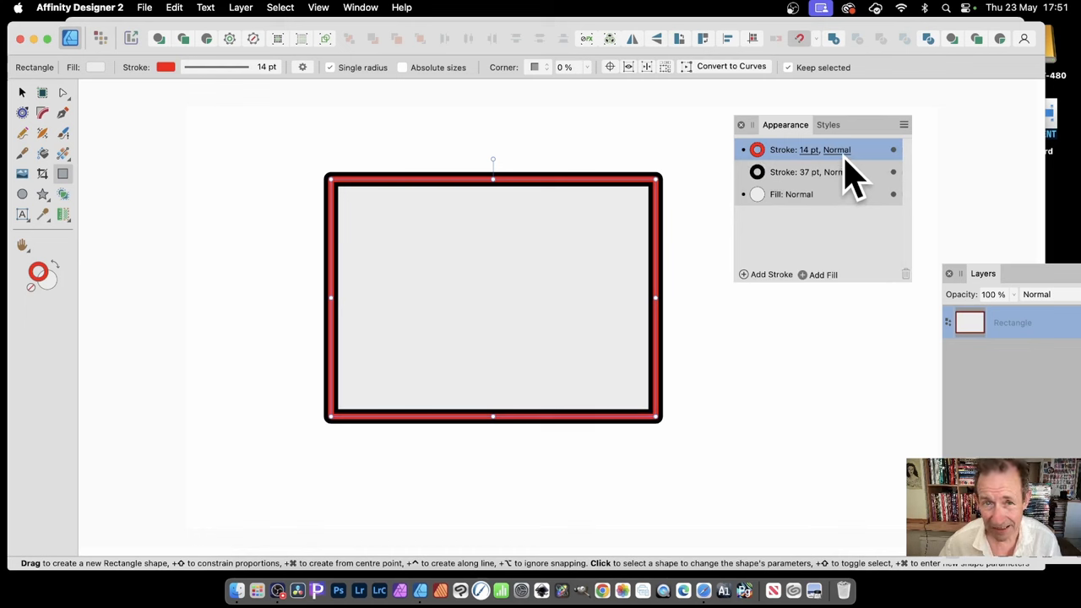
mouse_move(30, 101)
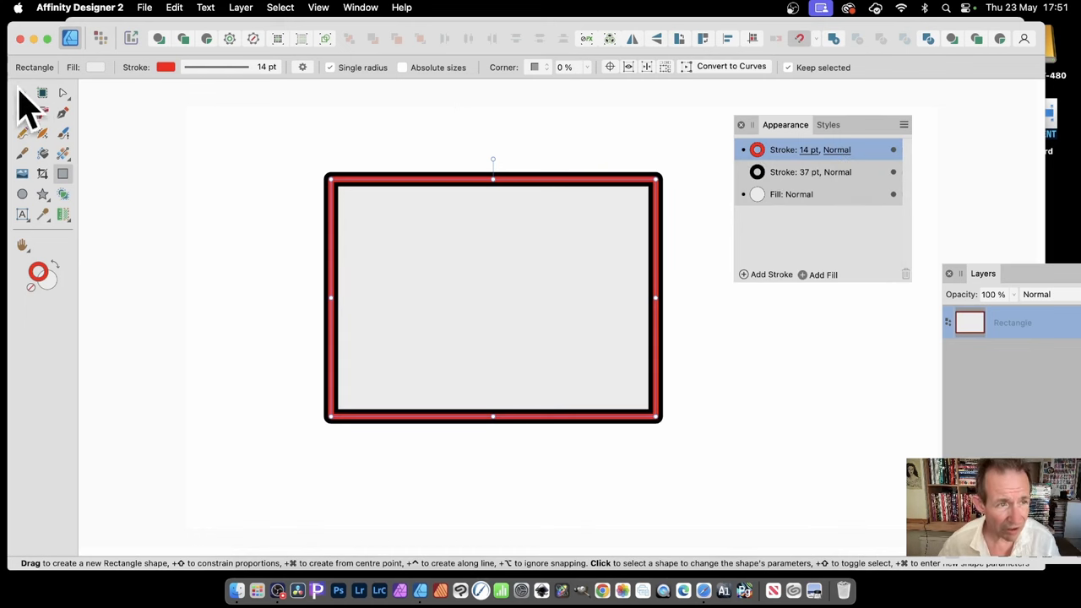
Step: Drag a wide width point onto the red stroke at the rectangle's right edge
click(42, 134)
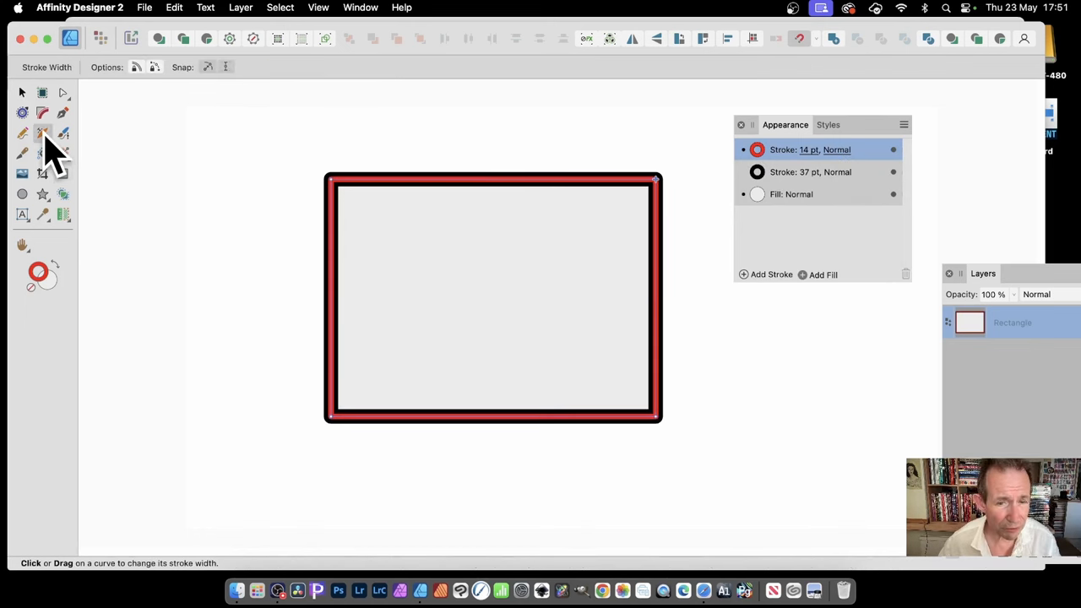
mouse_move(519, 211)
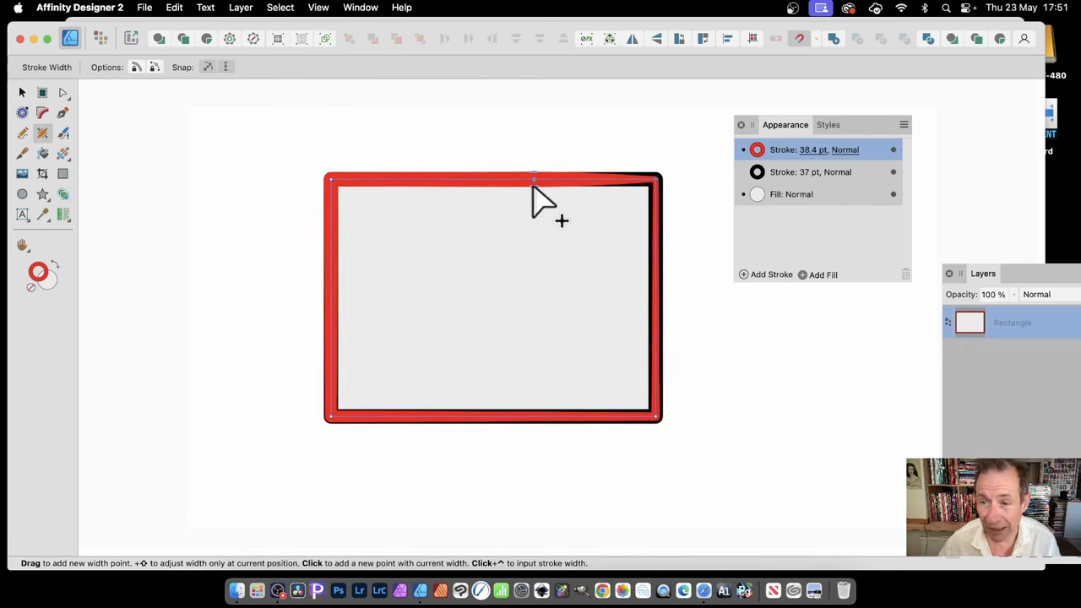
drag(534, 180, 530, 182)
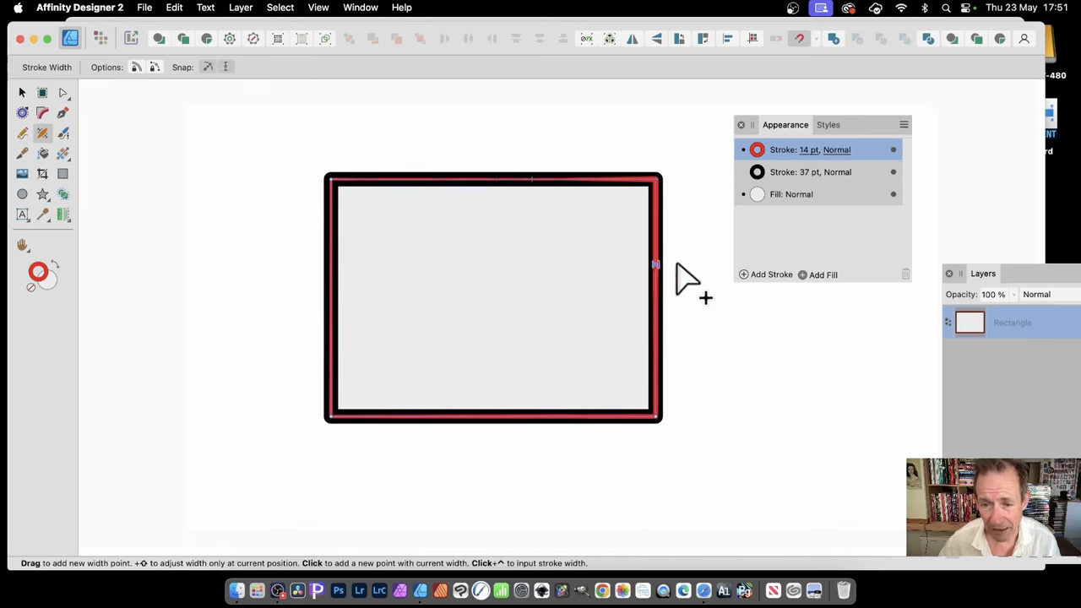
drag(657, 265, 693, 287)
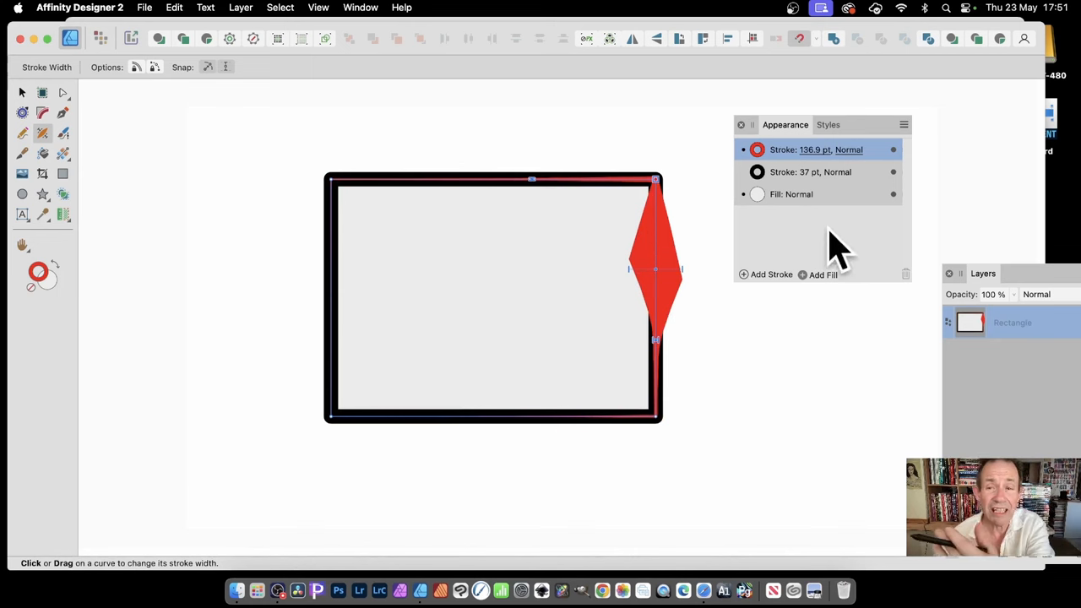
mouse_move(832, 194)
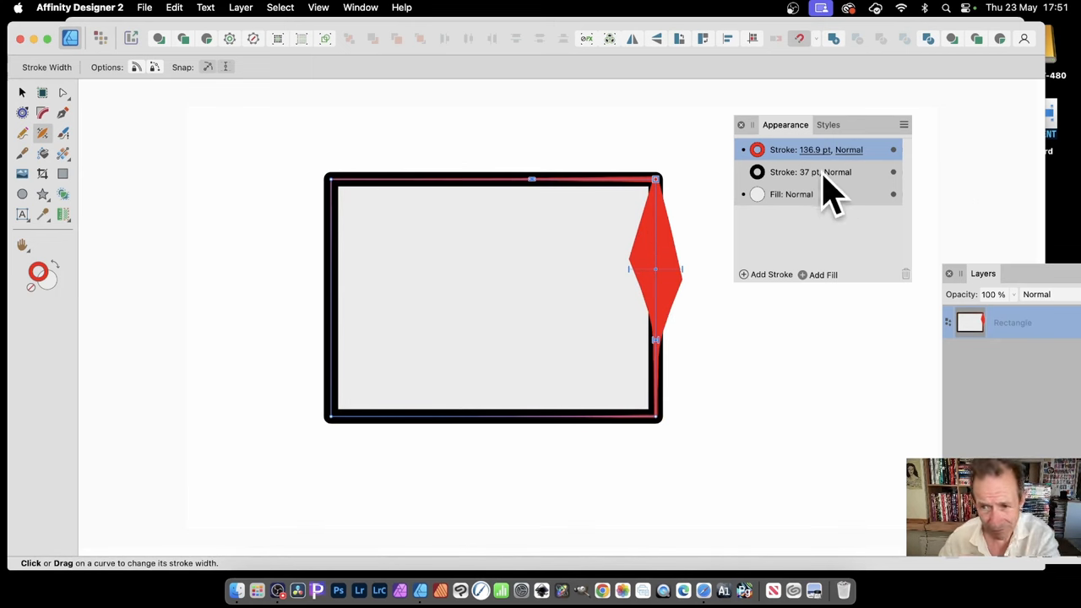
mouse_move(790, 177)
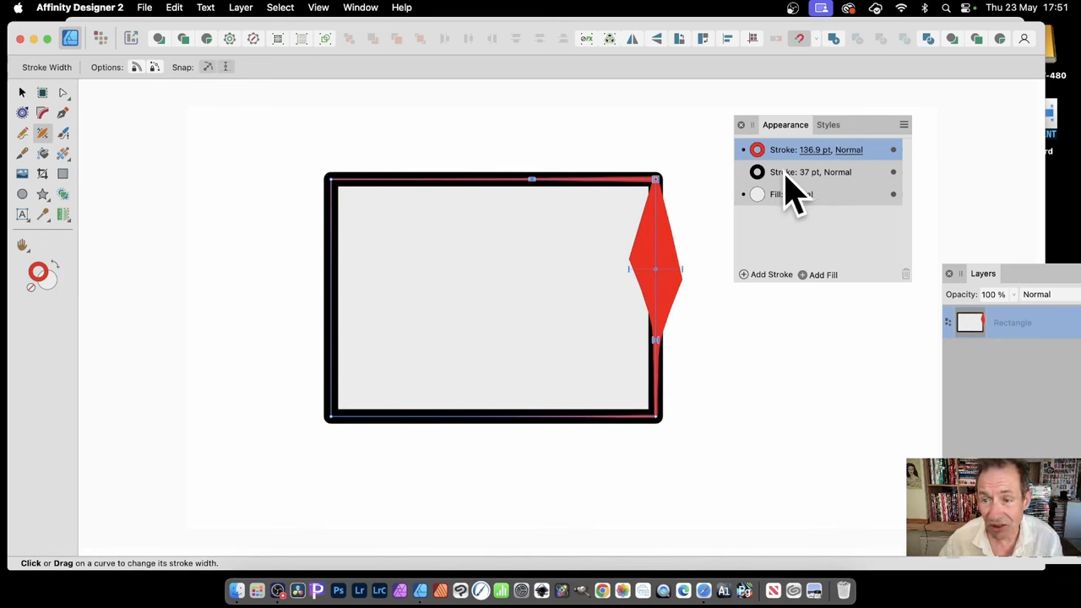
Step: Make the black stroke the active one for width editing, briefly checking the red stroke
click(811, 171)
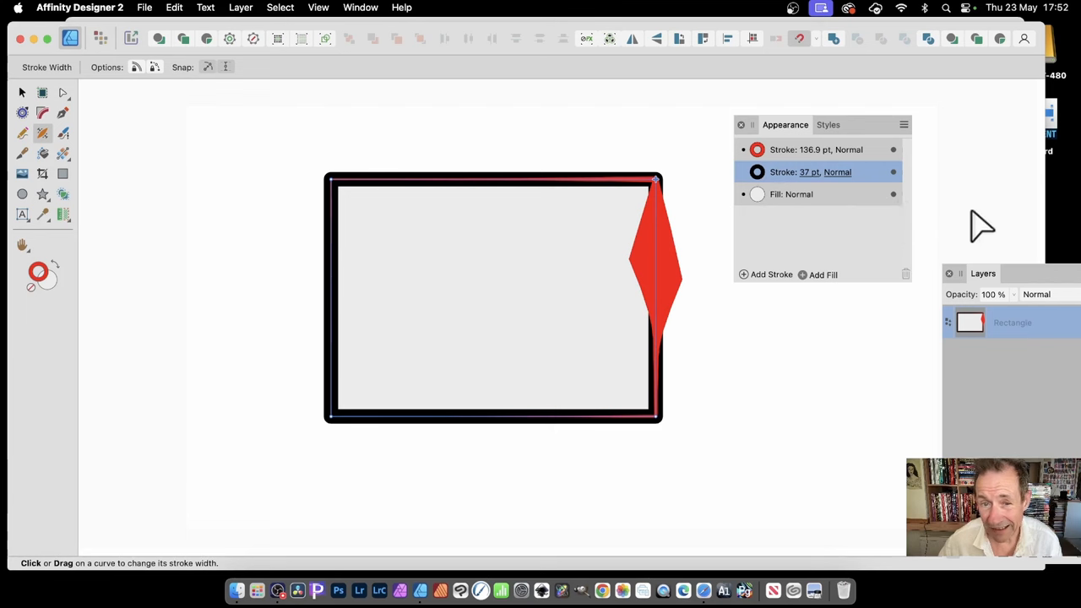
mouse_move(481, 194)
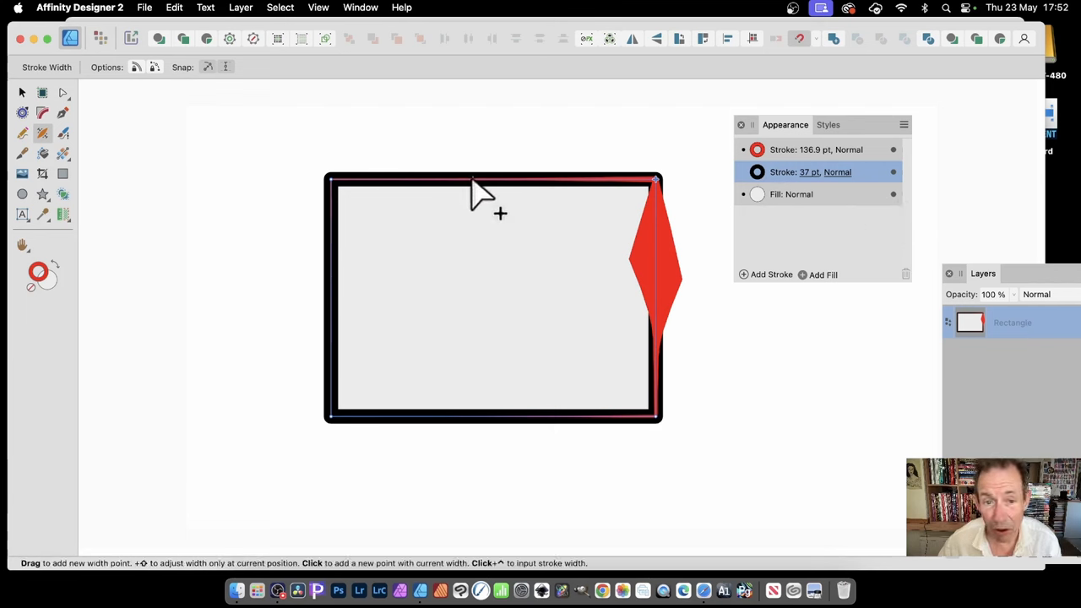
mouse_move(488, 190)
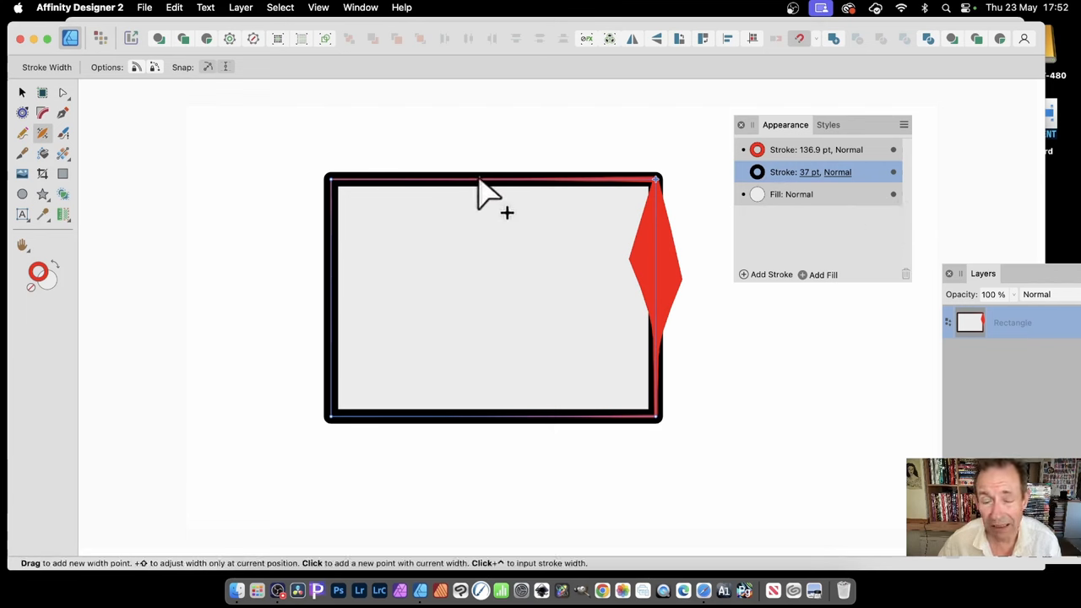
mouse_move(494, 194)
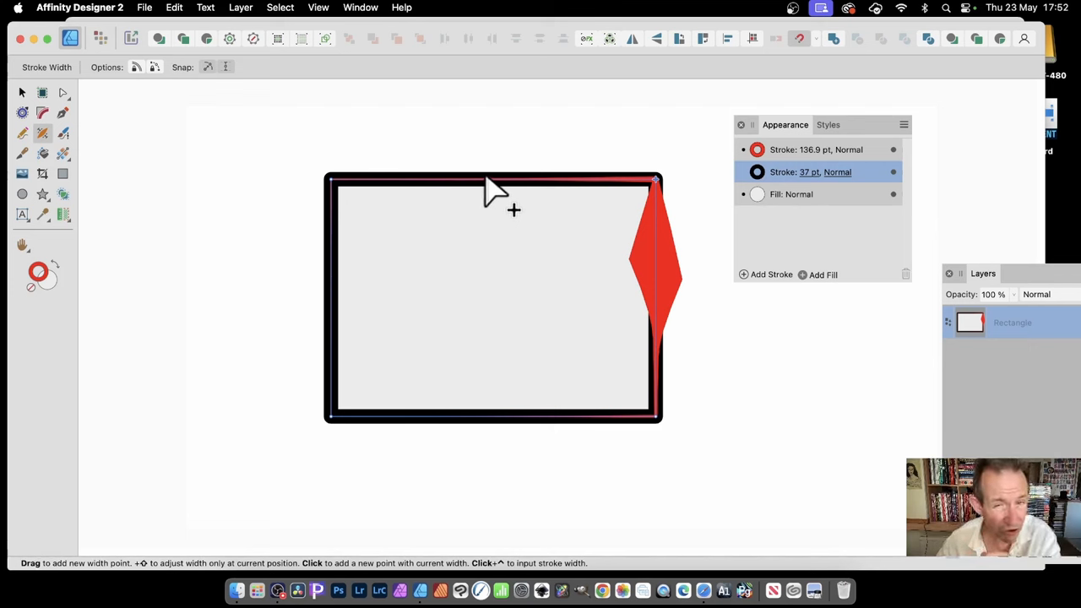
mouse_move(520, 190)
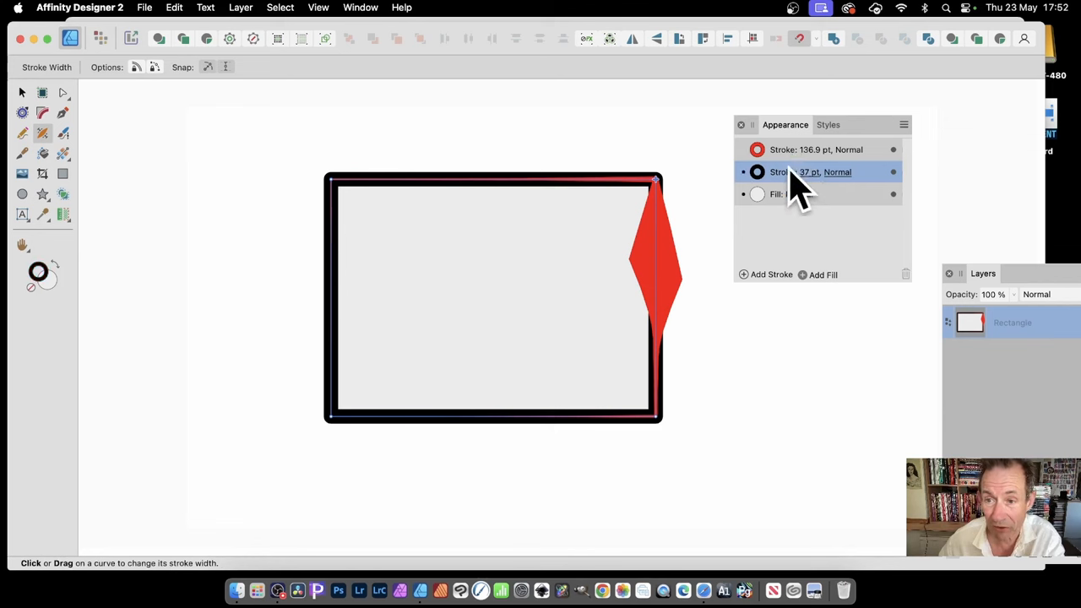
mouse_move(430, 198)
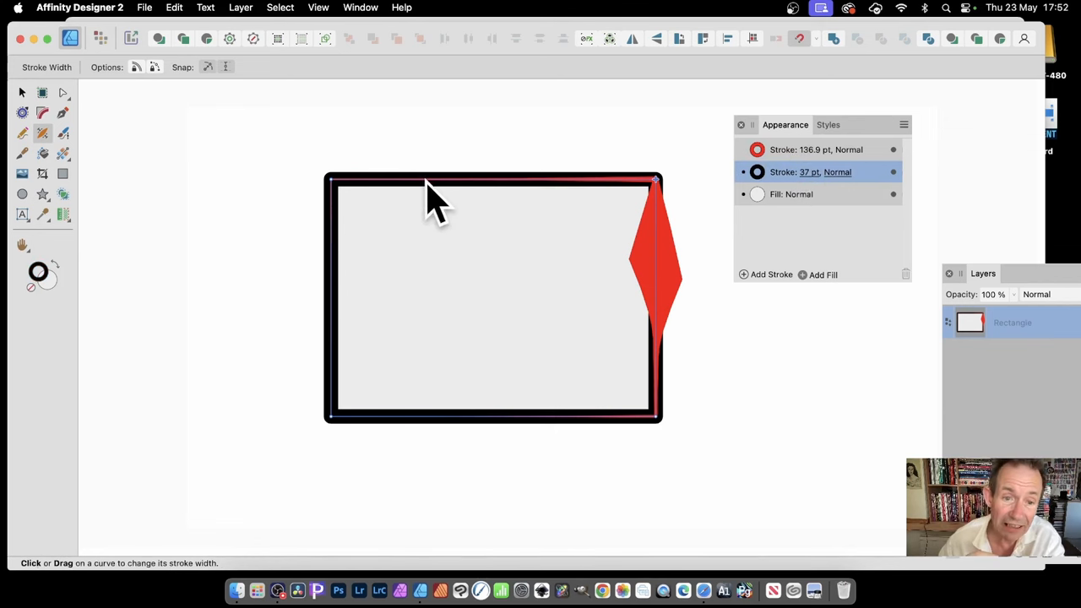
mouse_move(477, 199)
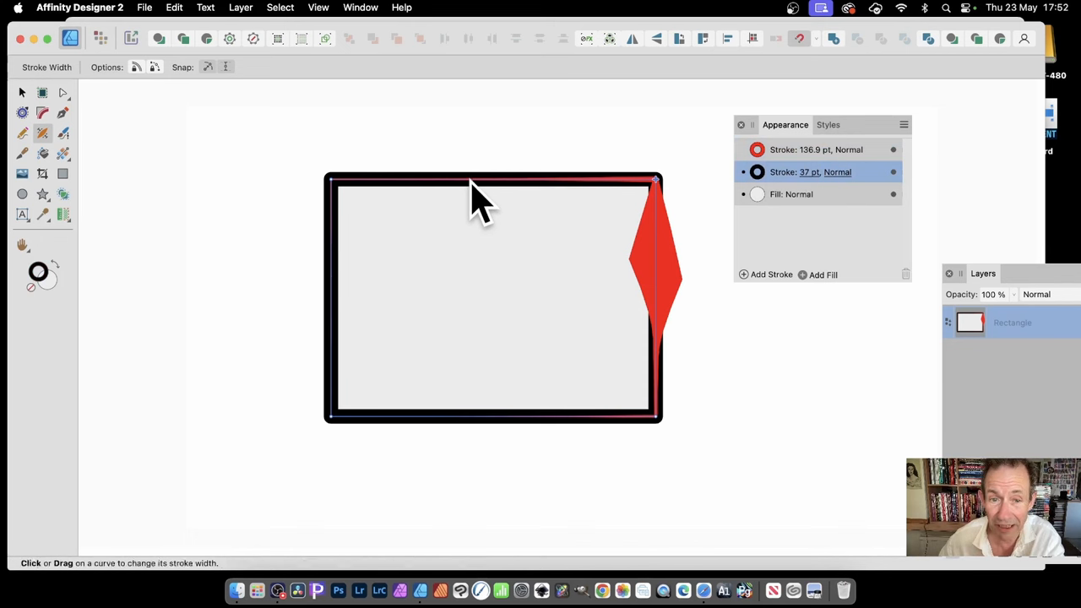
mouse_move(785, 173)
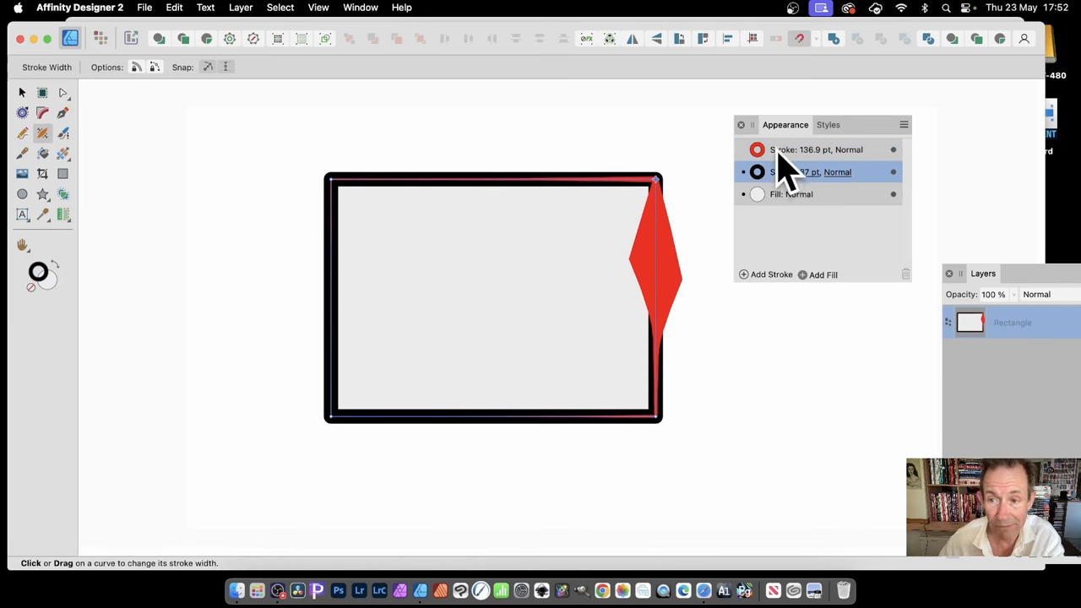
click(816, 150)
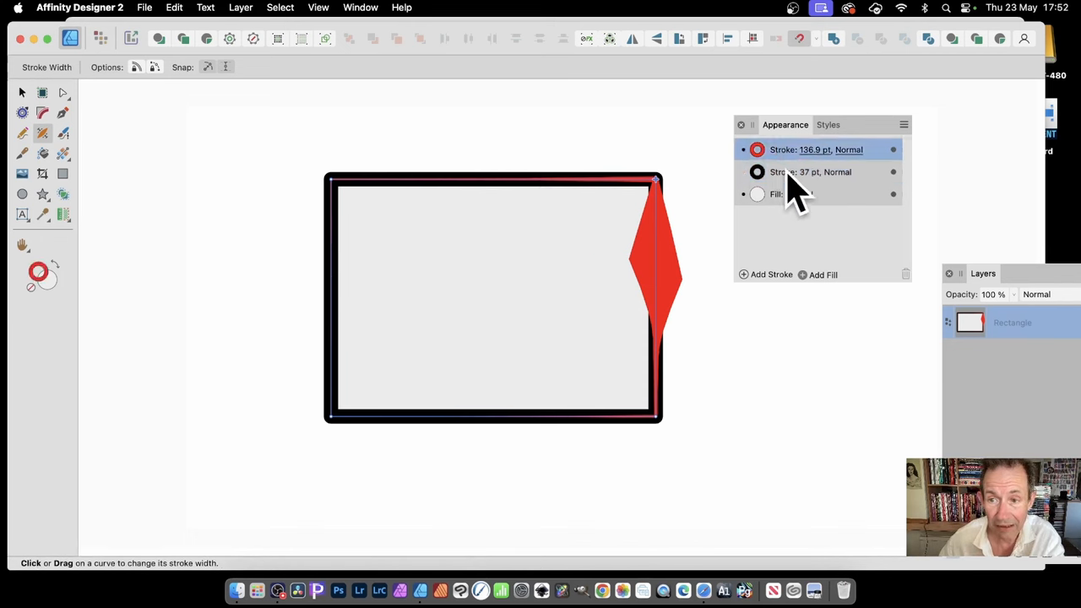
click(811, 172)
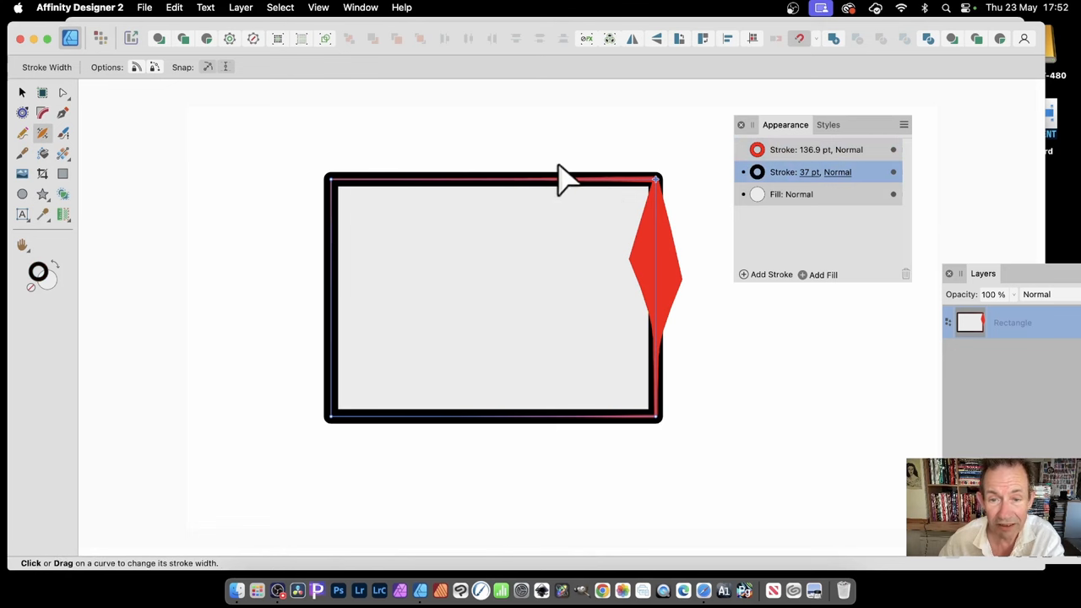
mouse_move(595, 199)
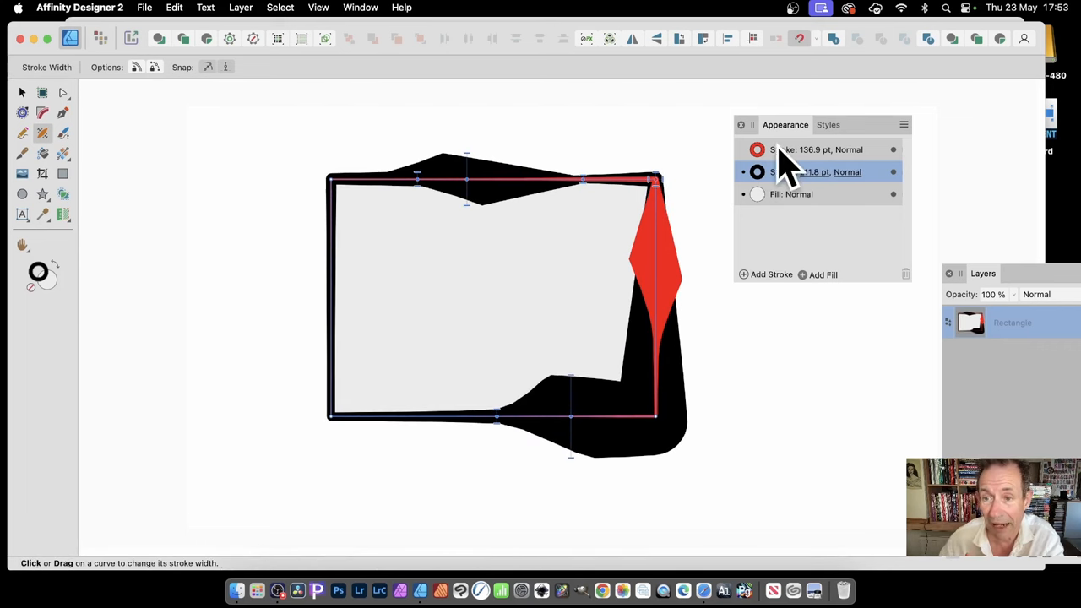
Step: Select the red stroke in the Appearance panel for width editing
click(814, 149)
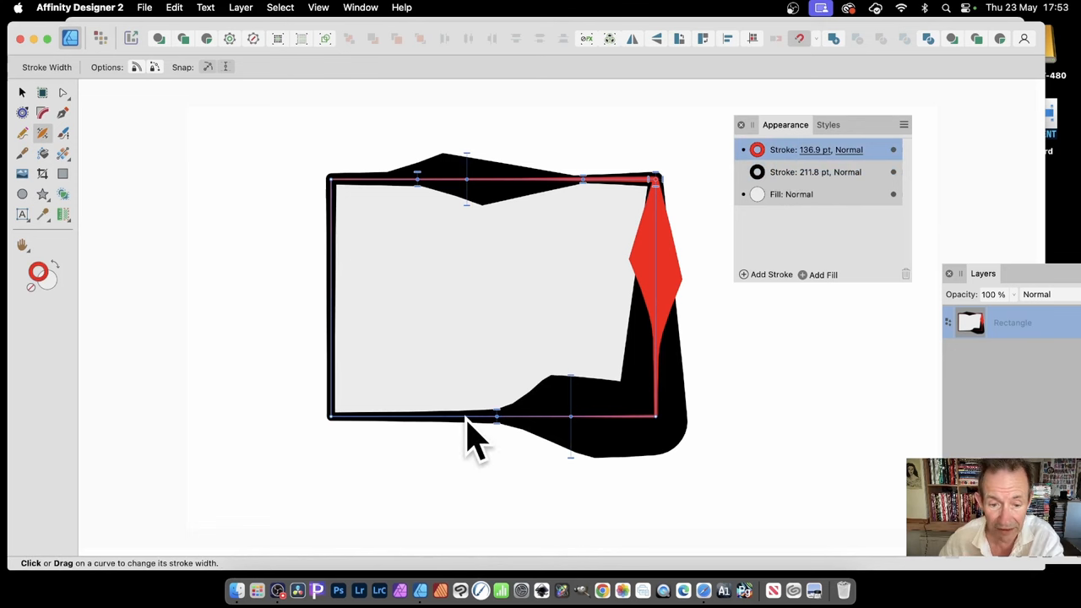
mouse_move(482, 439)
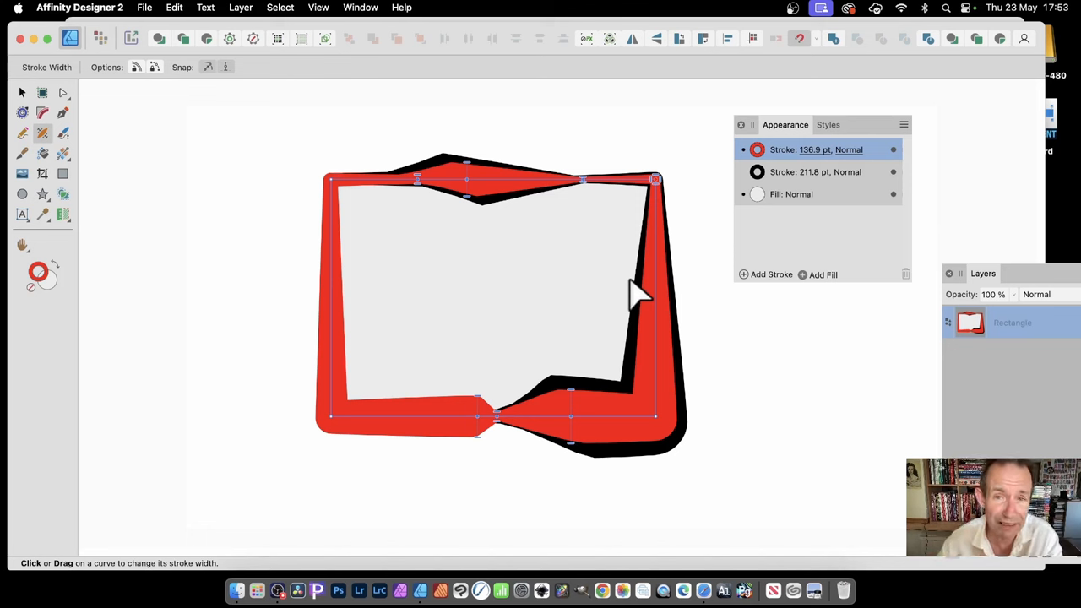
mouse_move(624, 287)
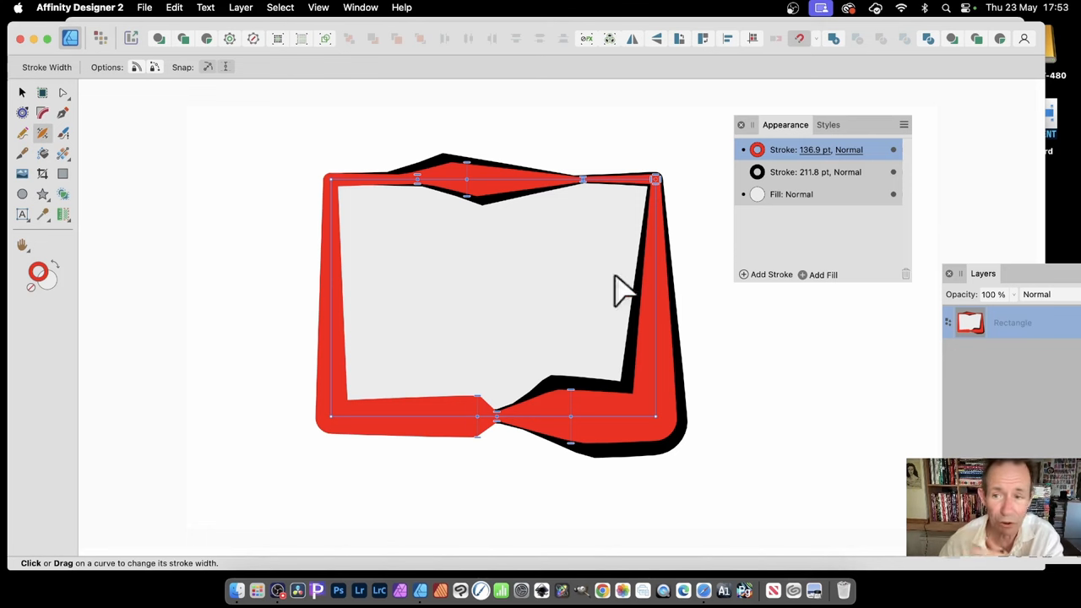
mouse_move(55, 147)
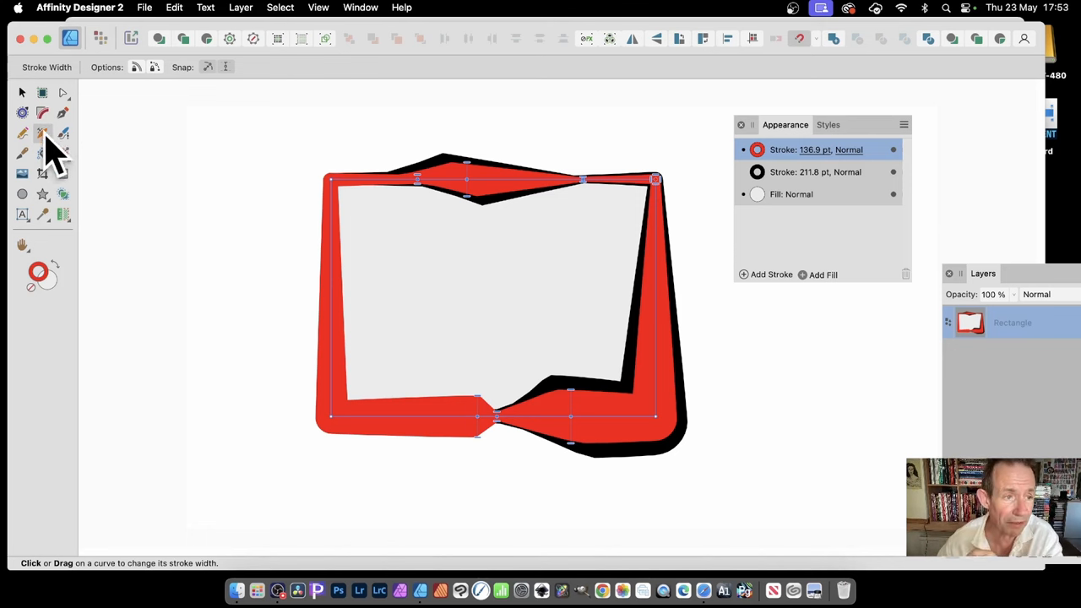
mouse_move(42, 152)
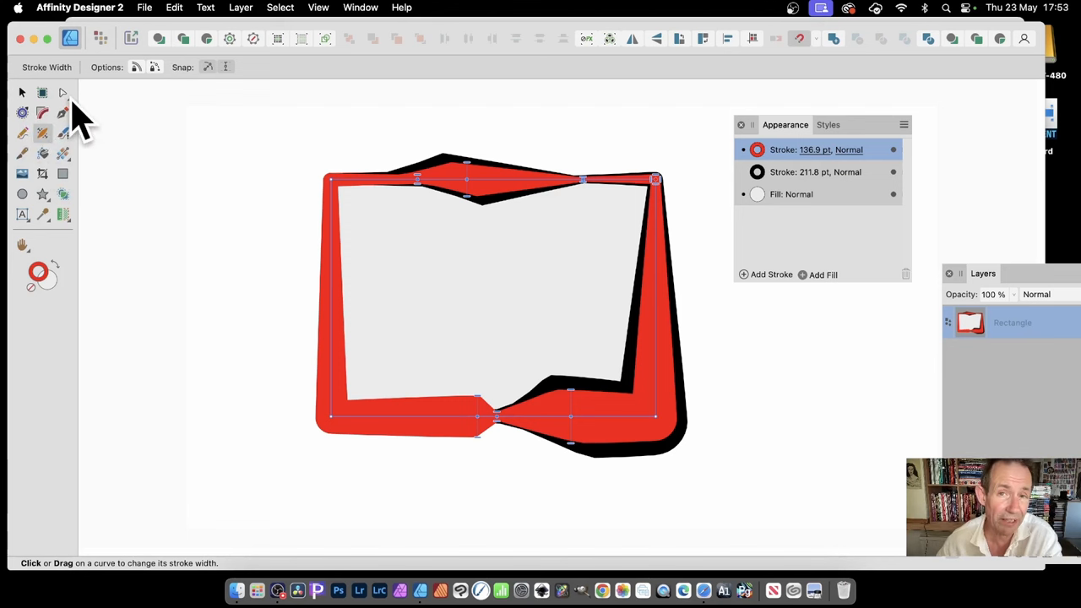
mouse_move(173, 123)
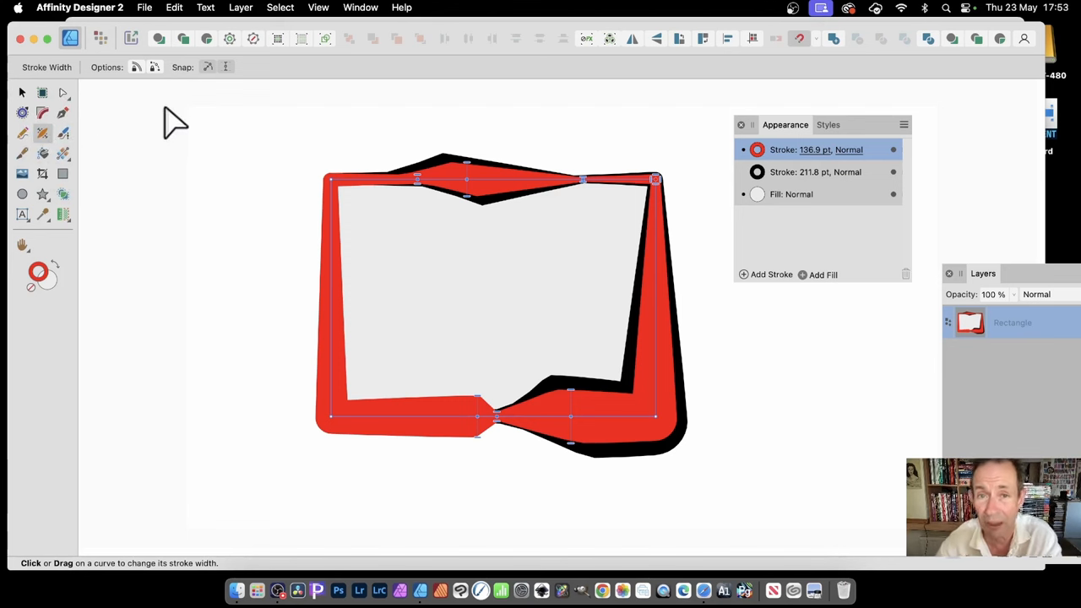